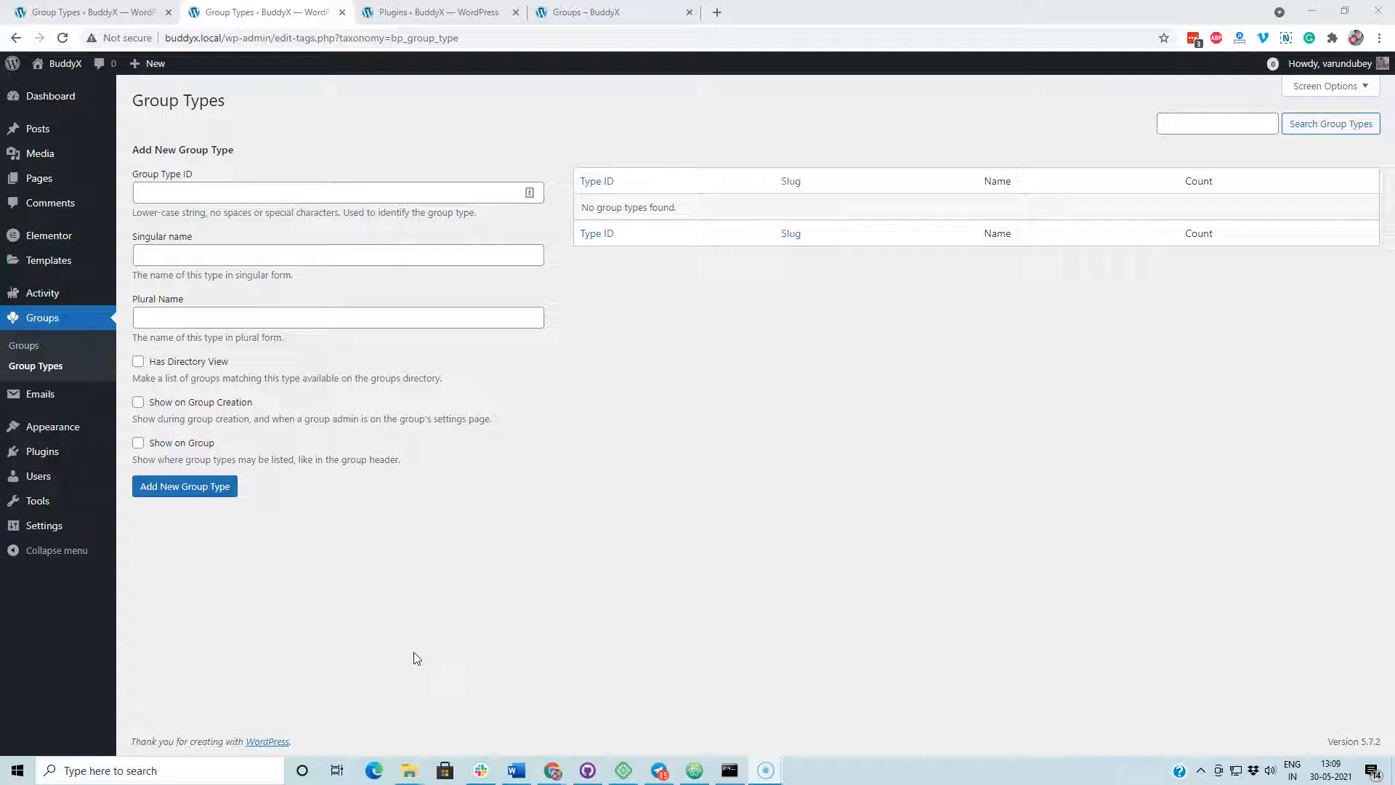
{"action": "mouse_move", "coordinate": [288, 125]}
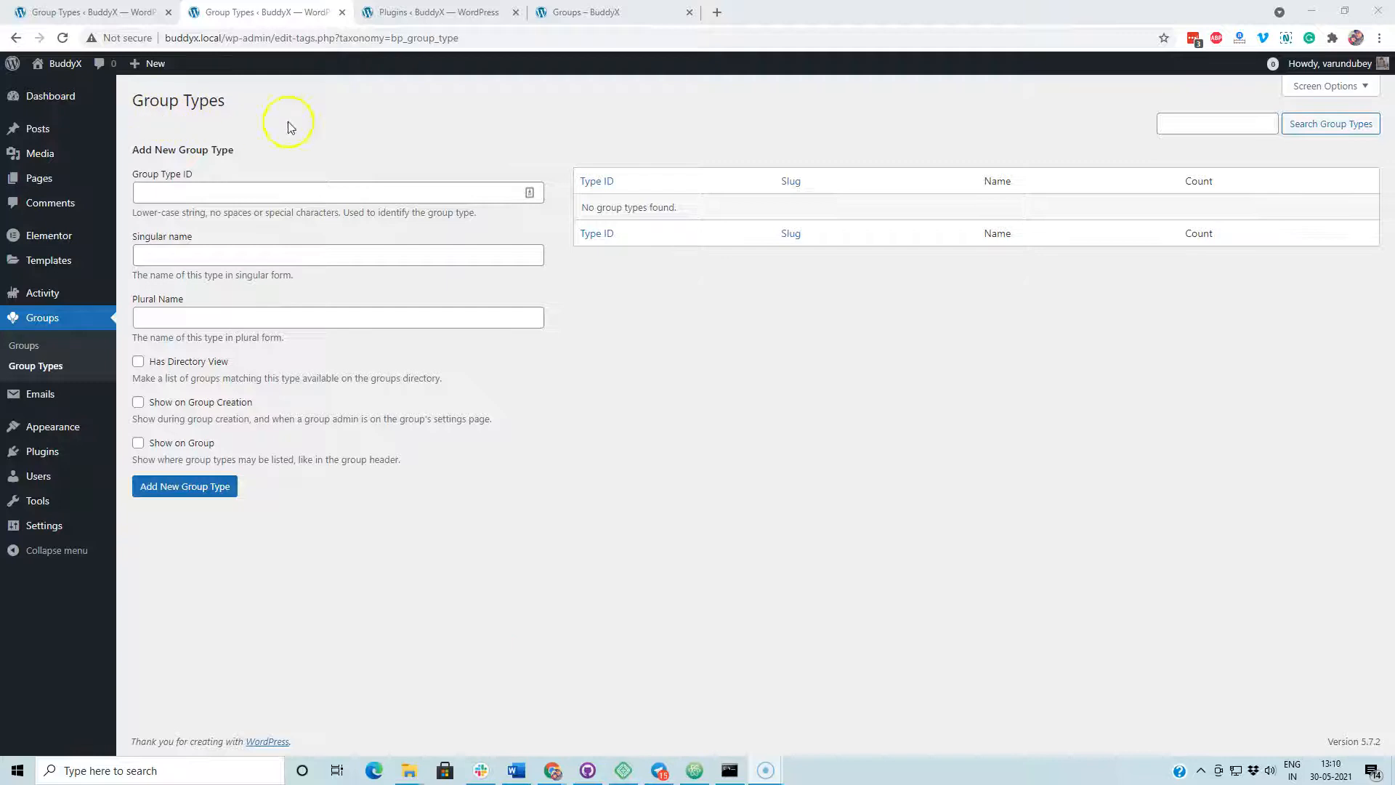
{"action": "mouse_move", "coordinate": [286, 128]}
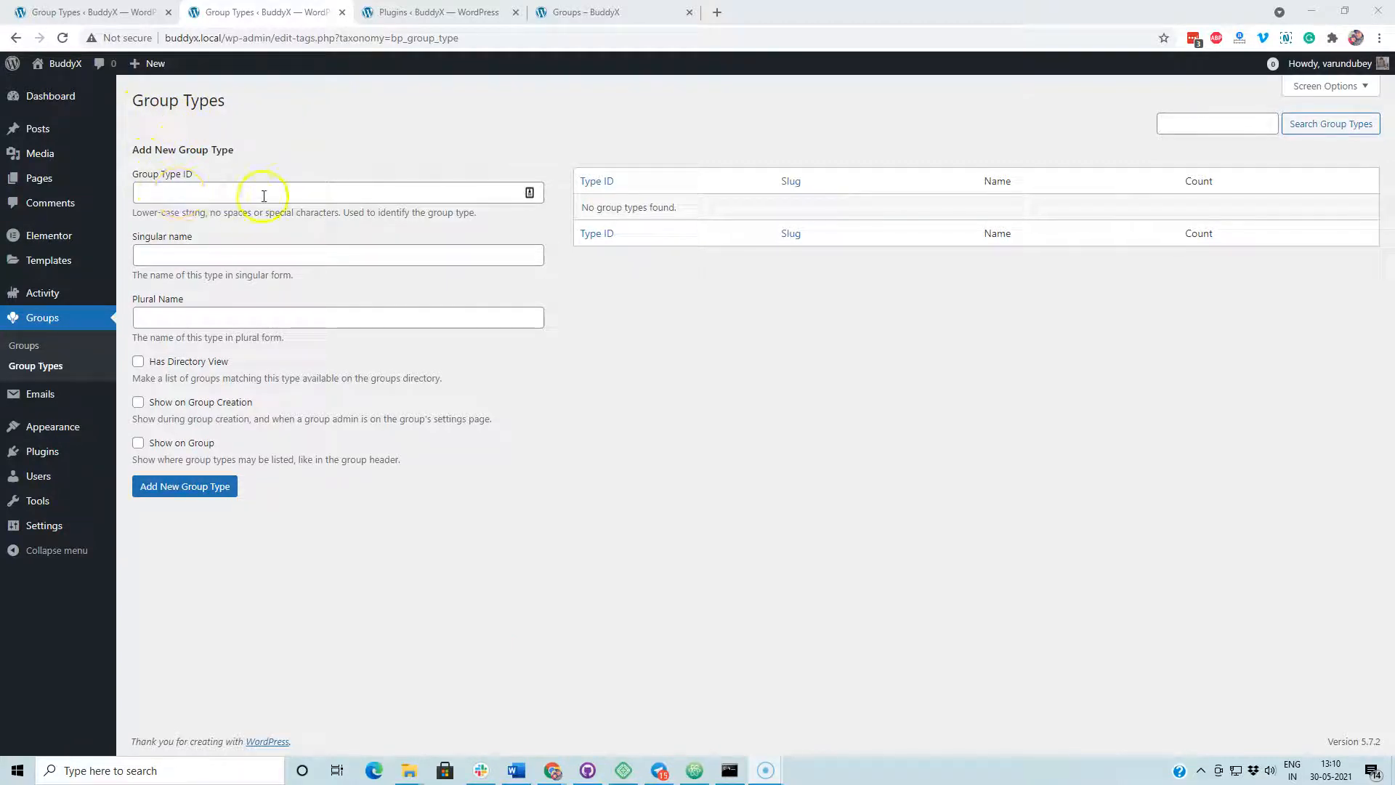
Enter group type ID/name Student, plural Students, slug student, with directory view and group-creation display on
{"action": "left_click", "coordinate": [337, 255]}
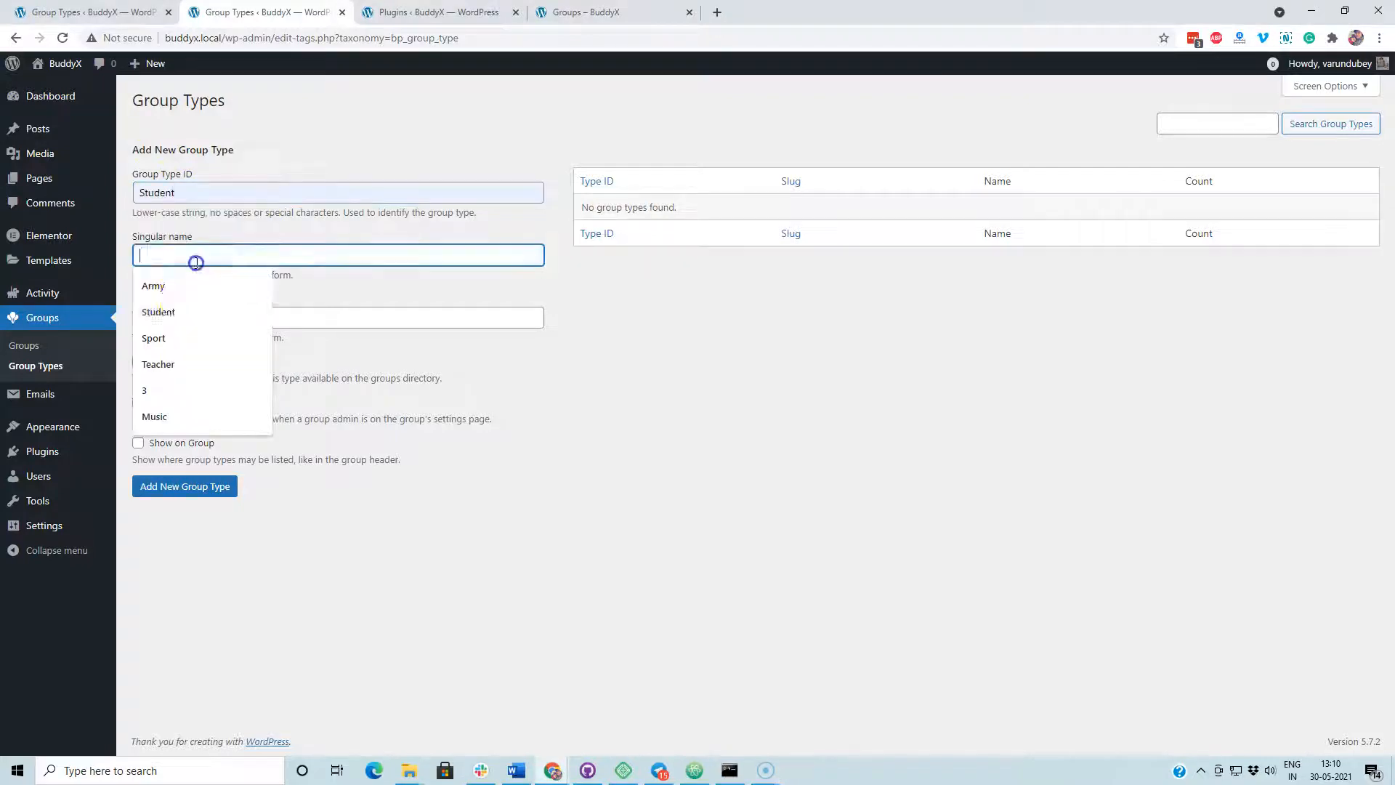
{"action": "left_click", "coordinate": [159, 311]}
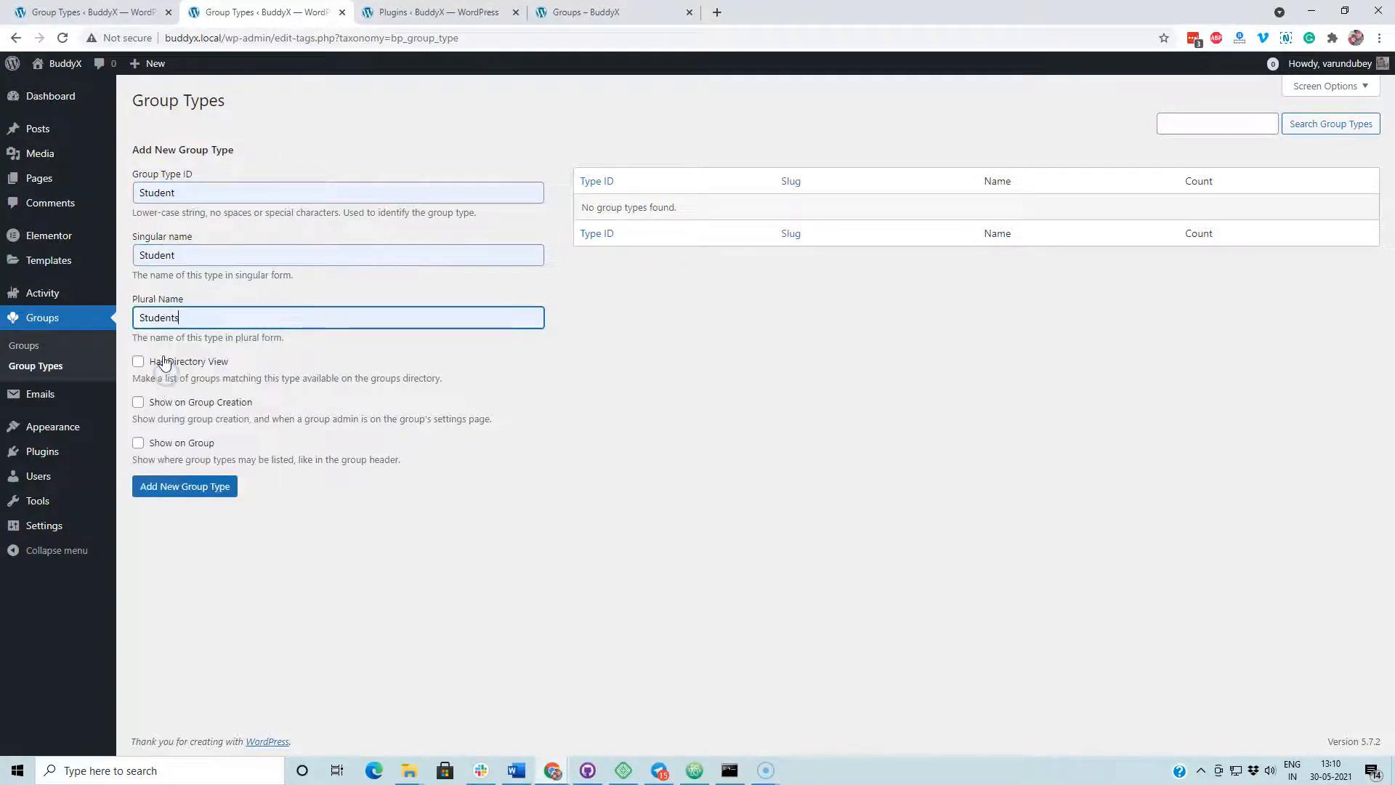
{"action": "left_click", "coordinate": [139, 361]}
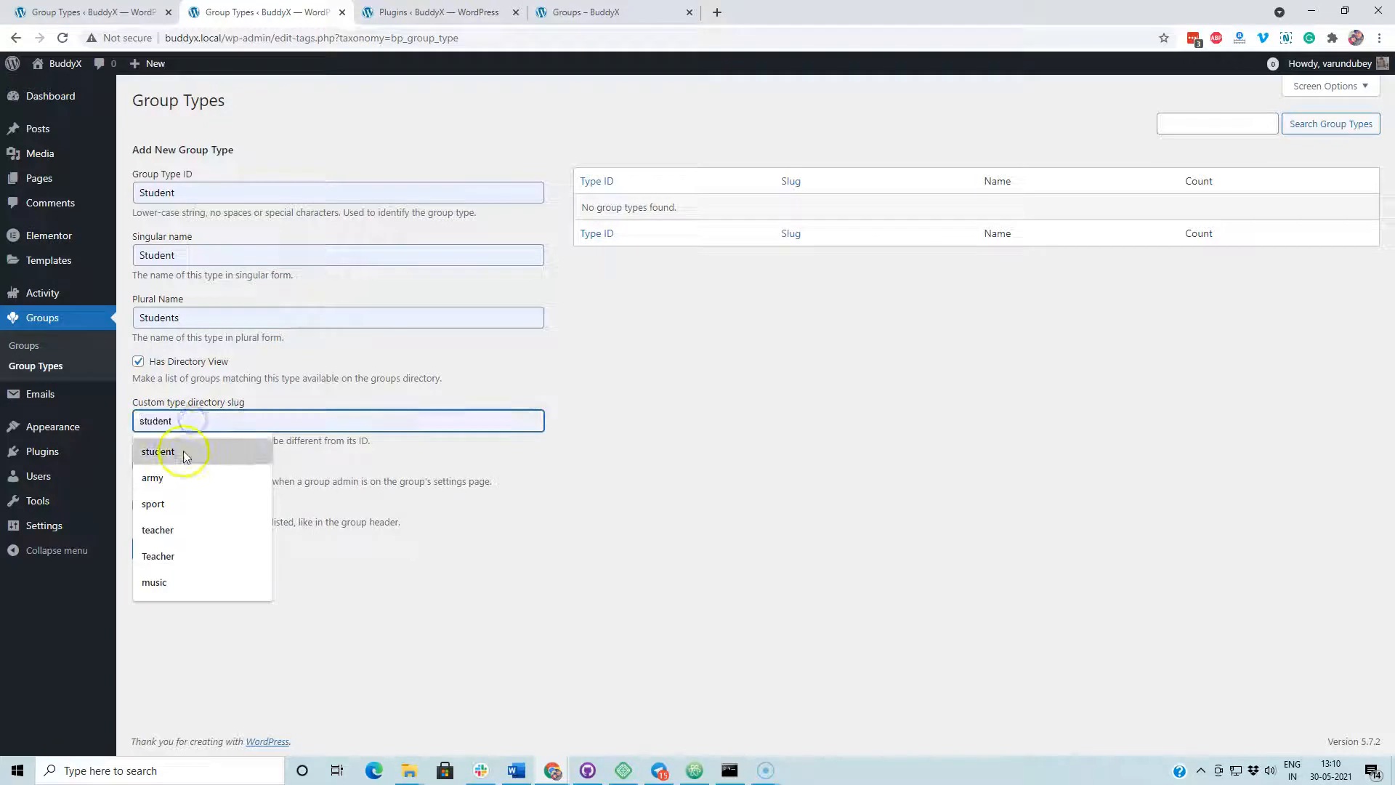
{"action": "left_click", "coordinate": [157, 451]}
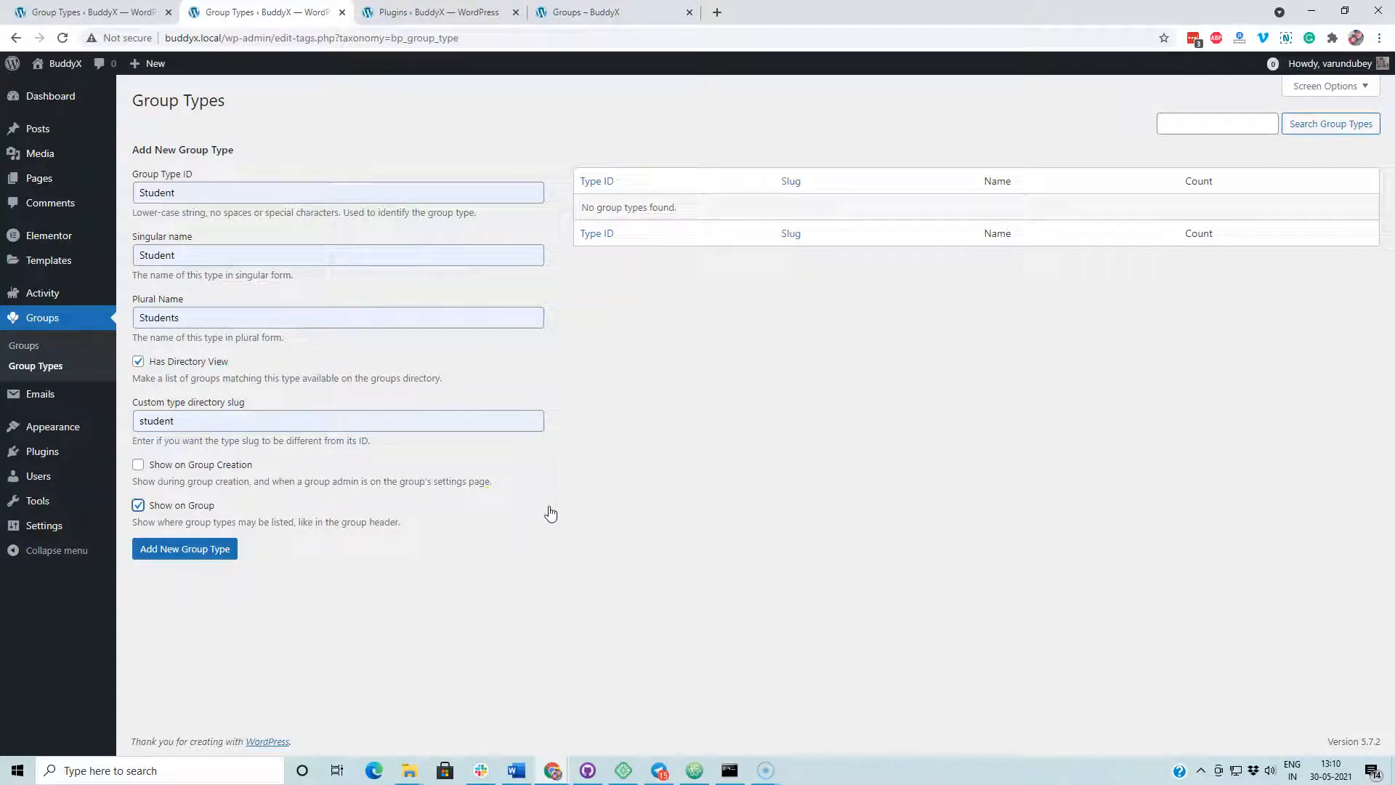
{"action": "mouse_move", "coordinate": [528, 520]}
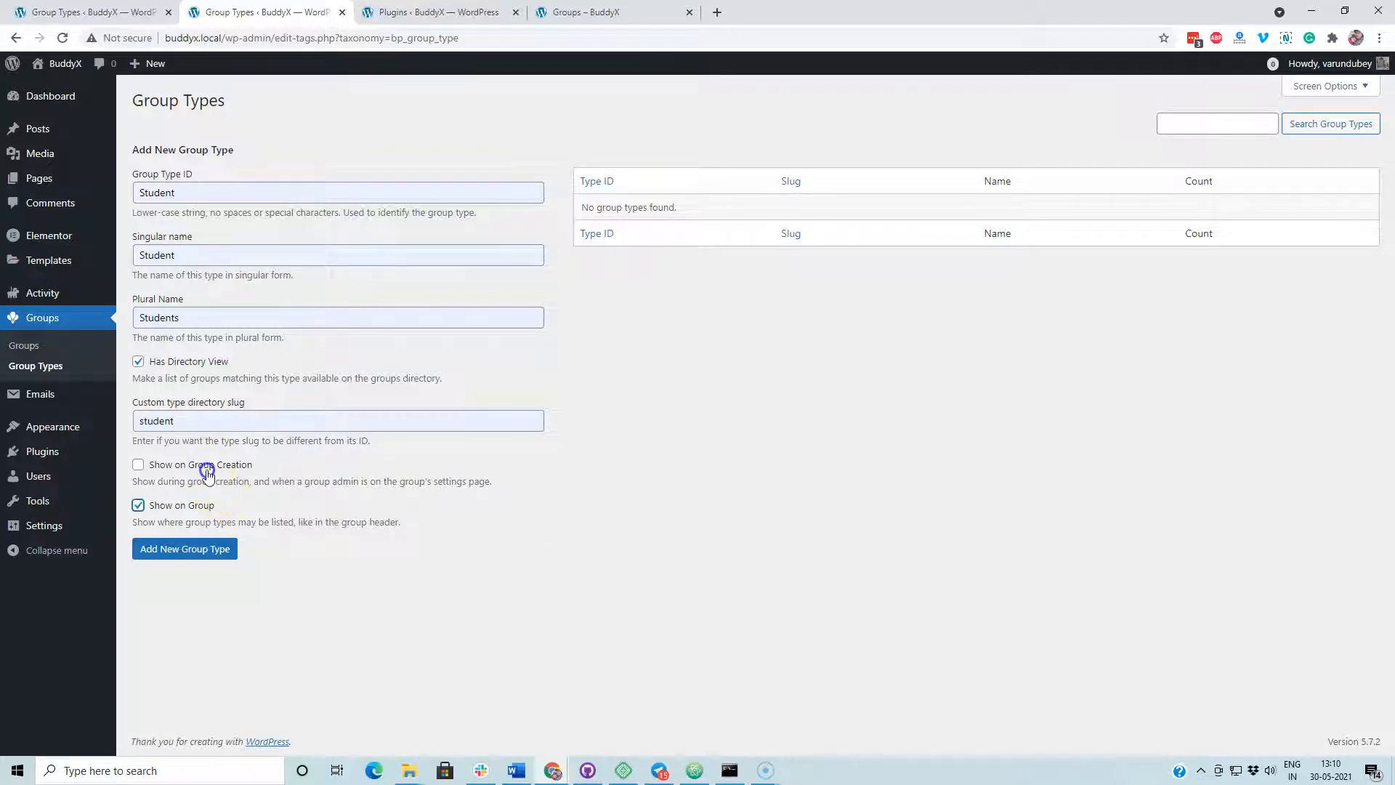
{"action": "left_click", "coordinate": [138, 463]}
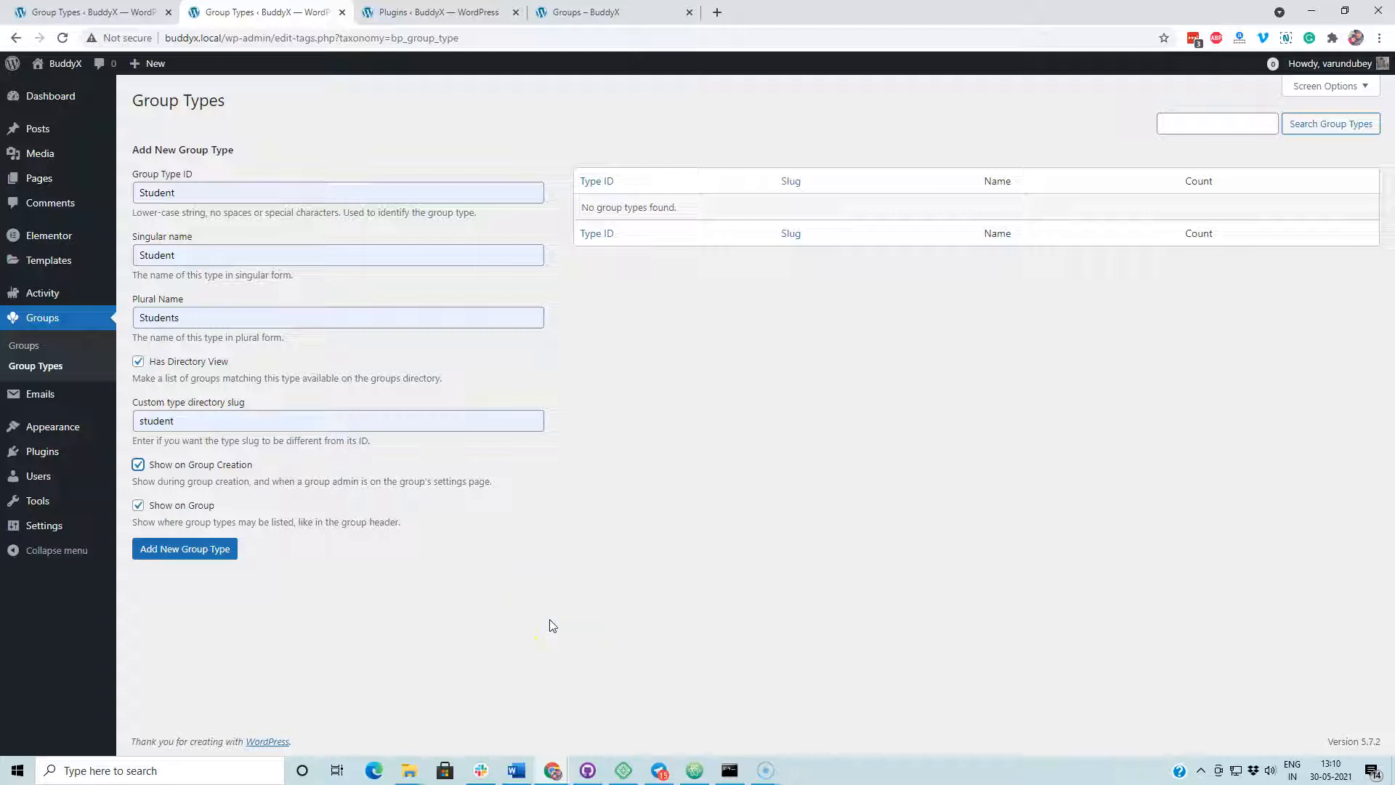
{"action": "mouse_move", "coordinate": [537, 628]}
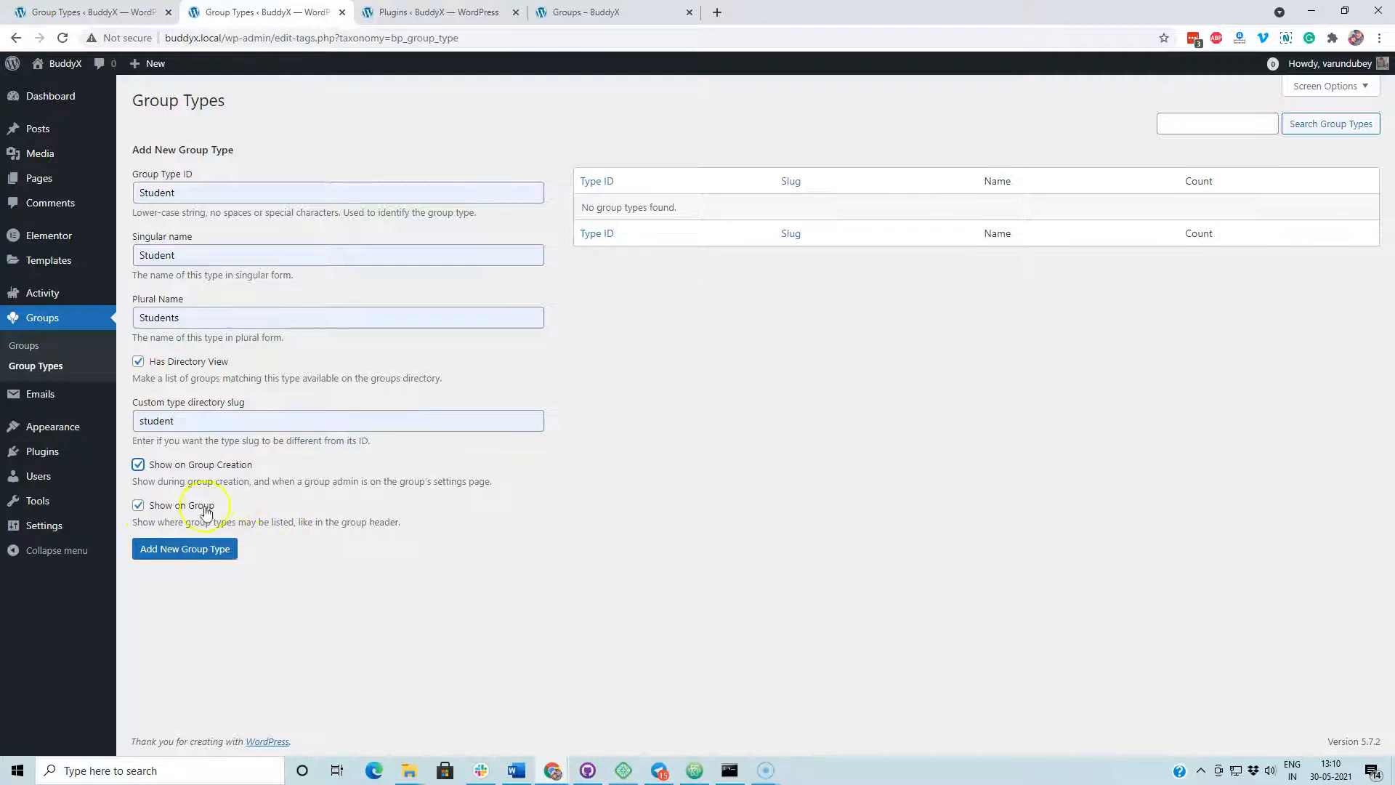
{"action": "mouse_move", "coordinate": [333, 532]}
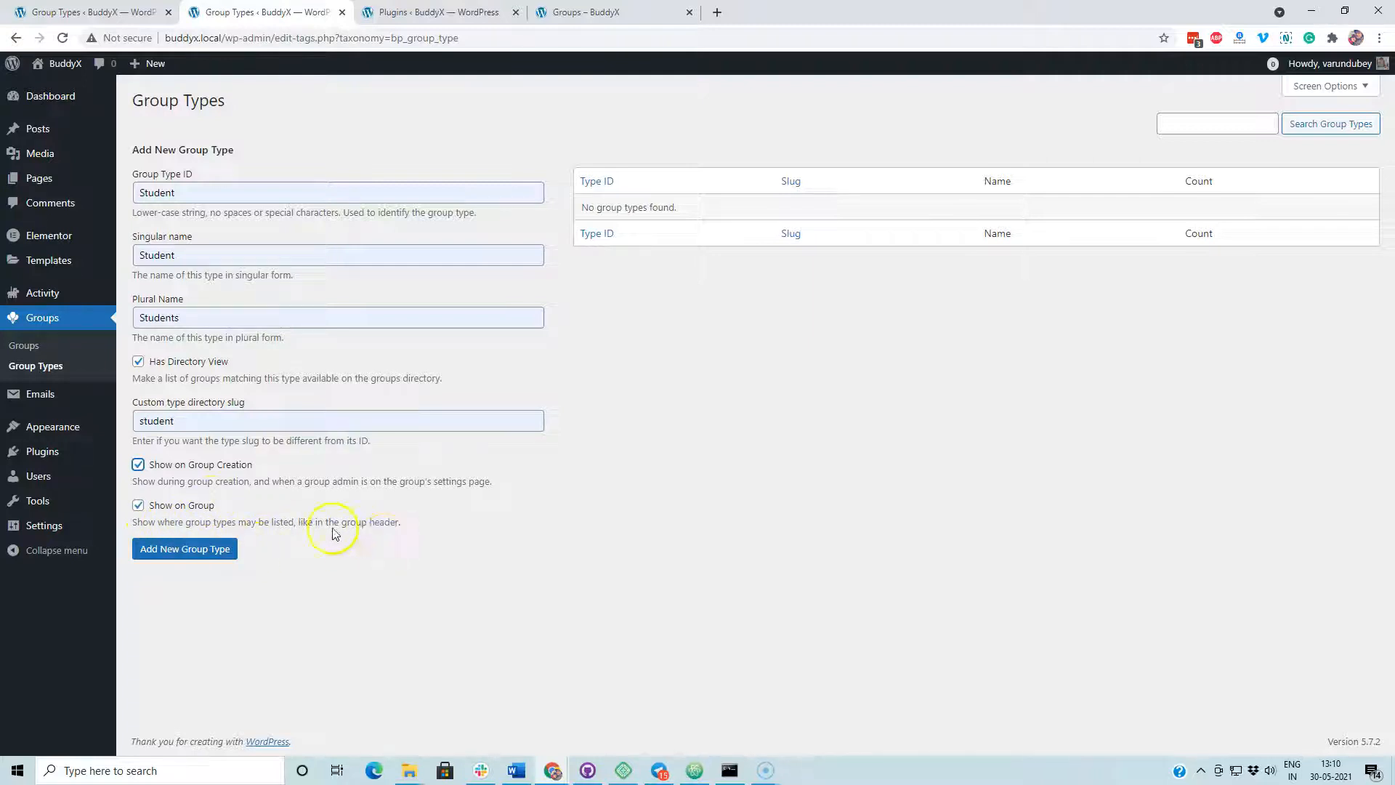
{"action": "mouse_move", "coordinate": [436, 534]}
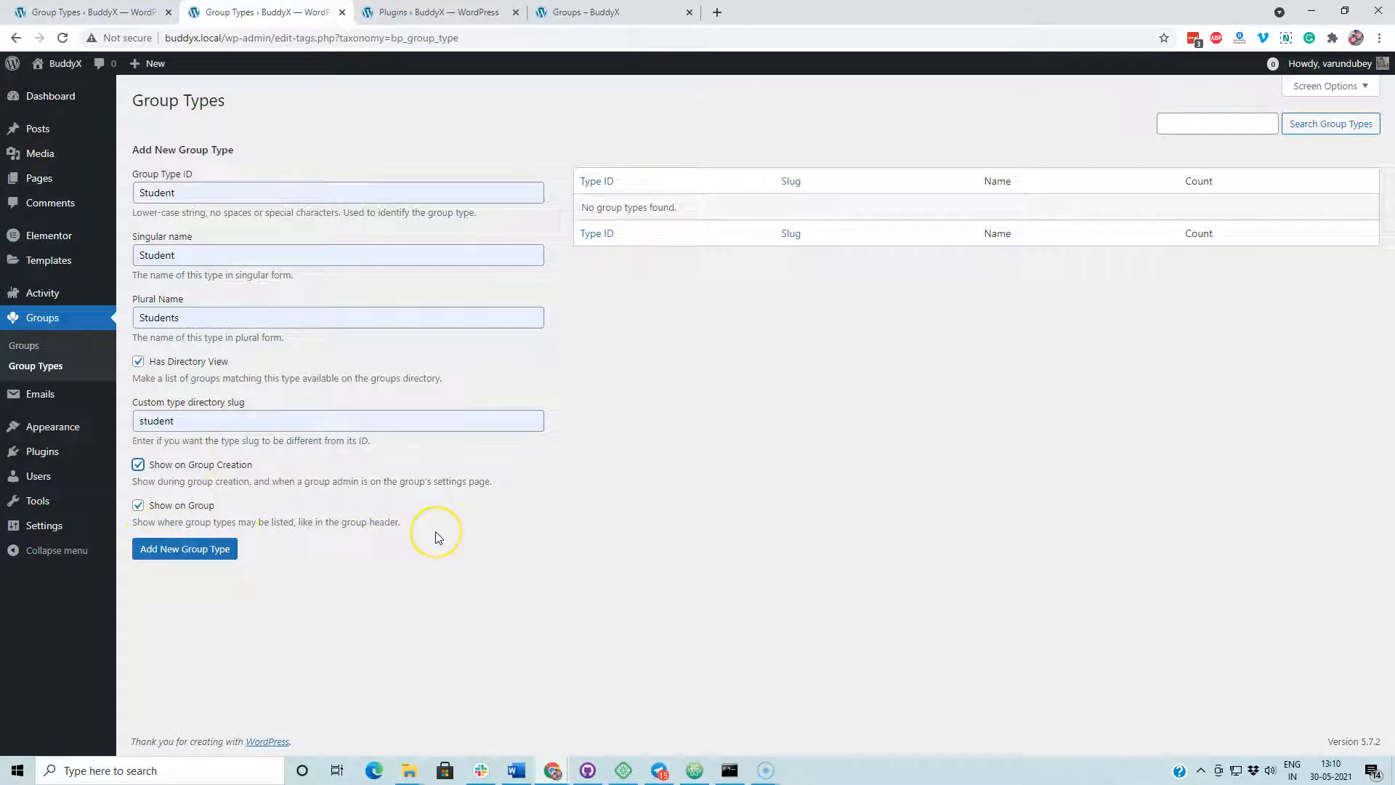
Submit the new Student group type so it is listed with slug student
{"action": "left_click", "coordinate": [185, 548]}
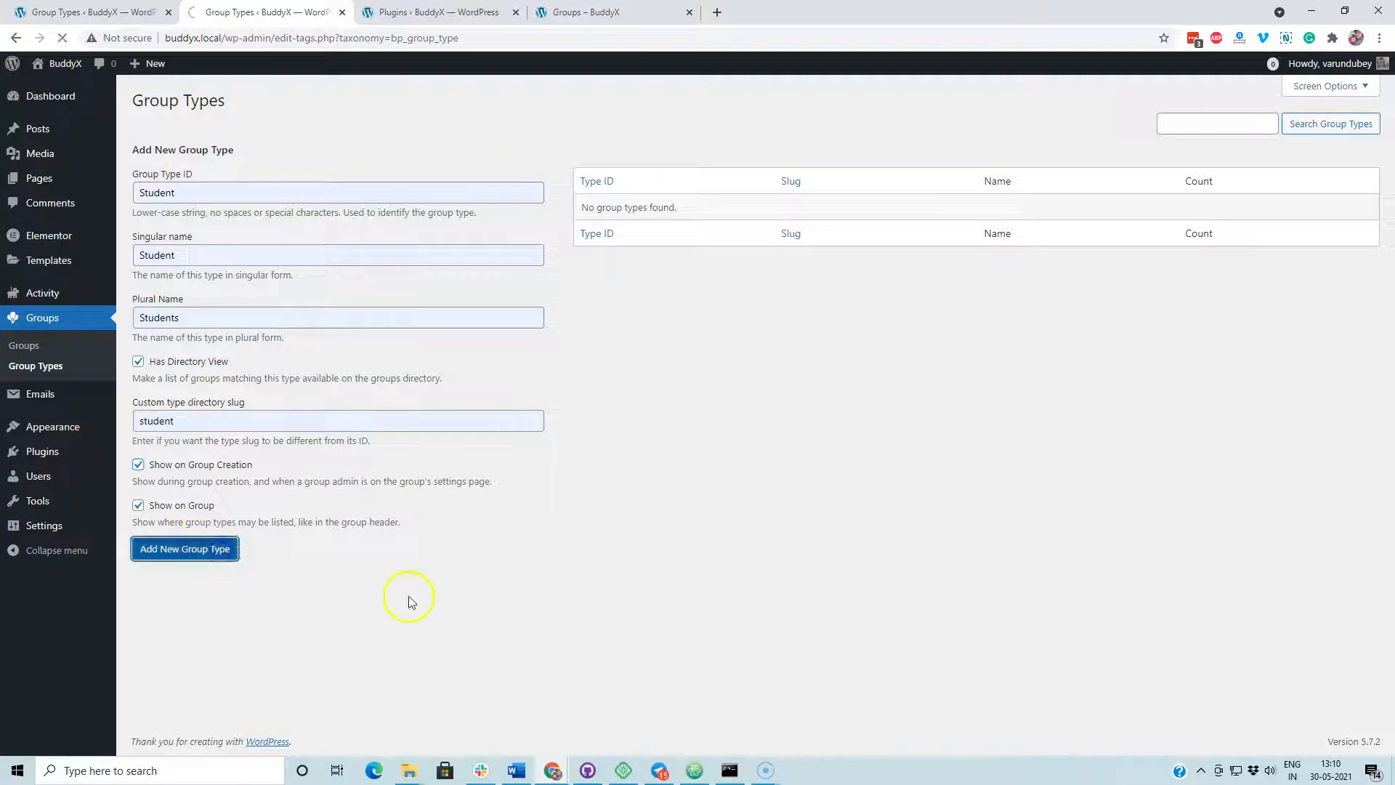
{"action": "mouse_move", "coordinate": [398, 605]}
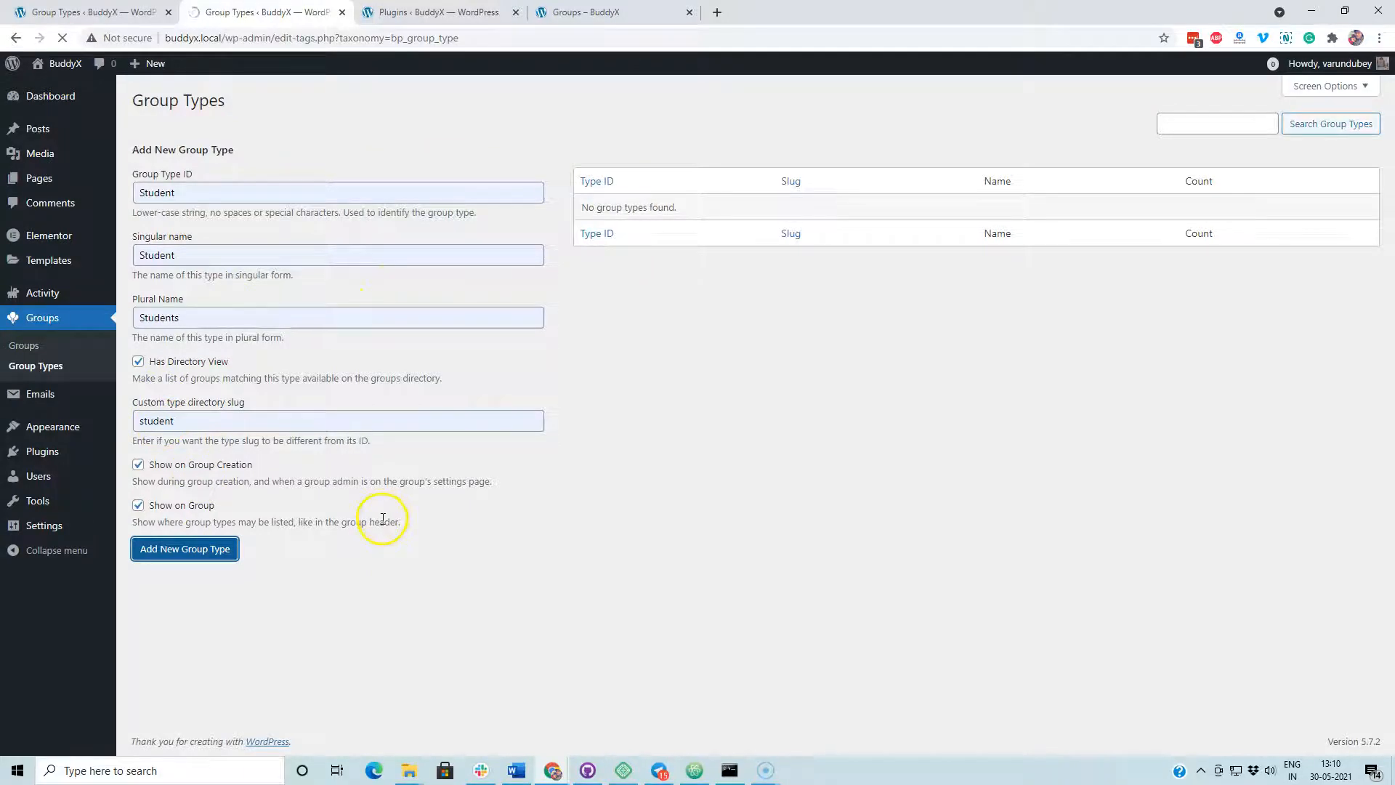
{"action": "left_click", "coordinate": [184, 548]}
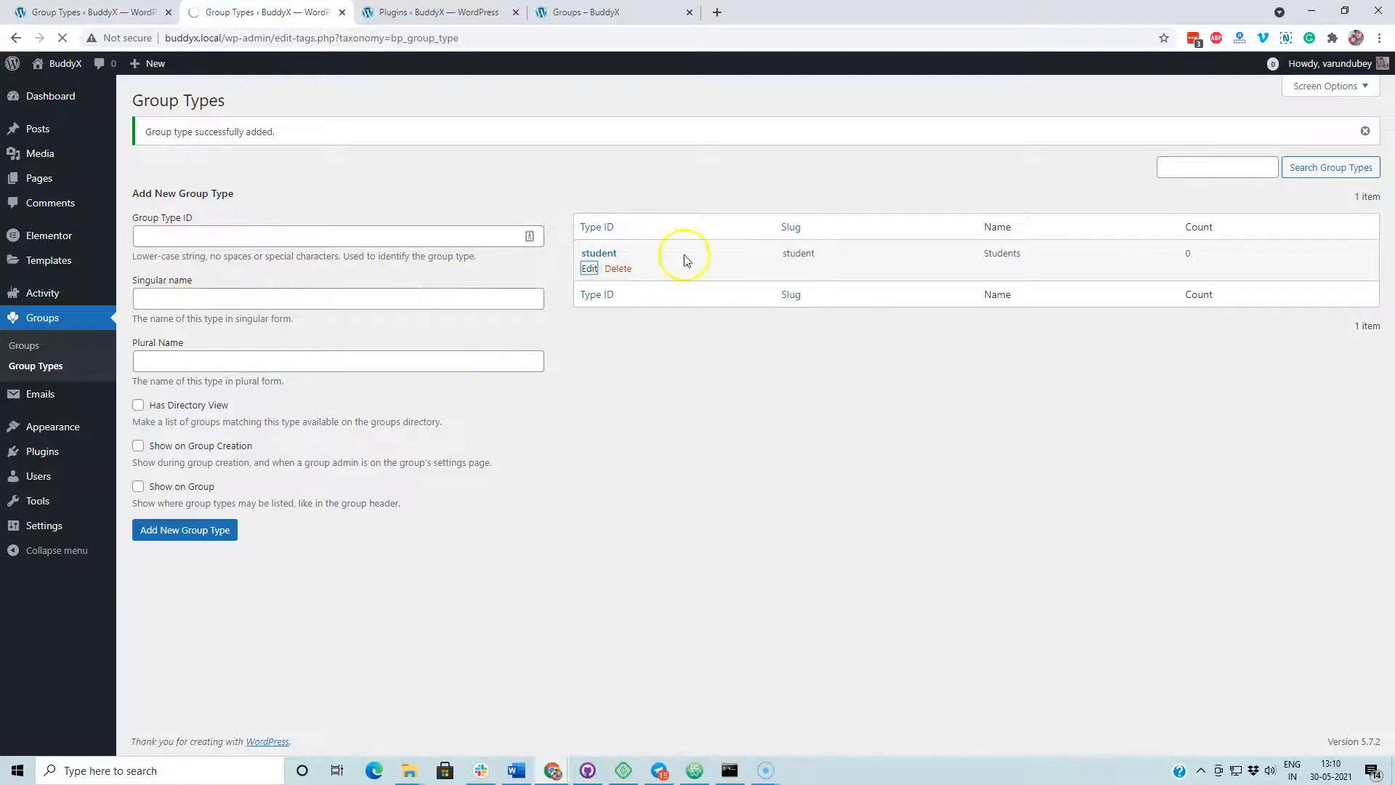
Open the student group type's Edit page to review its saved settings
{"action": "left_click", "coordinate": [589, 268]}
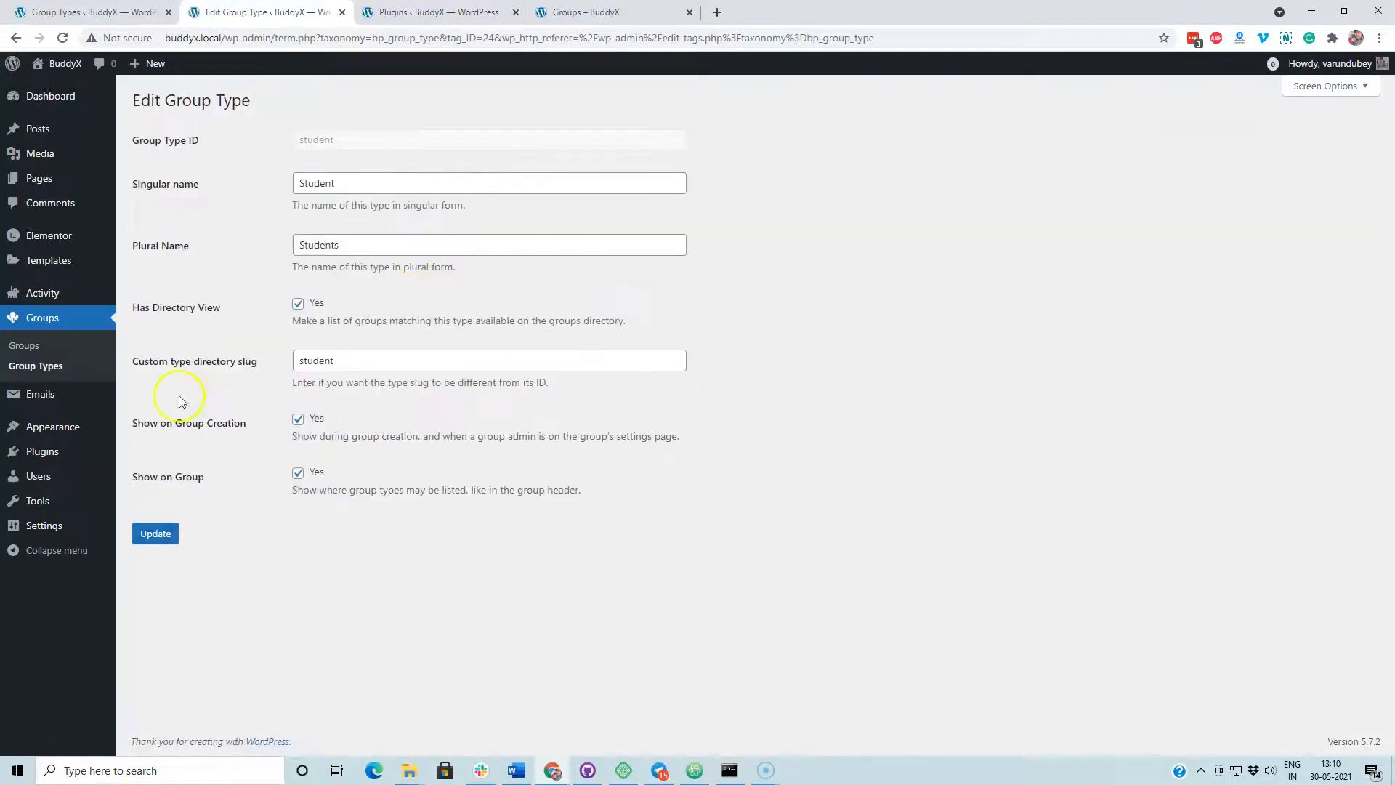
{"action": "mouse_move", "coordinate": [205, 507]}
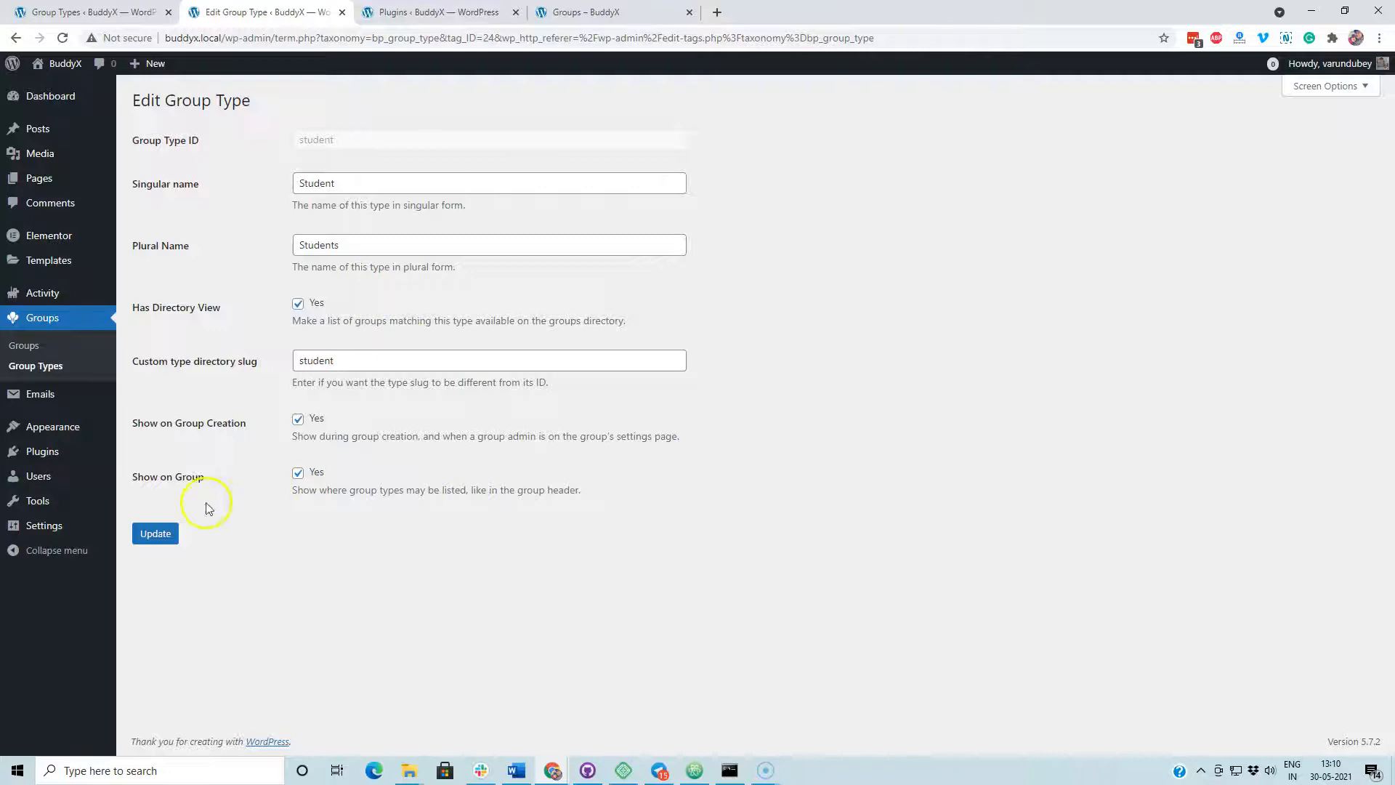
{"action": "mouse_move", "coordinate": [372, 509]}
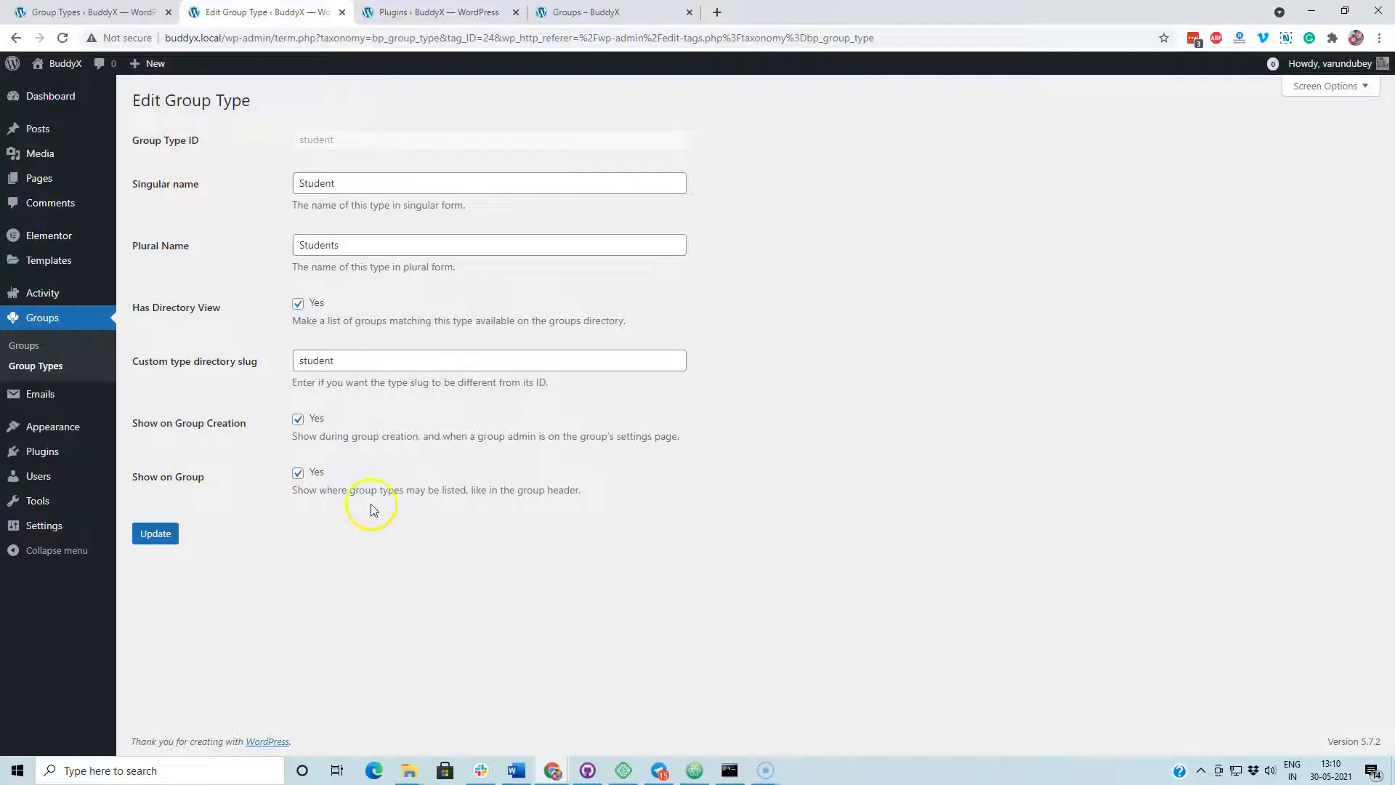
{"action": "mouse_move", "coordinate": [43, 318]}
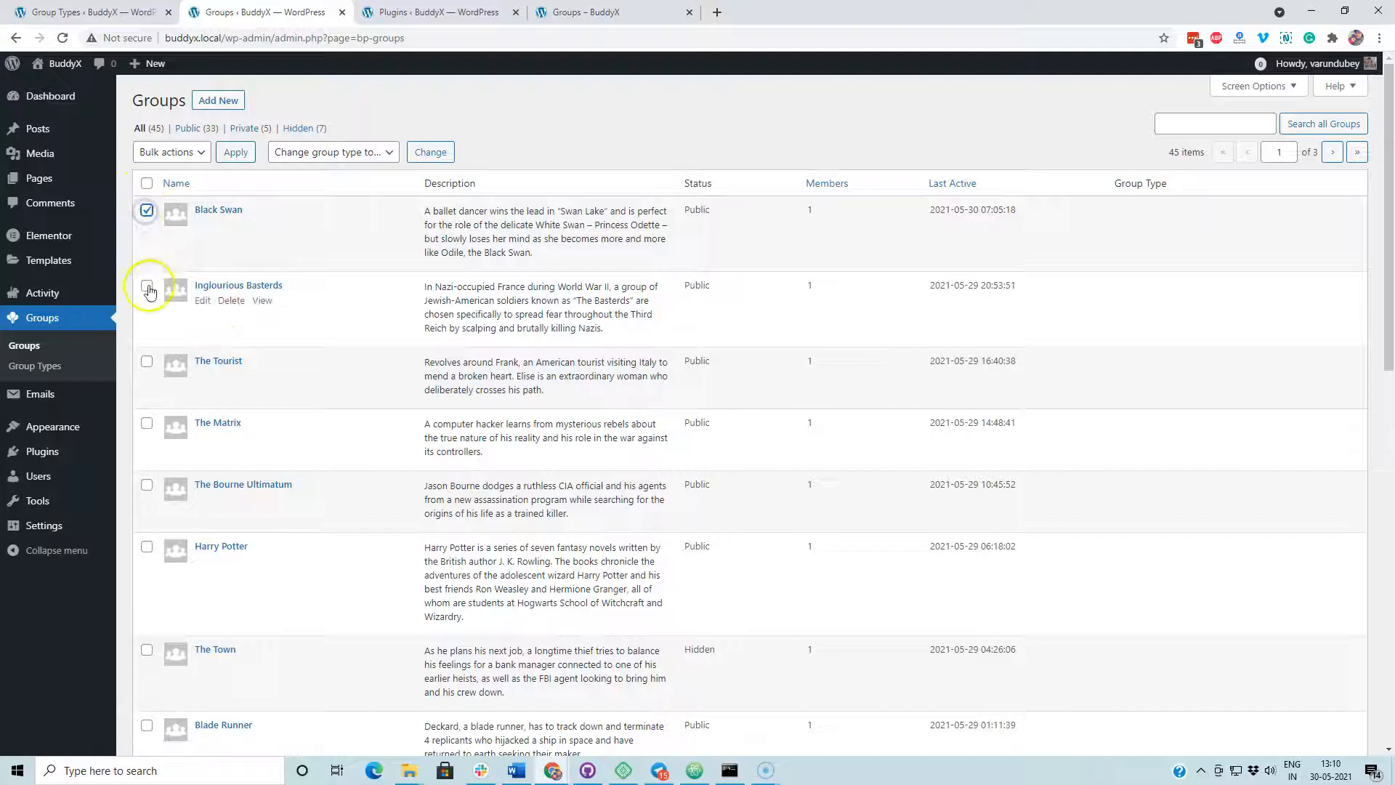
Change Black Swan, Inglourious Basterds, The Tourist and The Matrix to the Student group type
{"action": "left_click", "coordinate": [147, 287]}
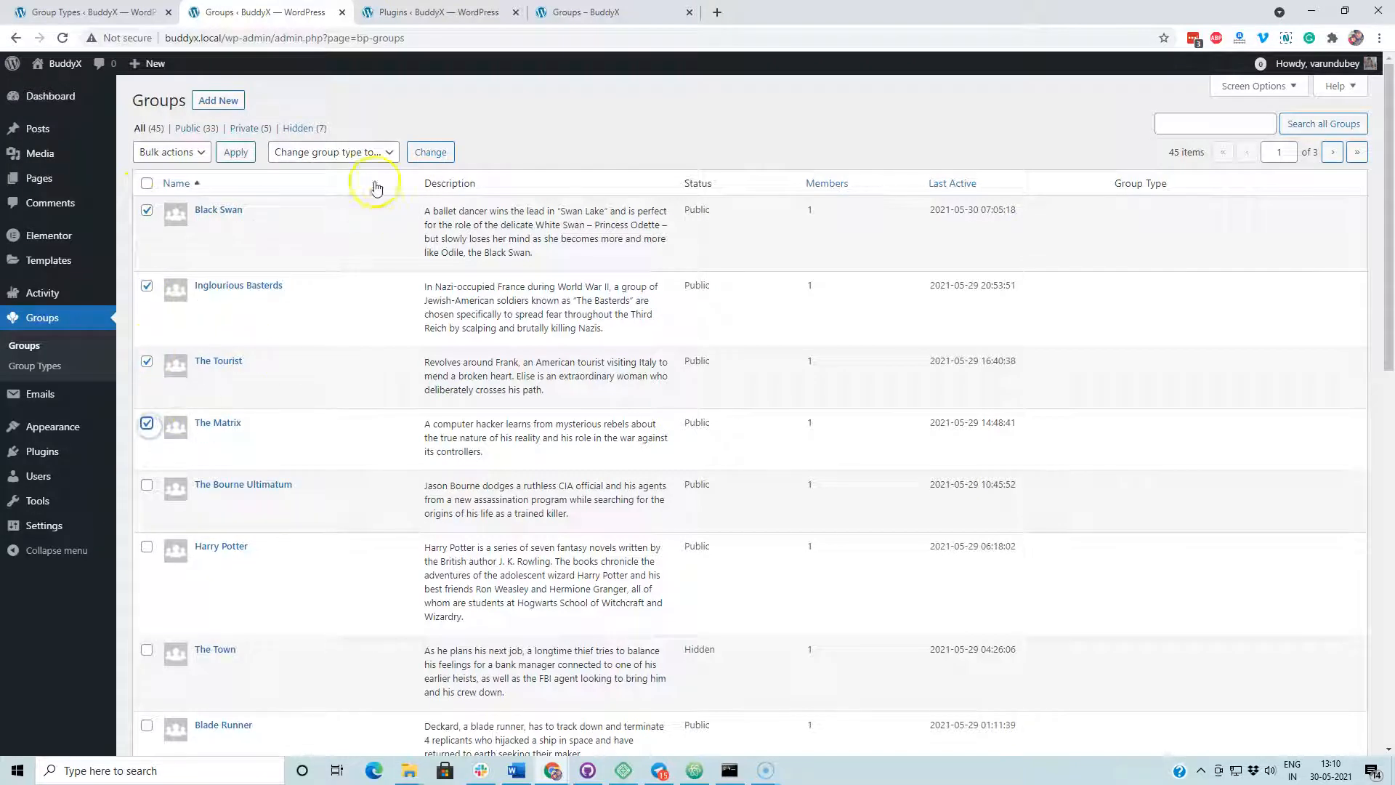
{"action": "left_click", "coordinate": [430, 151]}
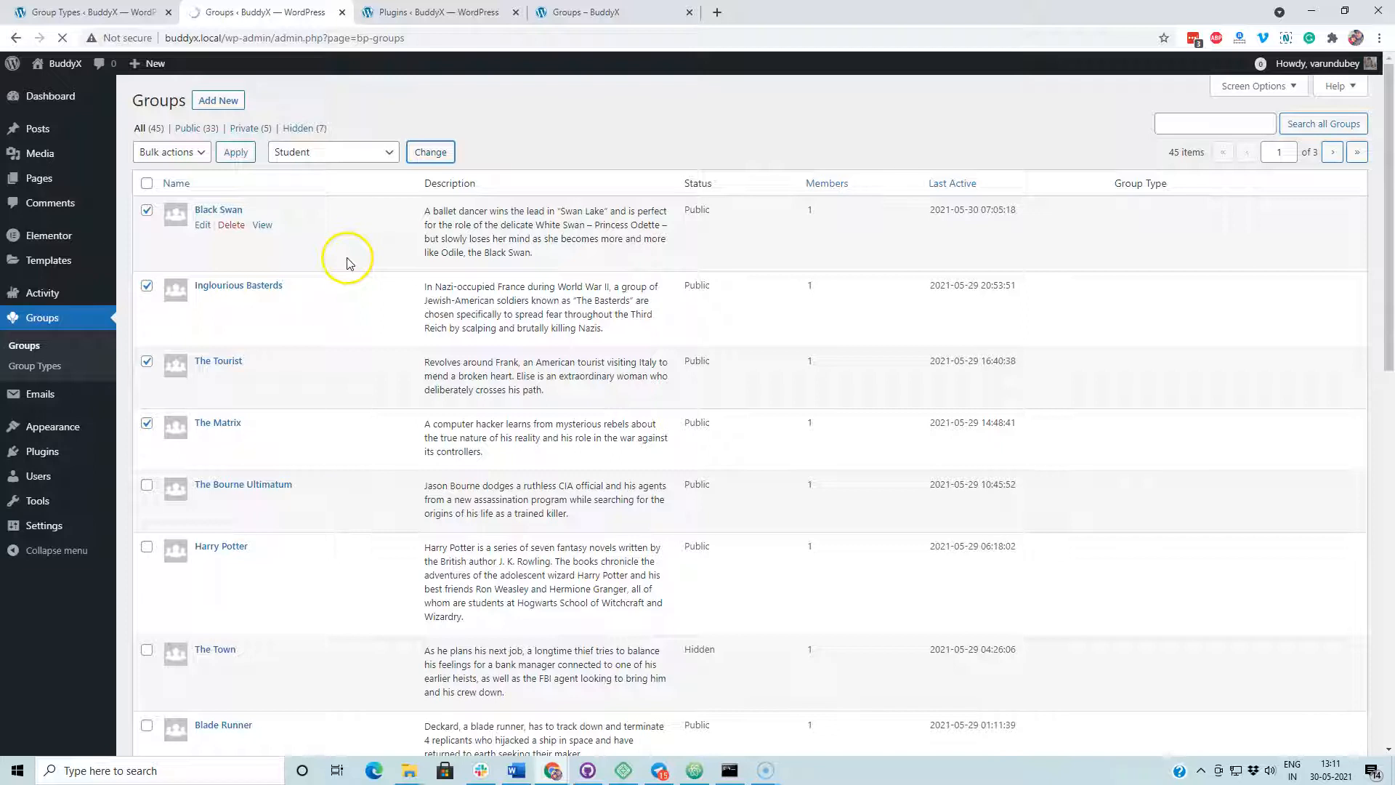
{"action": "left_click", "coordinate": [430, 151]}
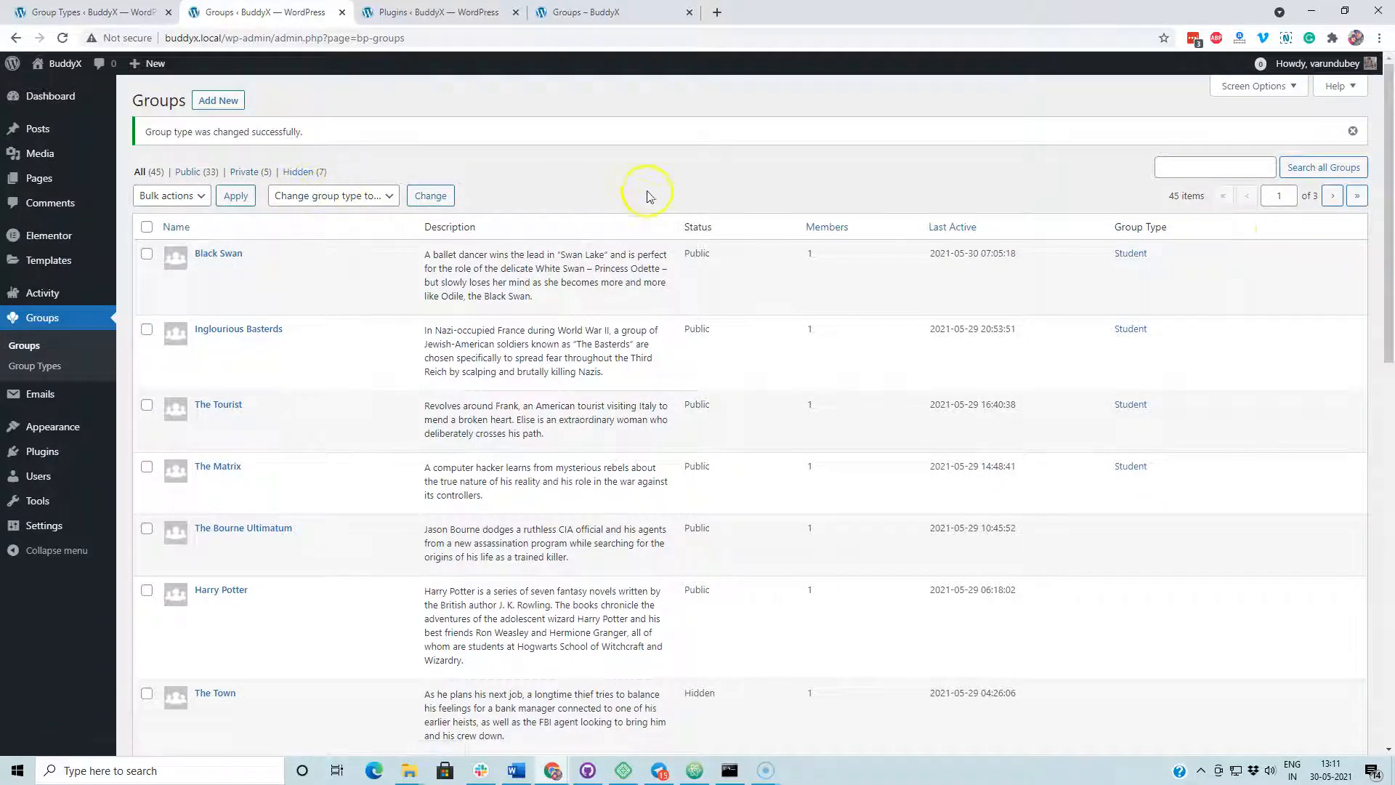
{"action": "mouse_move", "coordinate": [242, 156]}
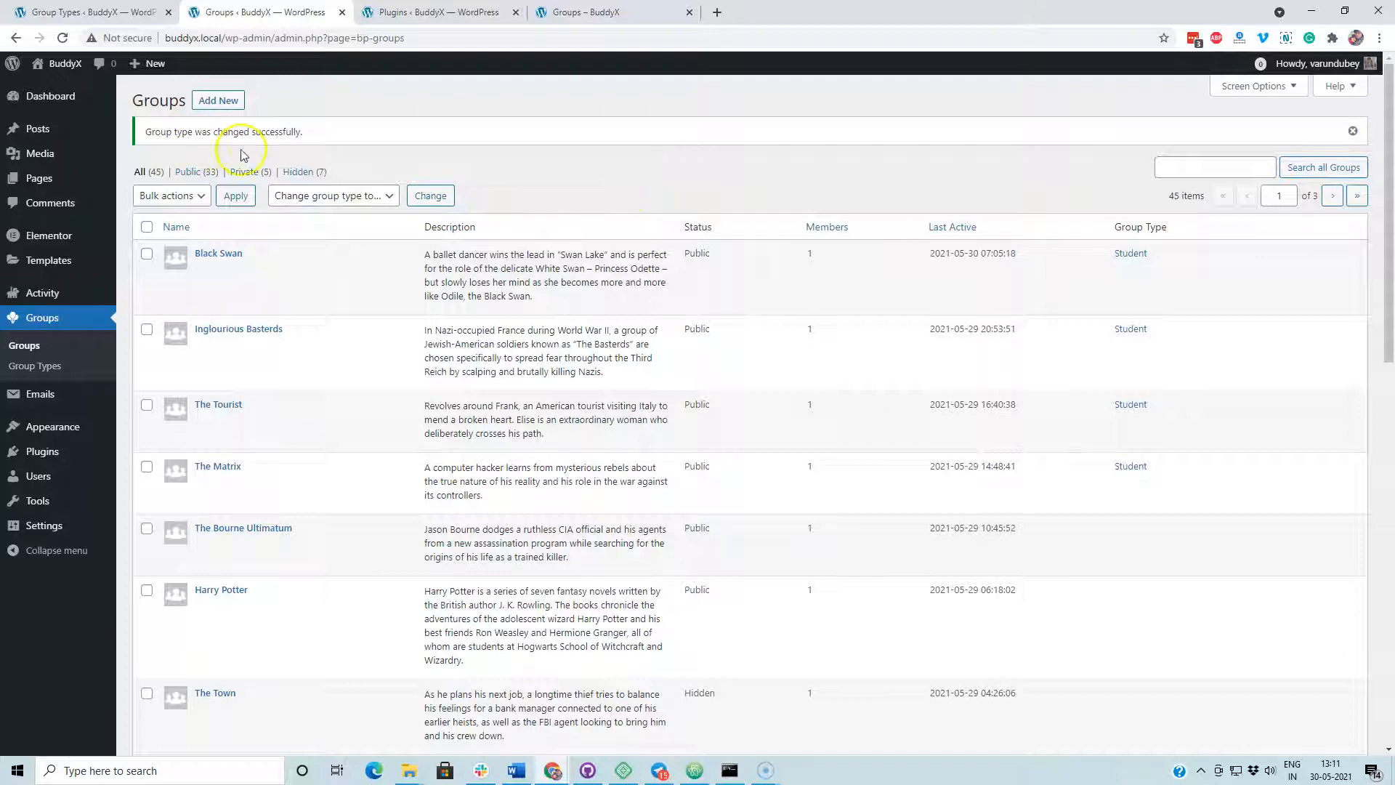
{"action": "mouse_move", "coordinate": [1142, 411]}
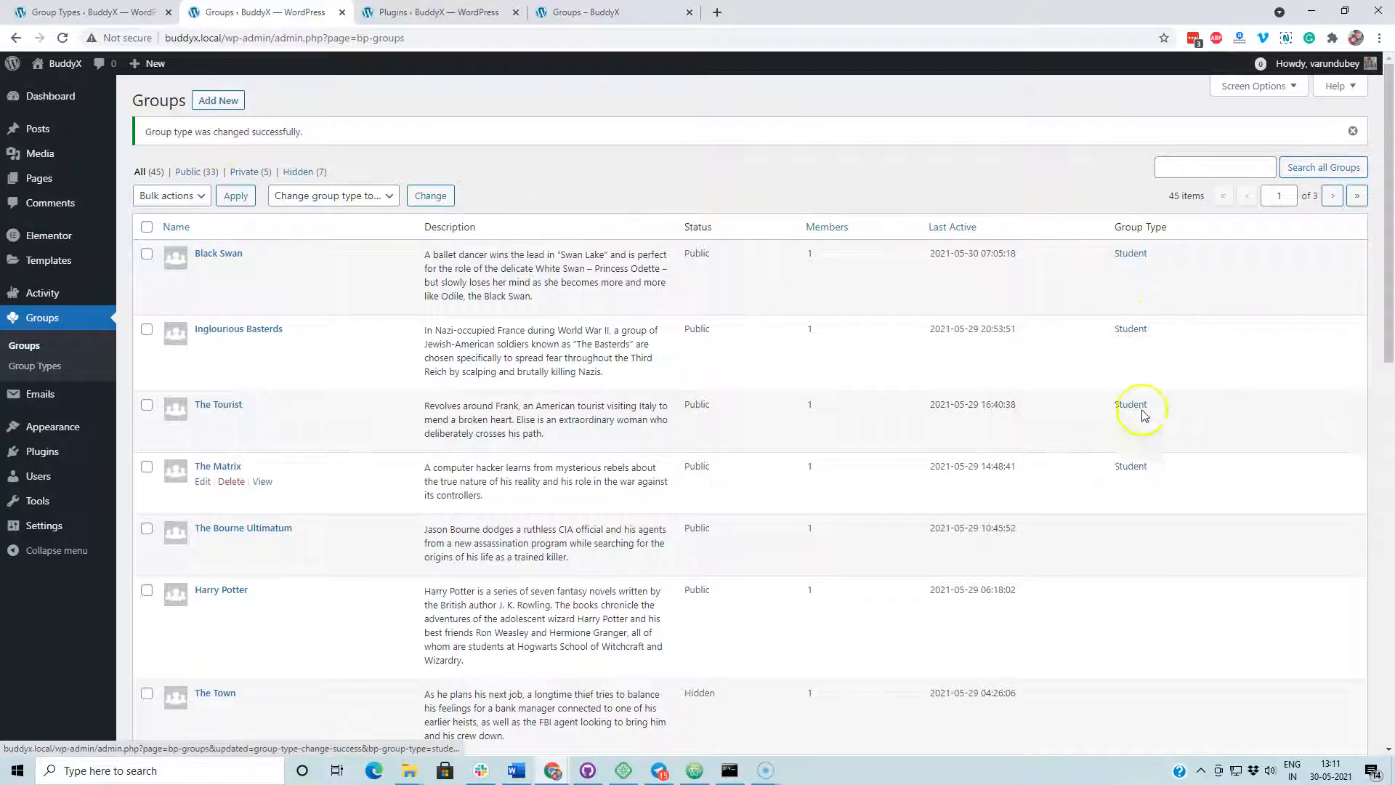
{"action": "mouse_move", "coordinate": [320, 406]}
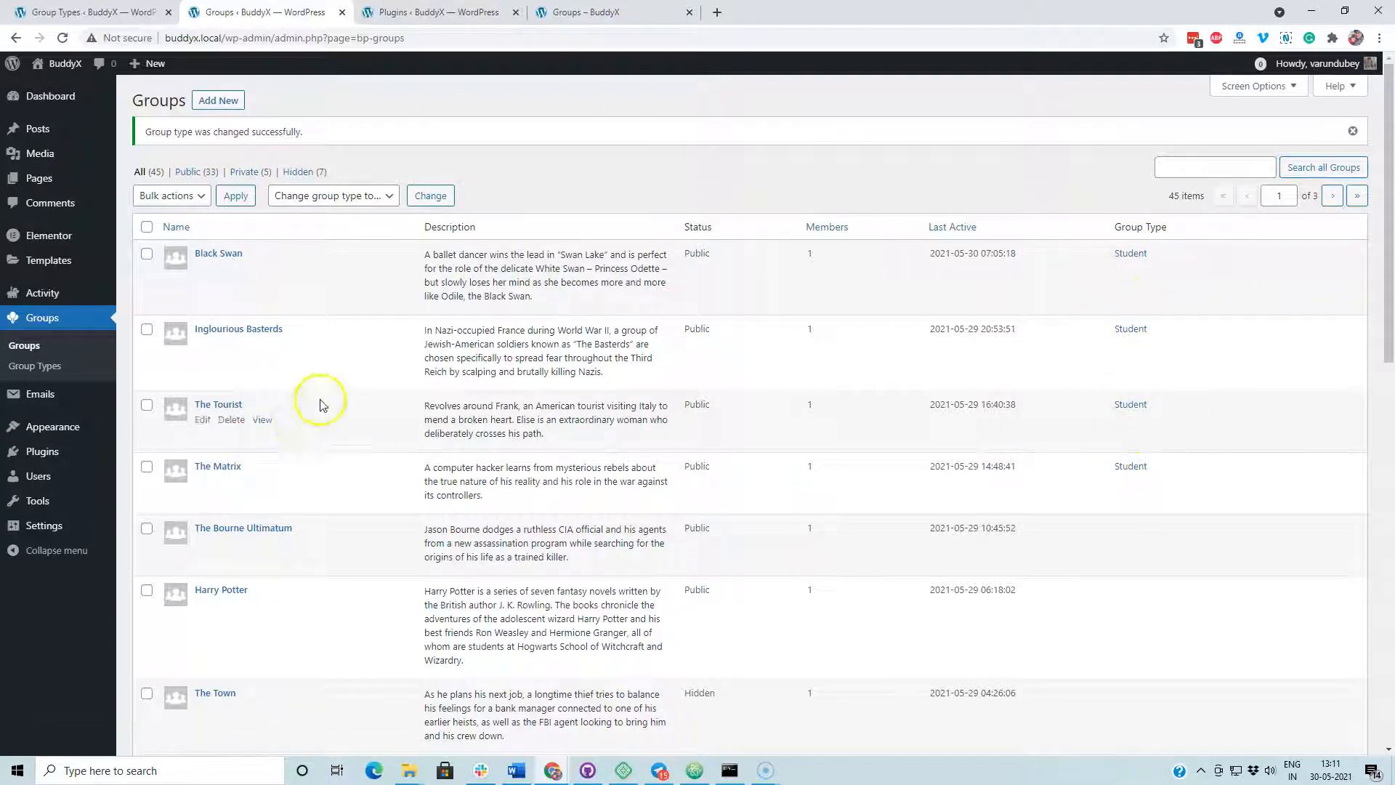
{"action": "mouse_move", "coordinate": [258, 275]}
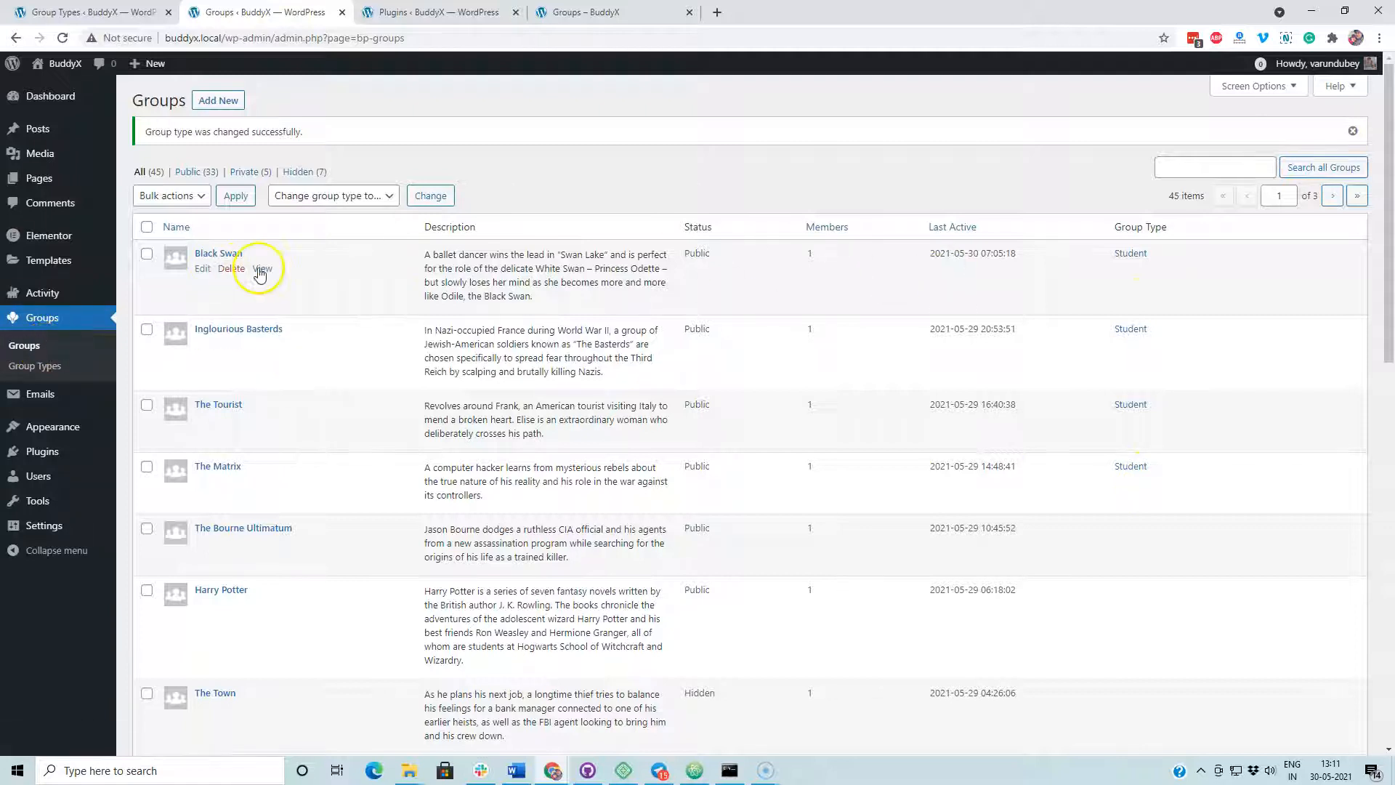
Open the Black Swan group page showing Student as its group type
{"action": "left_click", "coordinate": [261, 268]}
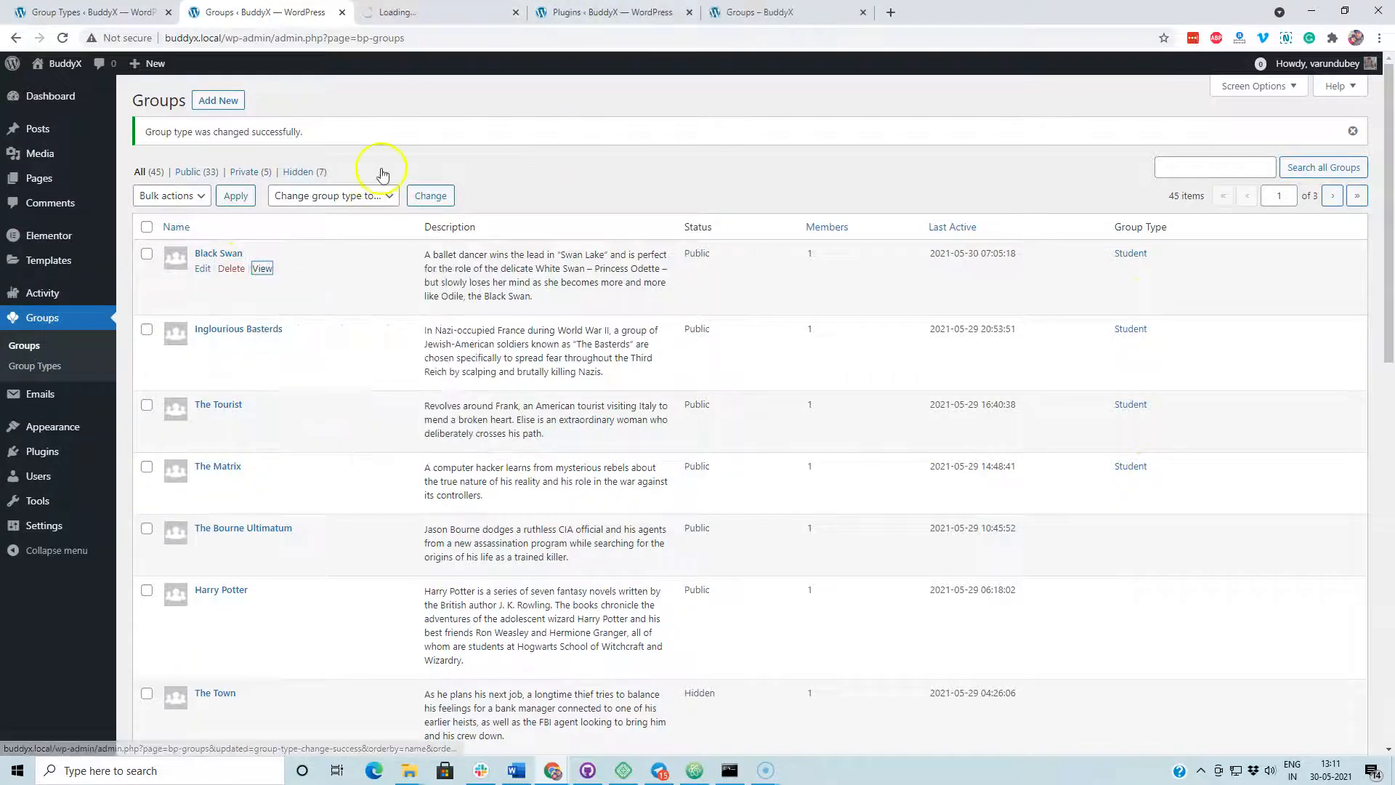
{"action": "mouse_move", "coordinate": [437, 227]}
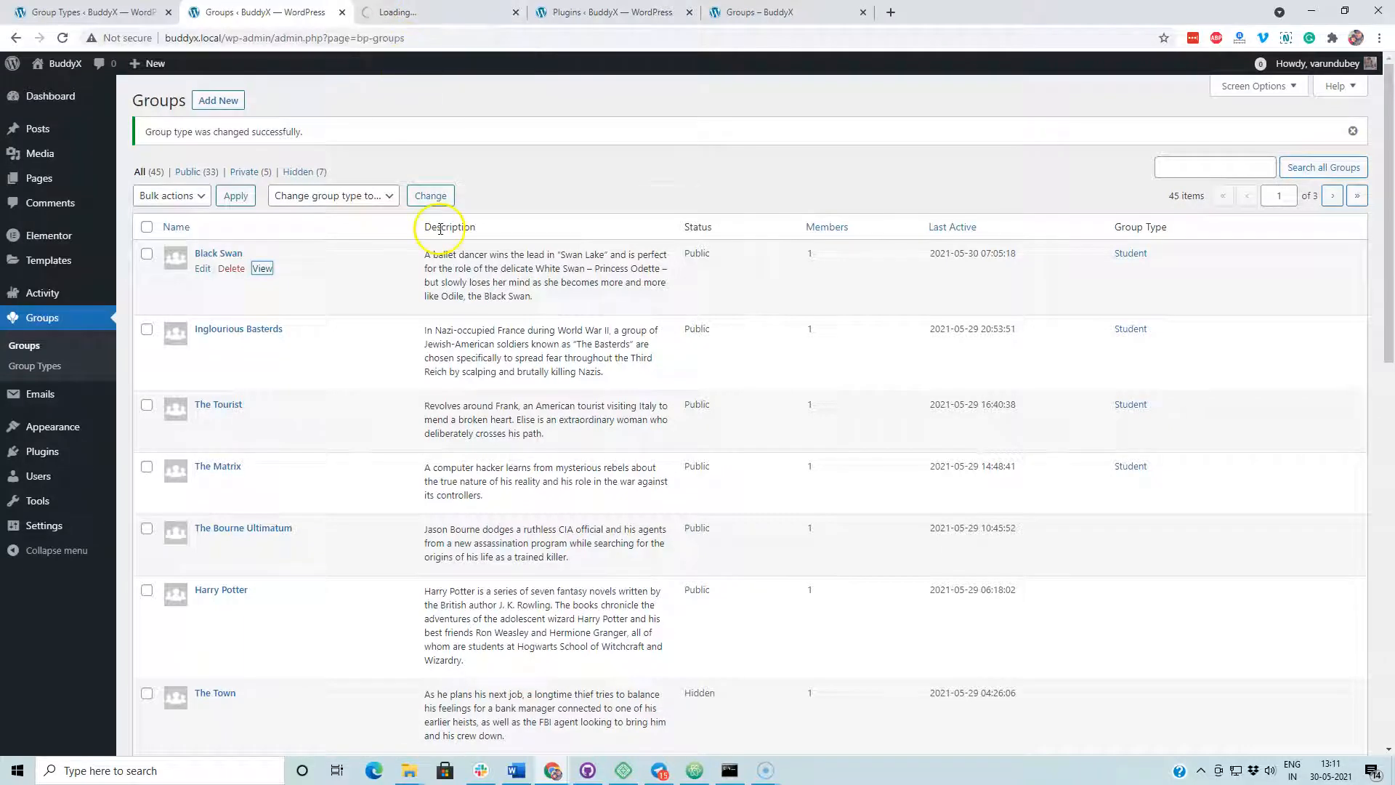
{"action": "left_click", "coordinate": [262, 267]}
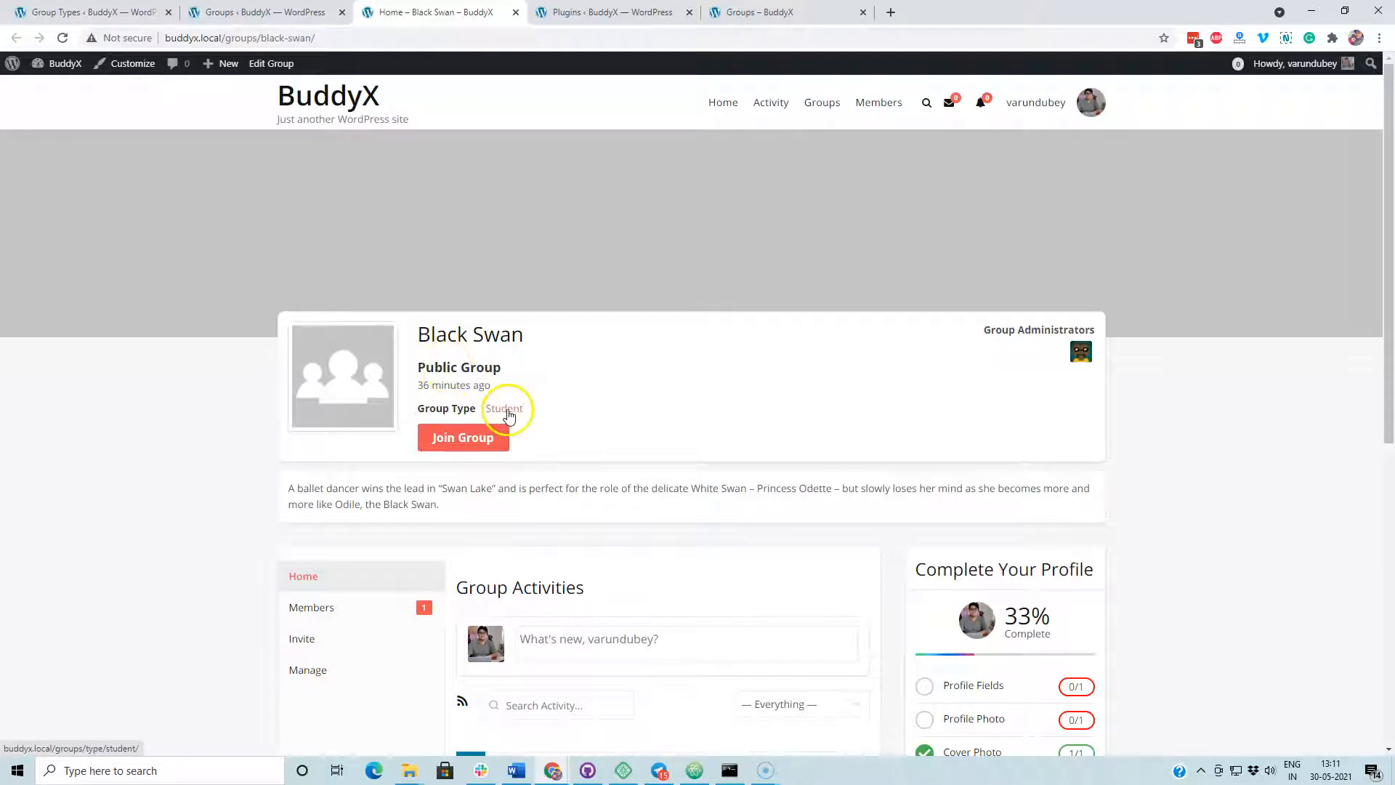
{"action": "left_click", "coordinate": [505, 409]}
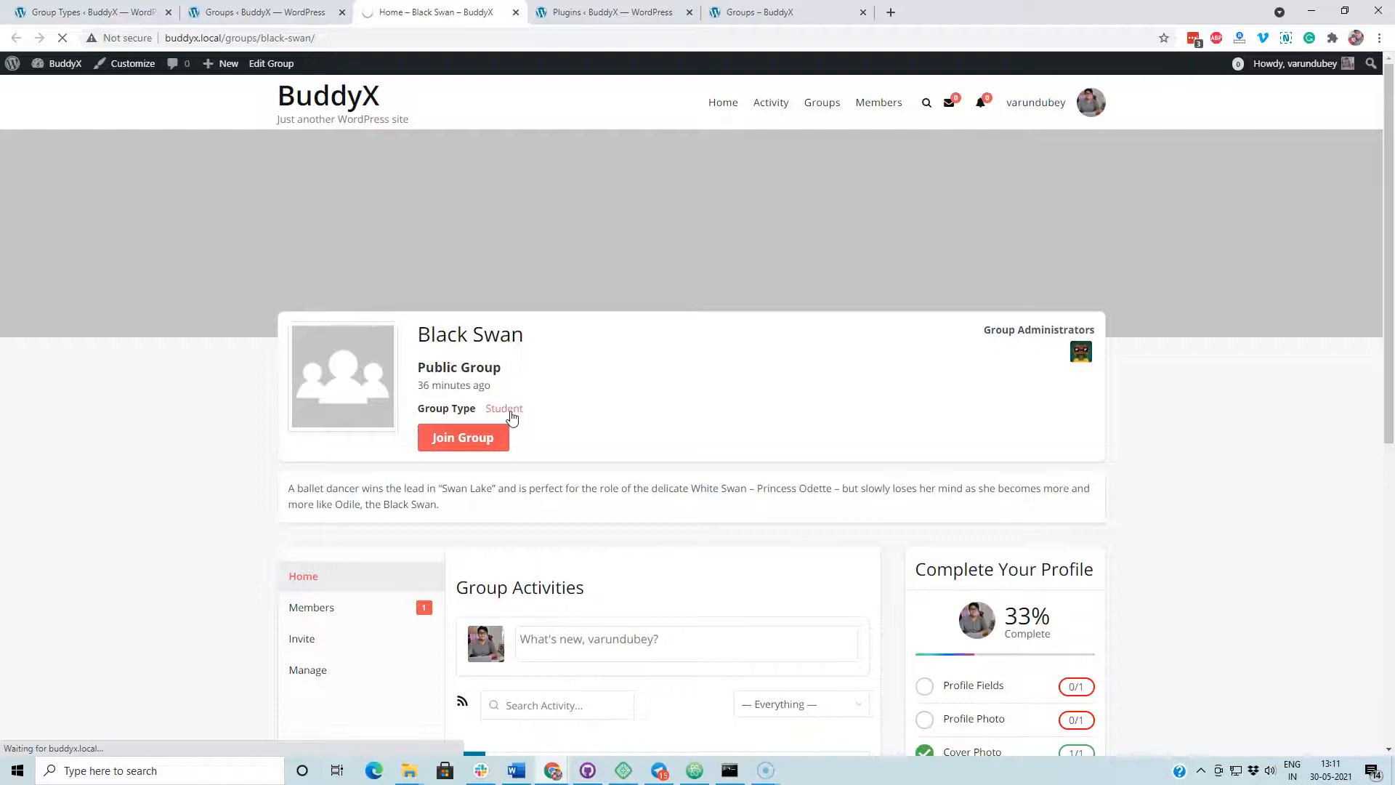
Open the Student-type groups directory listing the four assigned groups
{"action": "left_click", "coordinate": [505, 409]}
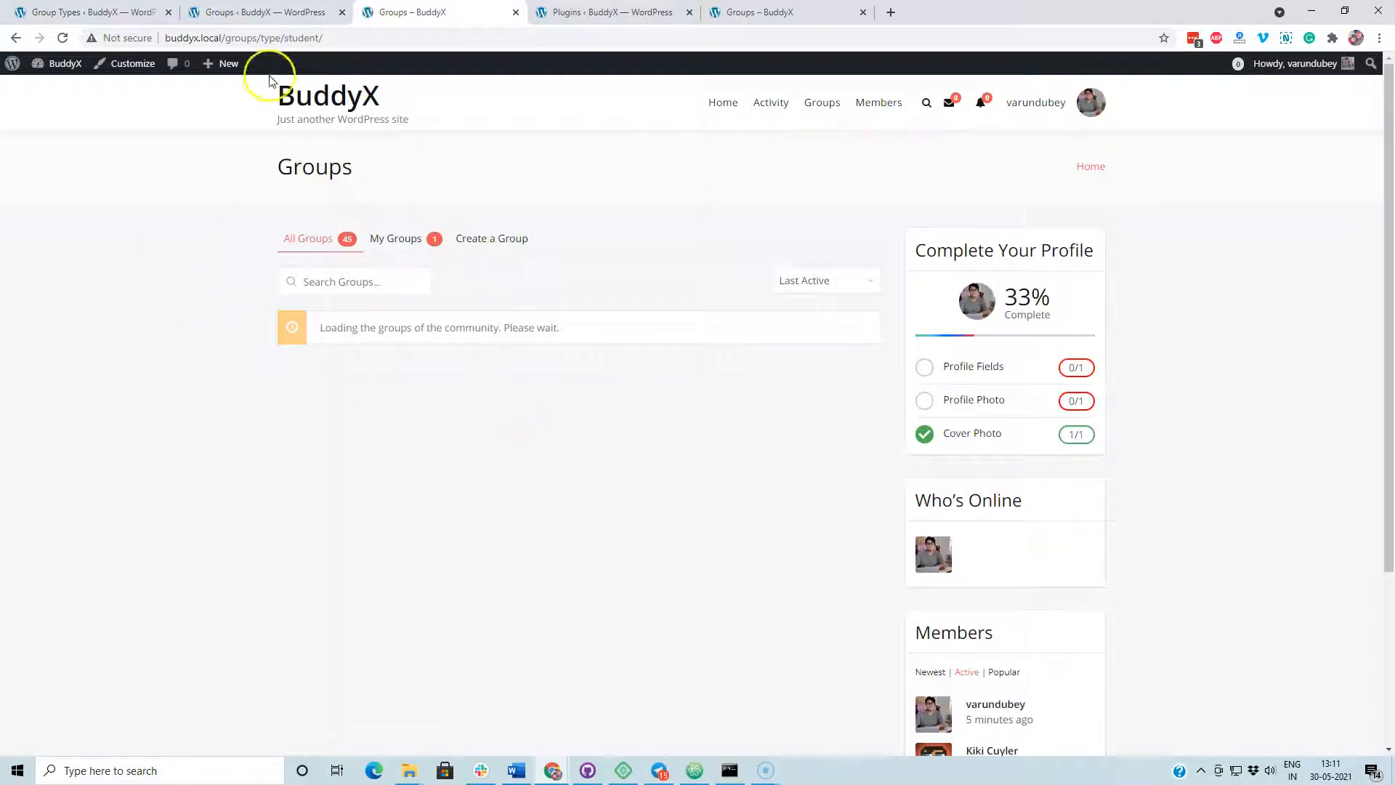
{"action": "left_click", "coordinate": [244, 38]}
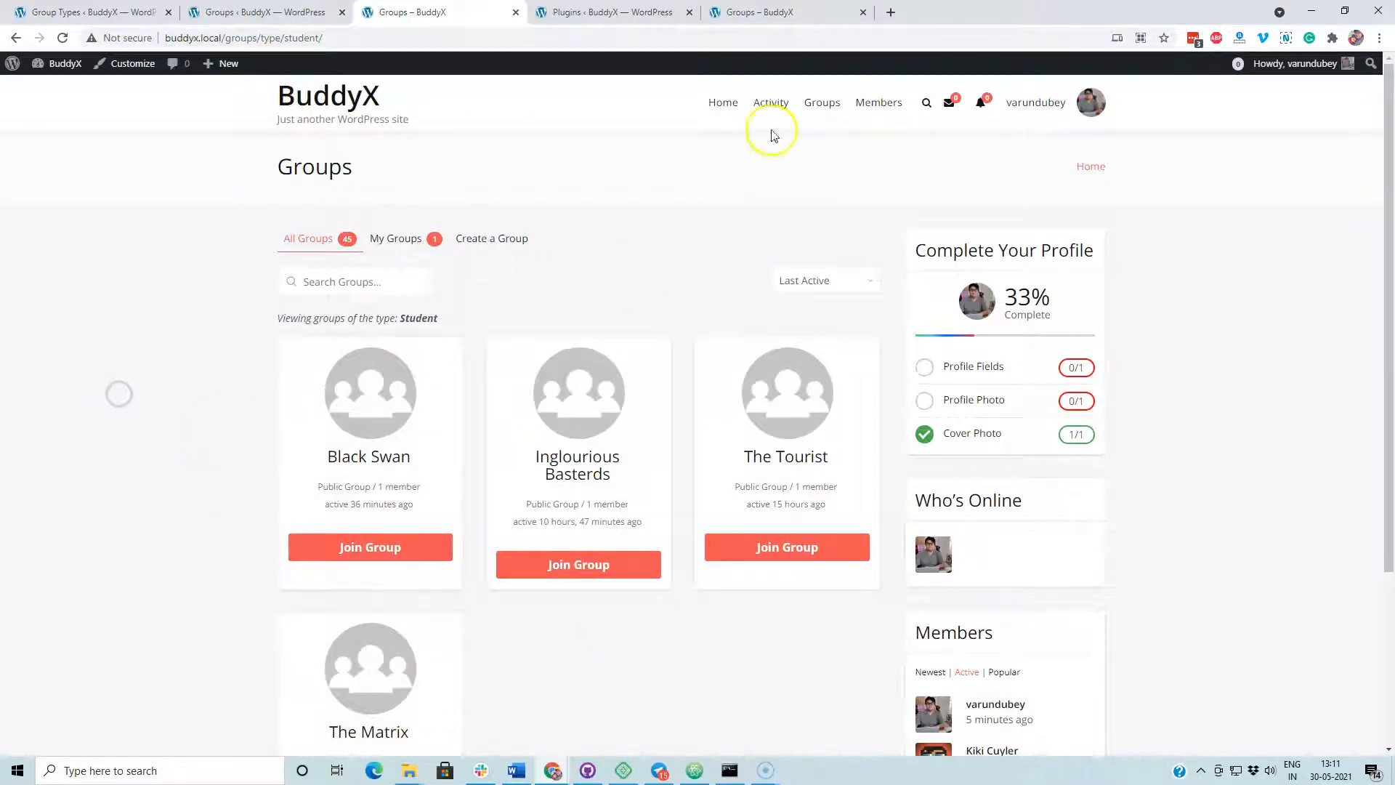
{"action": "left_click", "coordinate": [821, 101]}
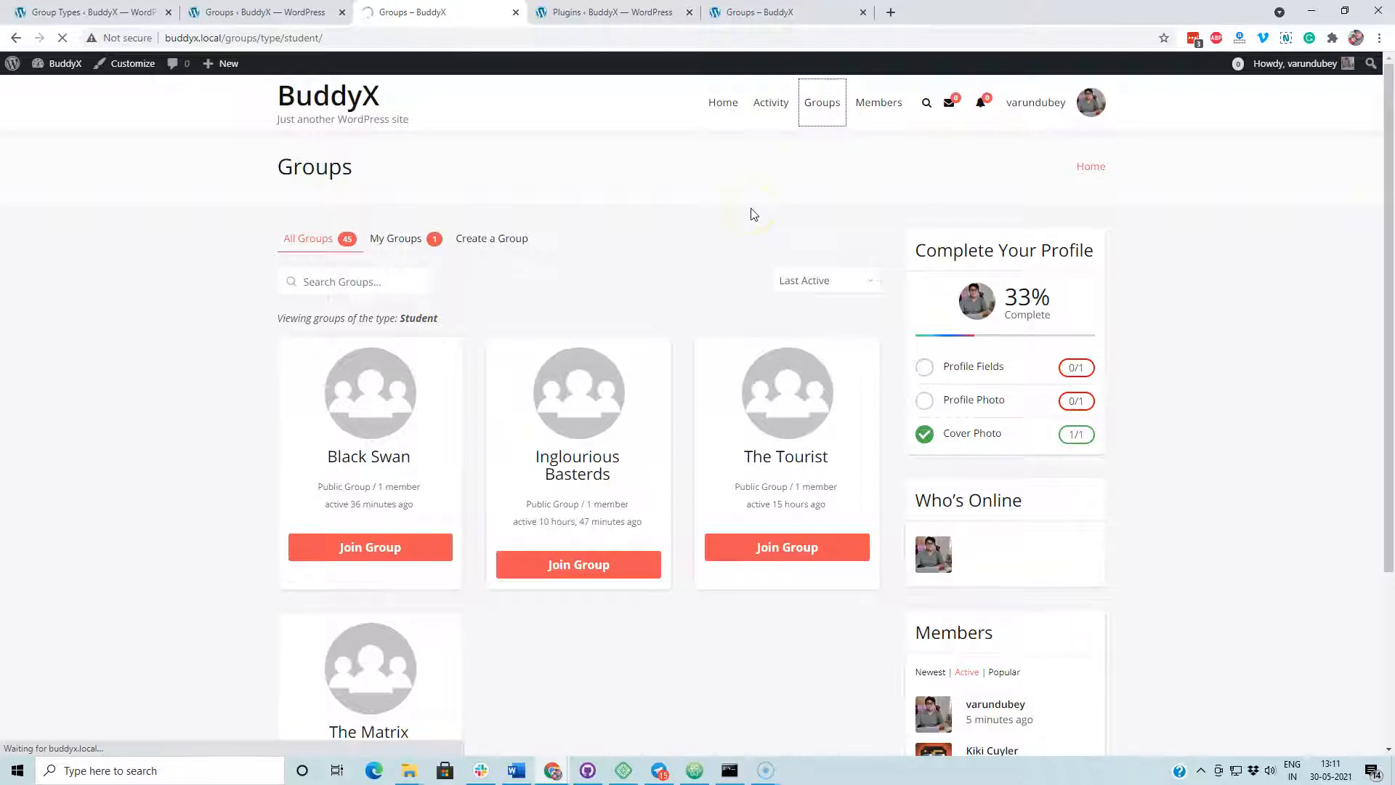
Load the full groups directory and scroll through all 45 groups and back up
{"action": "left_click", "coordinate": [307, 237]}
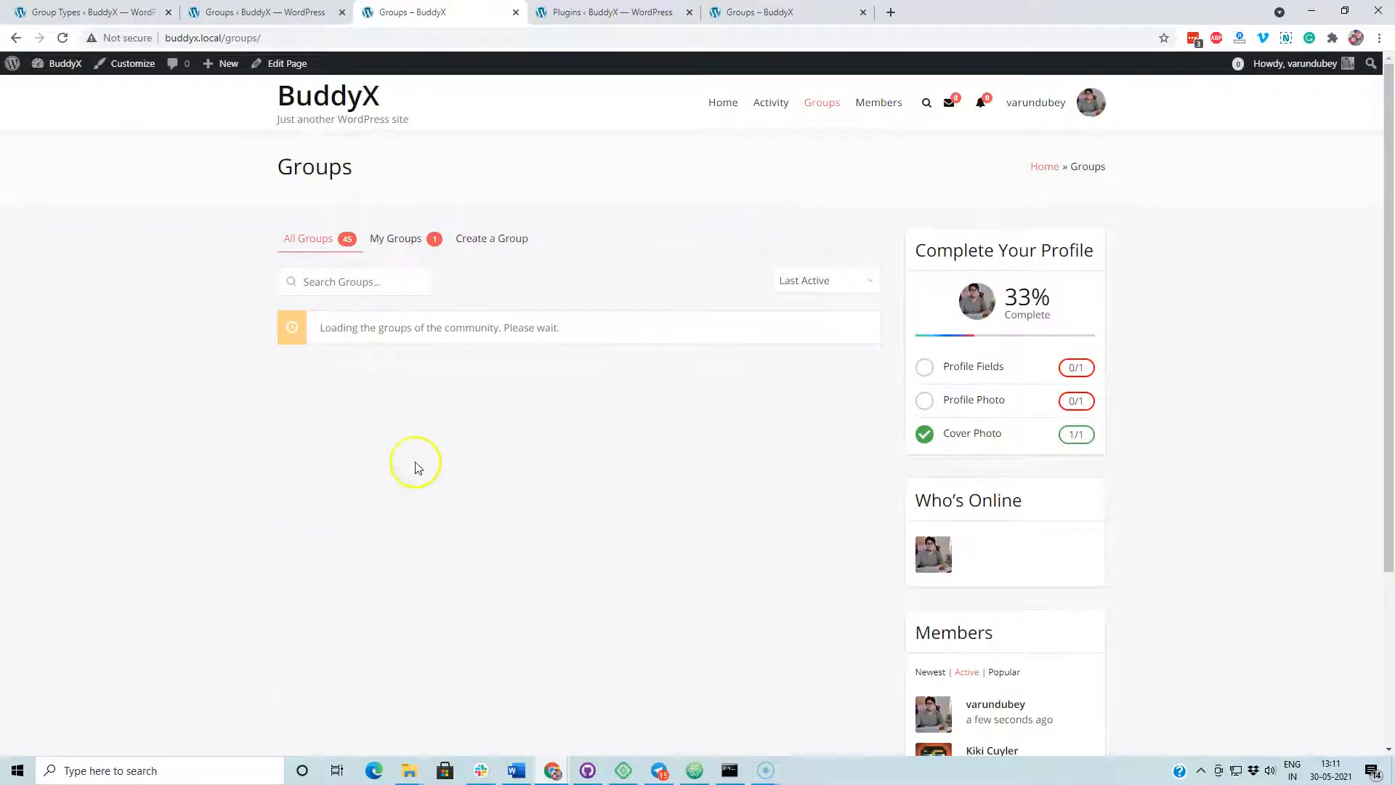
{"action": "mouse_move", "coordinate": [877, 395]}
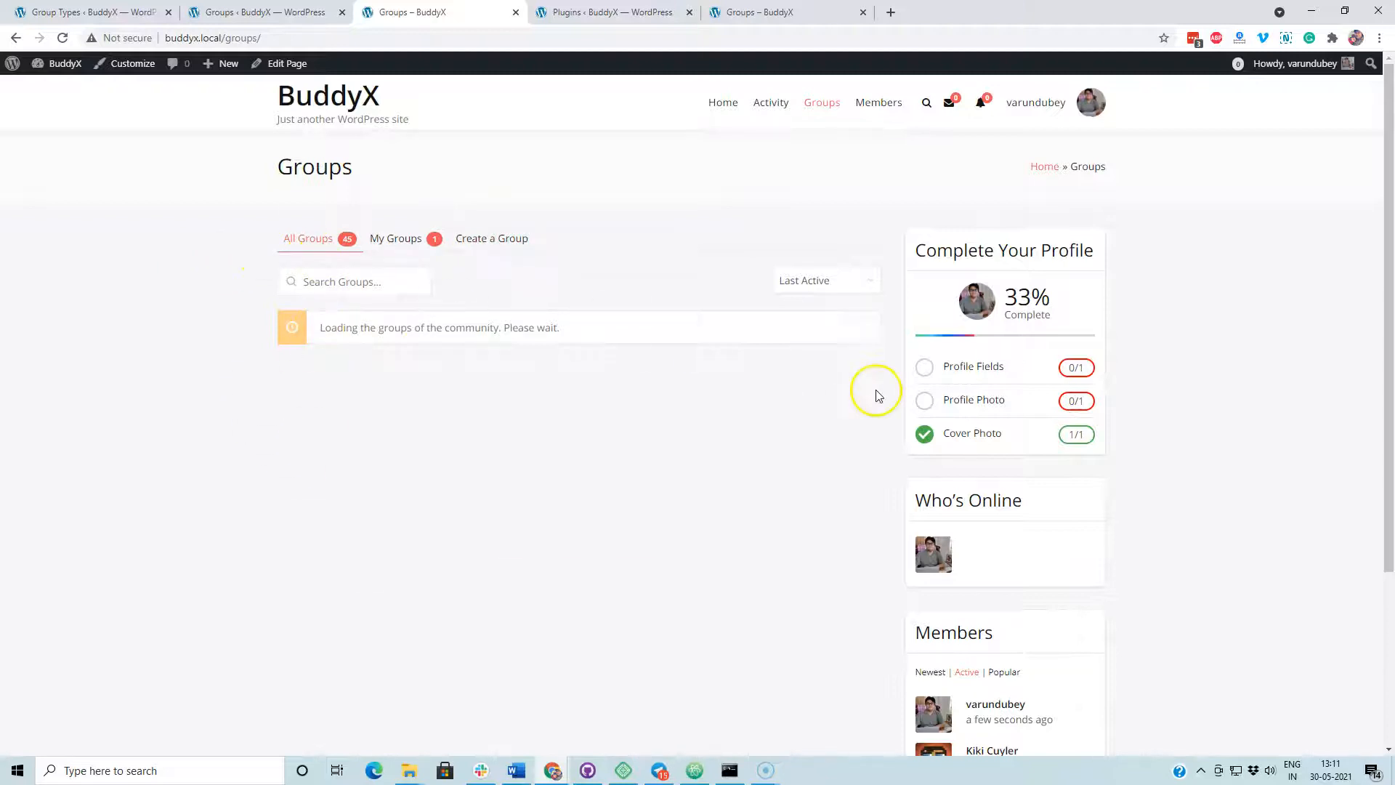
{"action": "scroll", "scroll_direction": "down", "scroll_amount": 3}
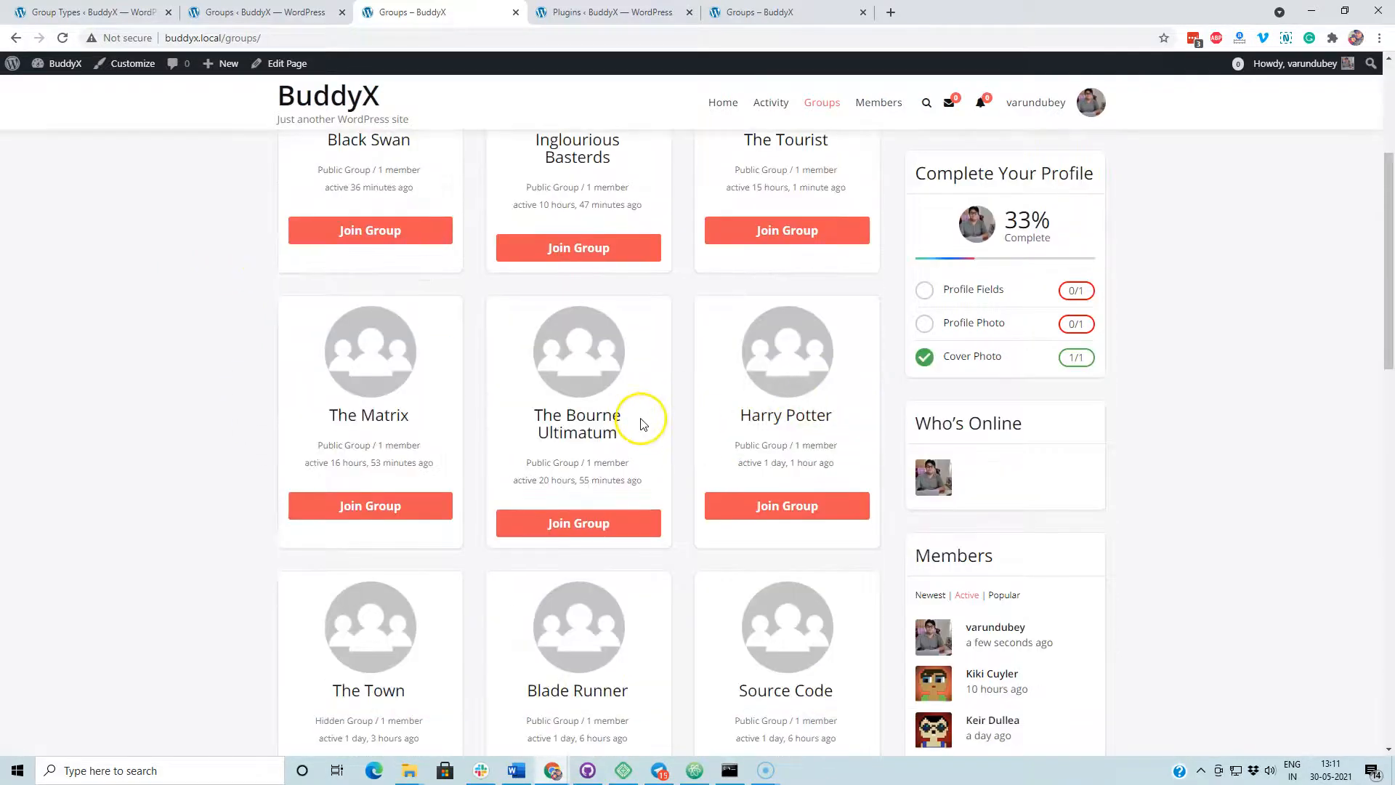
{"action": "scroll", "scroll_direction": "down", "scroll_amount": 3}
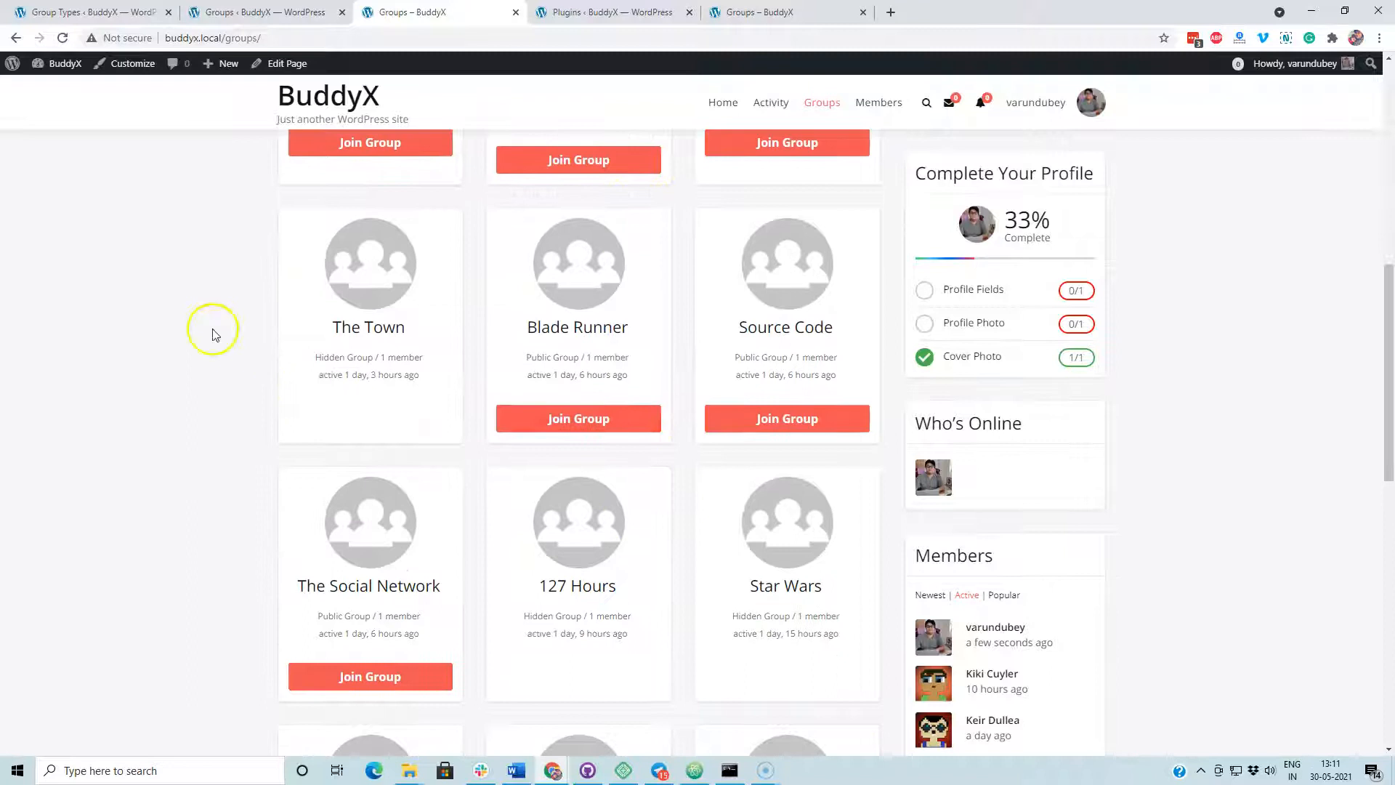
{"action": "scroll", "scroll_direction": "down", "scroll_amount": 3}
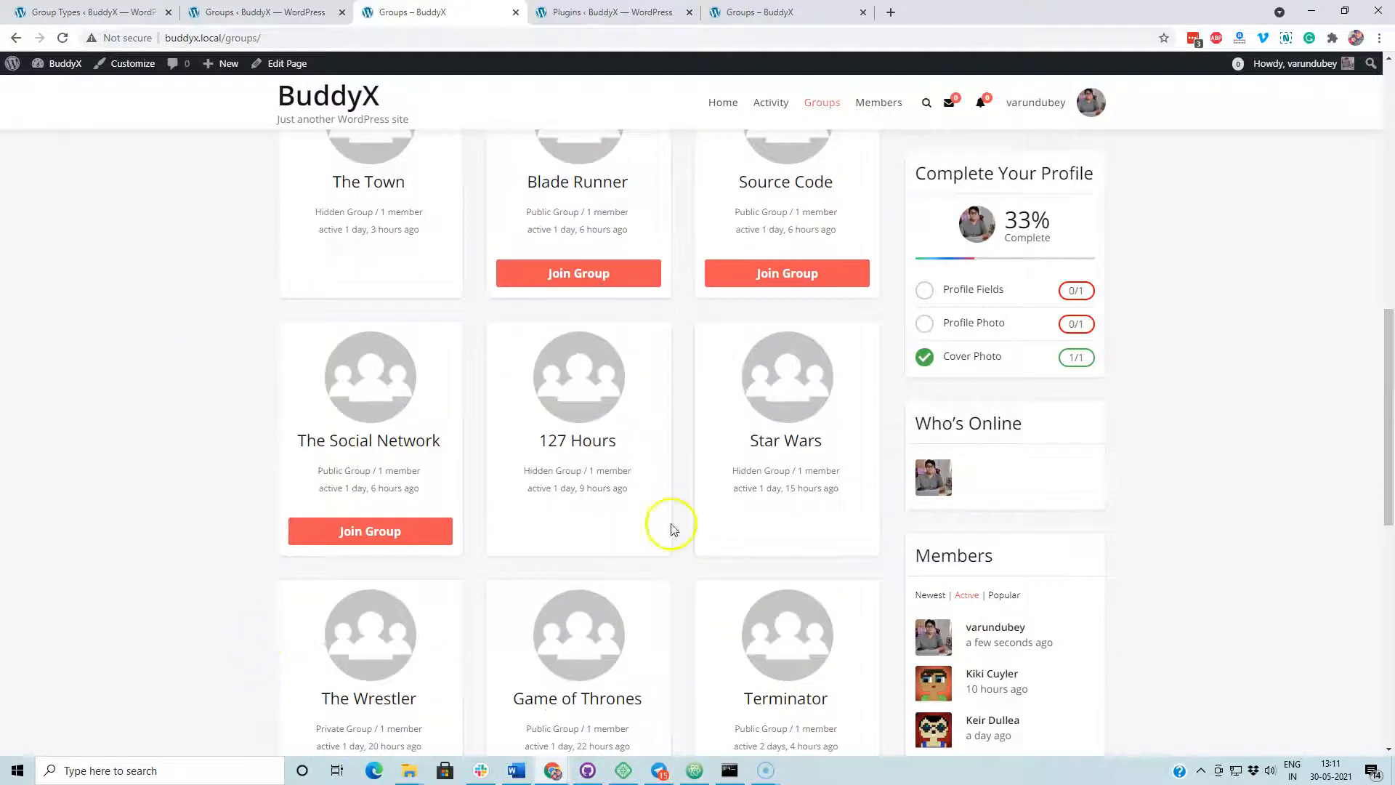
{"action": "scroll", "scroll_direction": "down", "scroll_amount": 3}
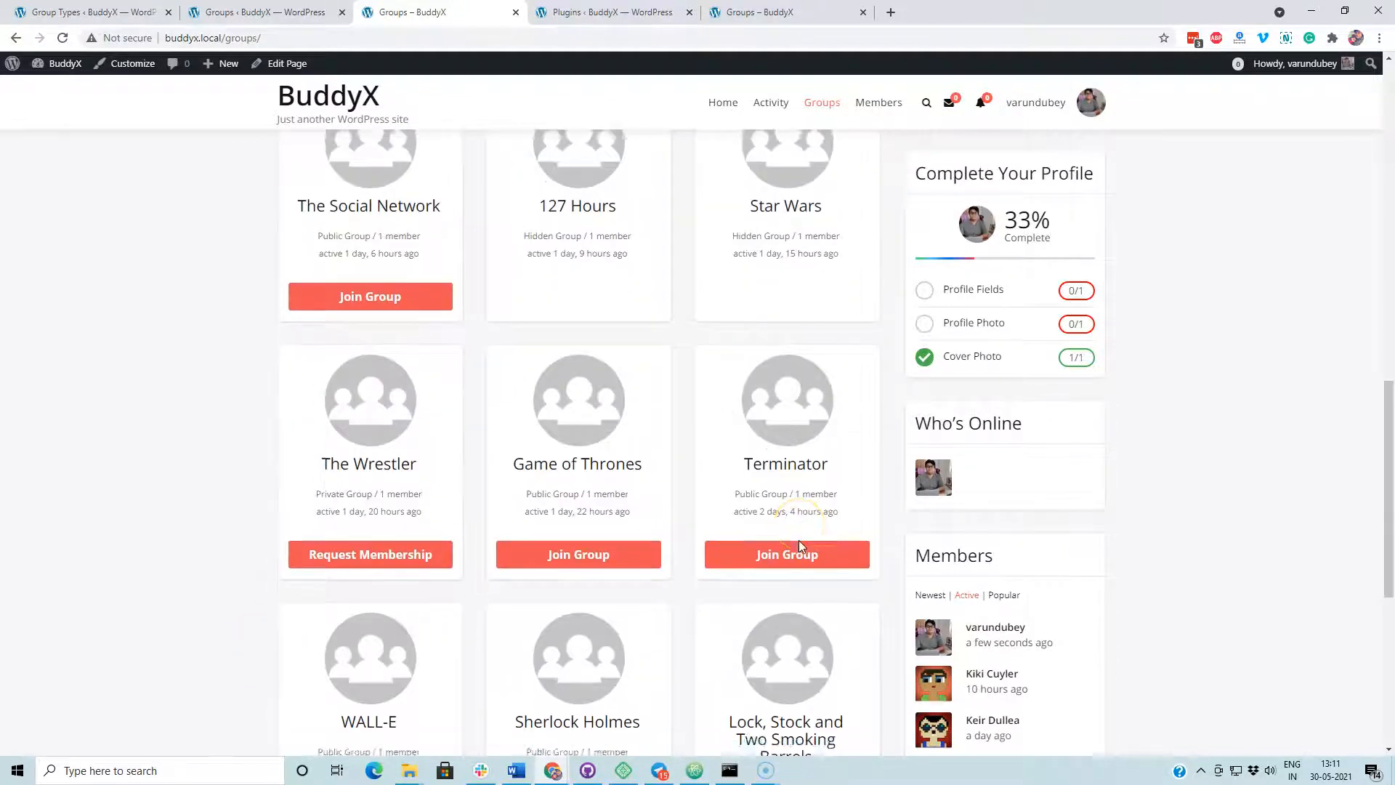
{"action": "scroll", "scroll_direction": "down", "scroll_amount": 3}
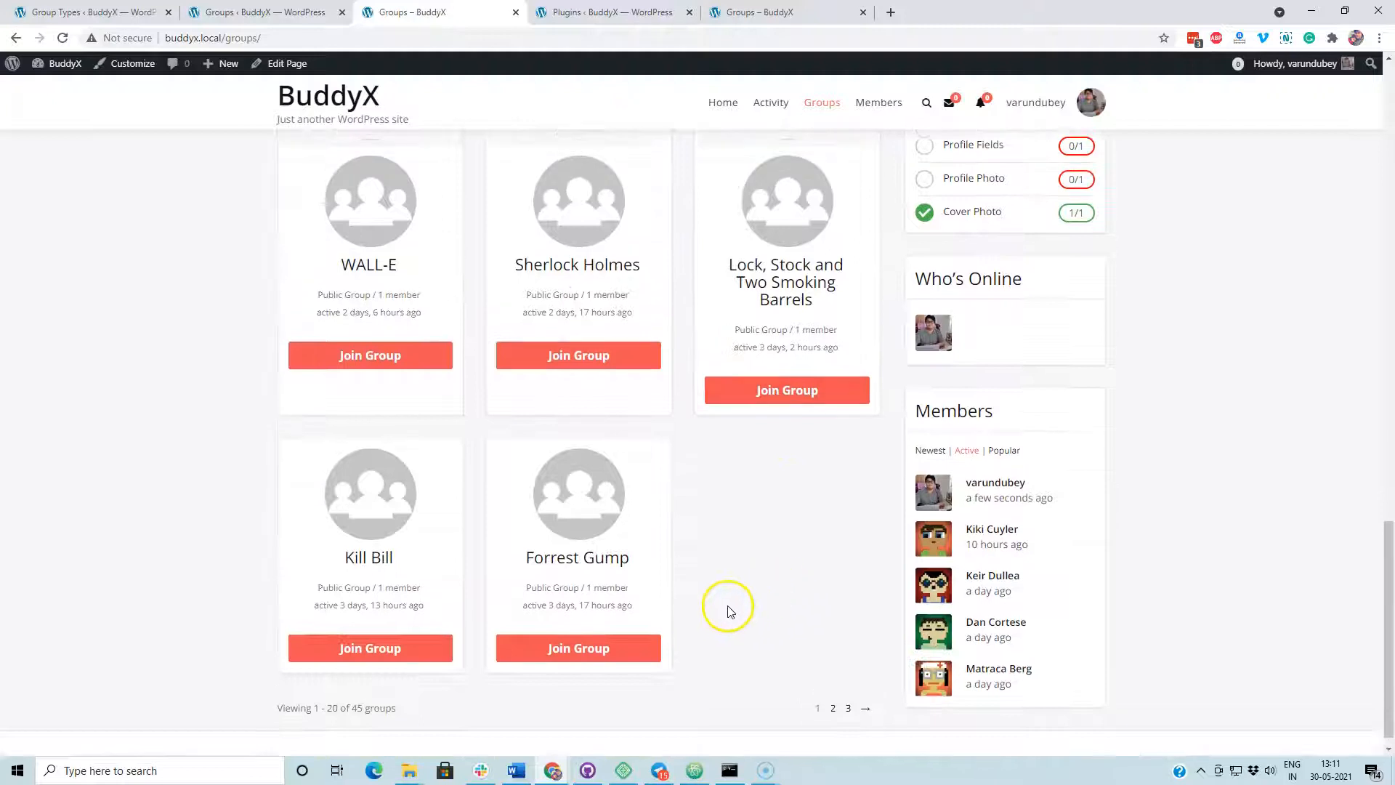
{"action": "scroll", "scroll_direction": "up", "scroll_amount": 3}
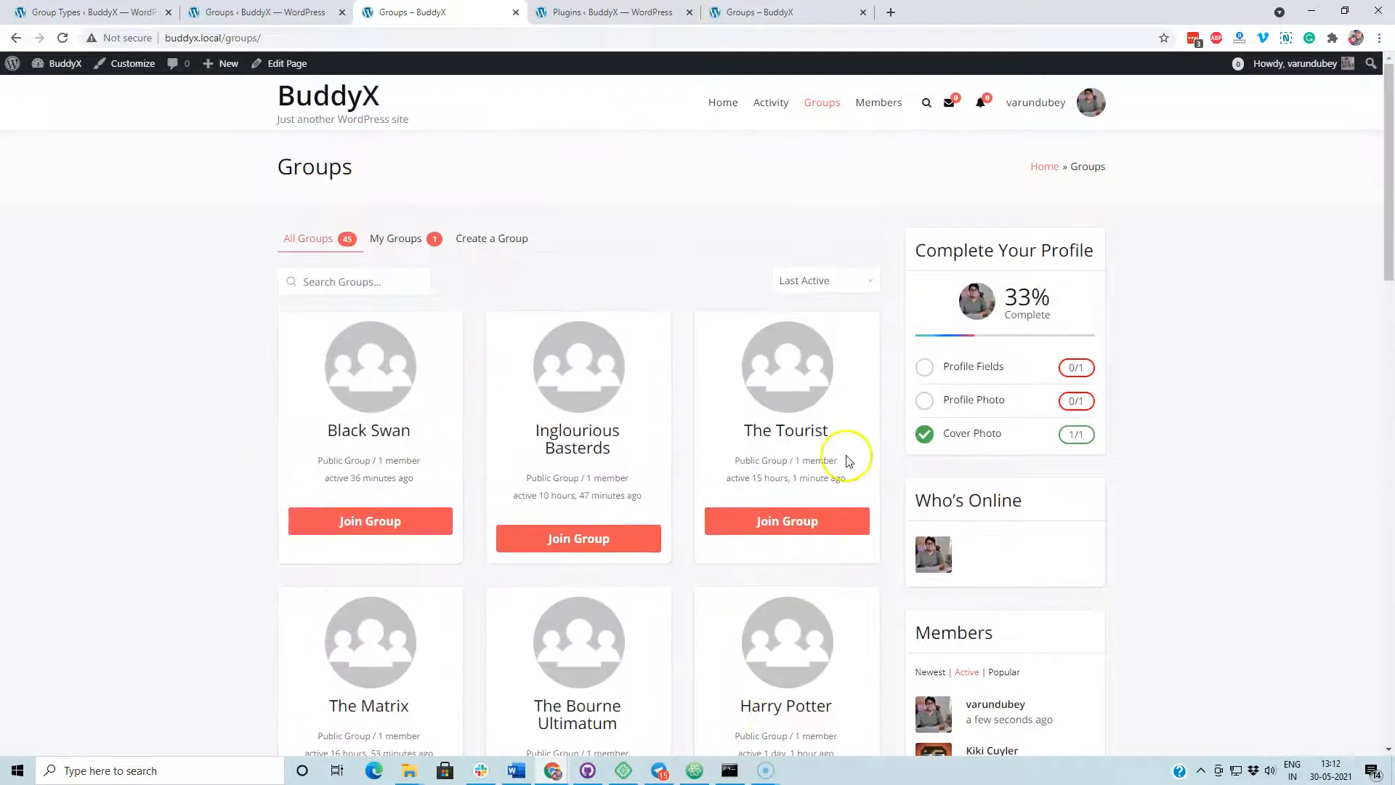
{"action": "mouse_move", "coordinate": [96, 425]}
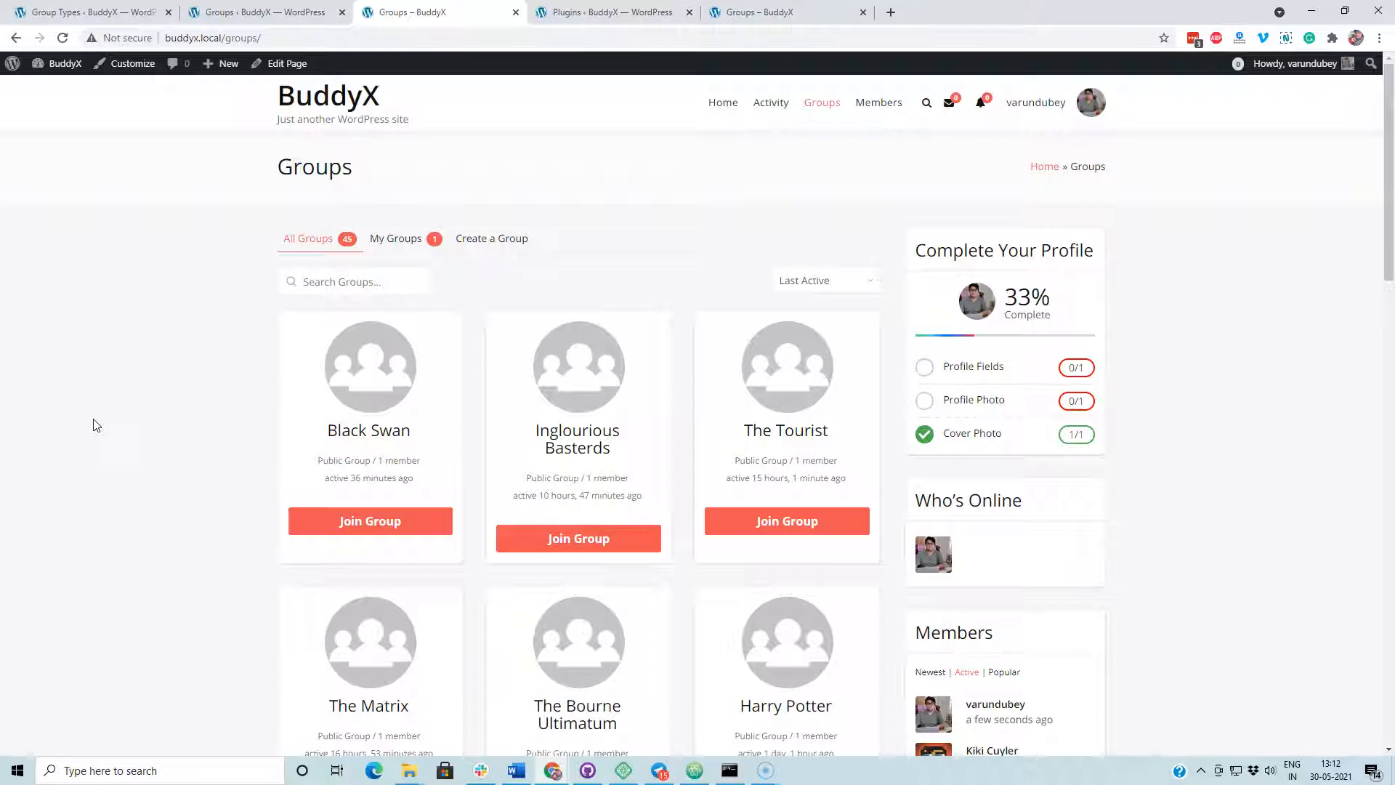
{"action": "mouse_move", "coordinate": [640, 271]}
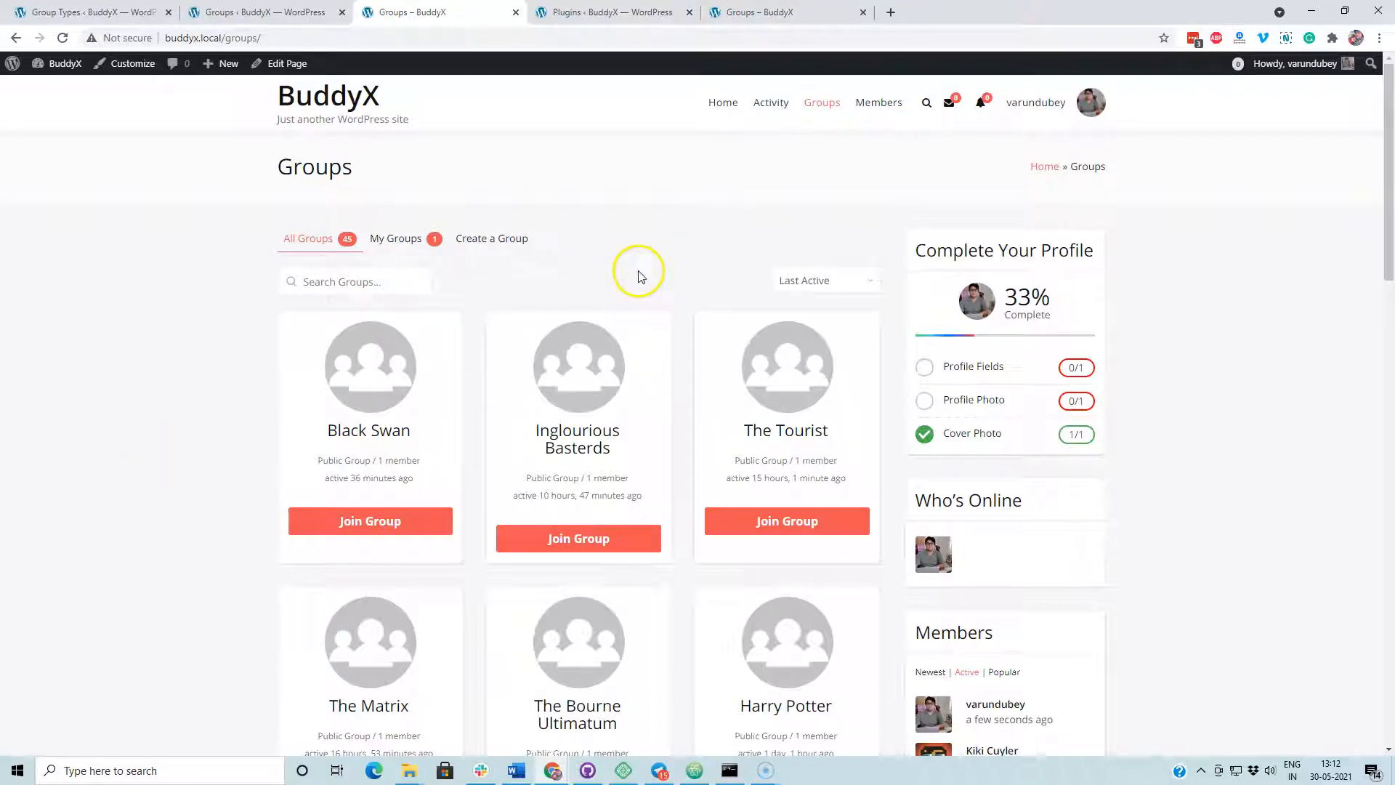
{"action": "mouse_move", "coordinate": [632, 279]}
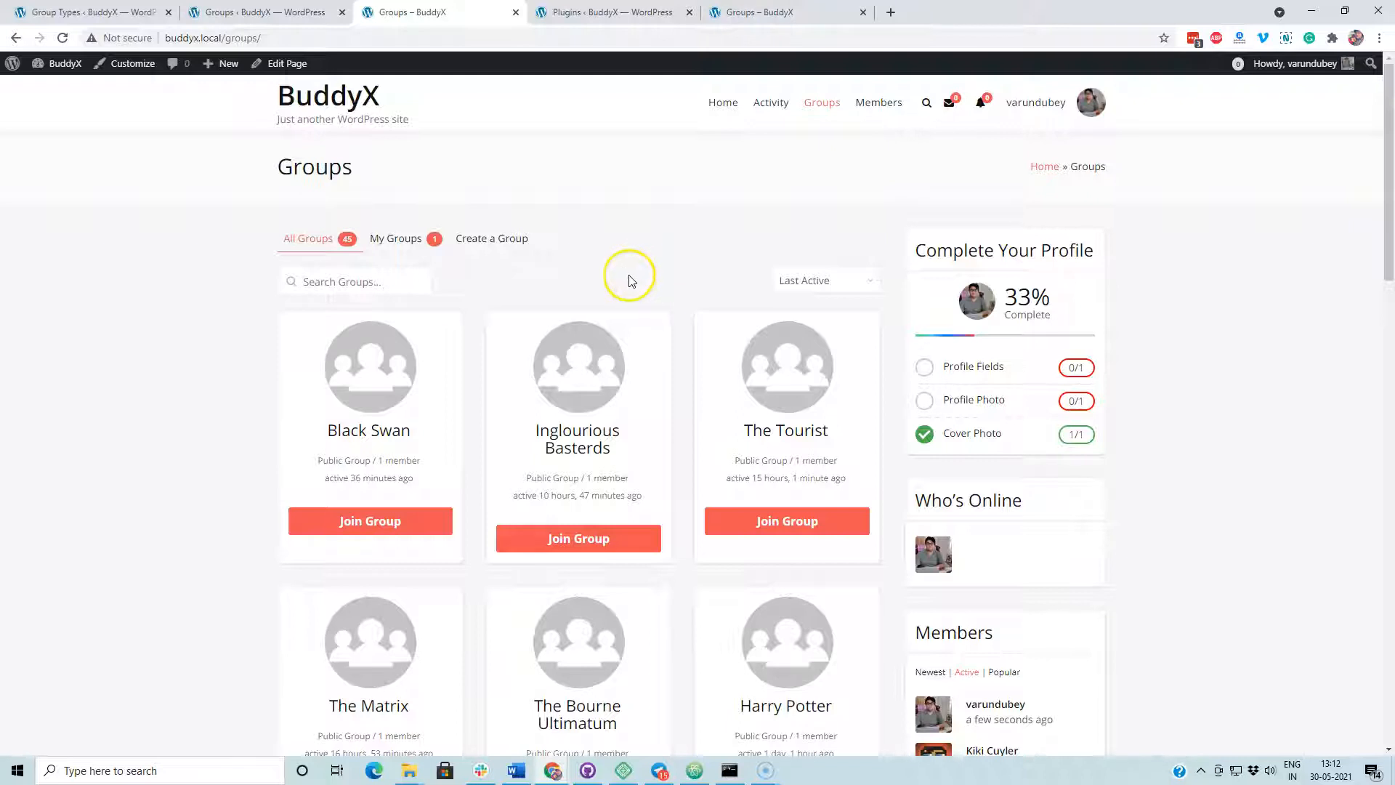
{"action": "mouse_move", "coordinate": [625, 287]}
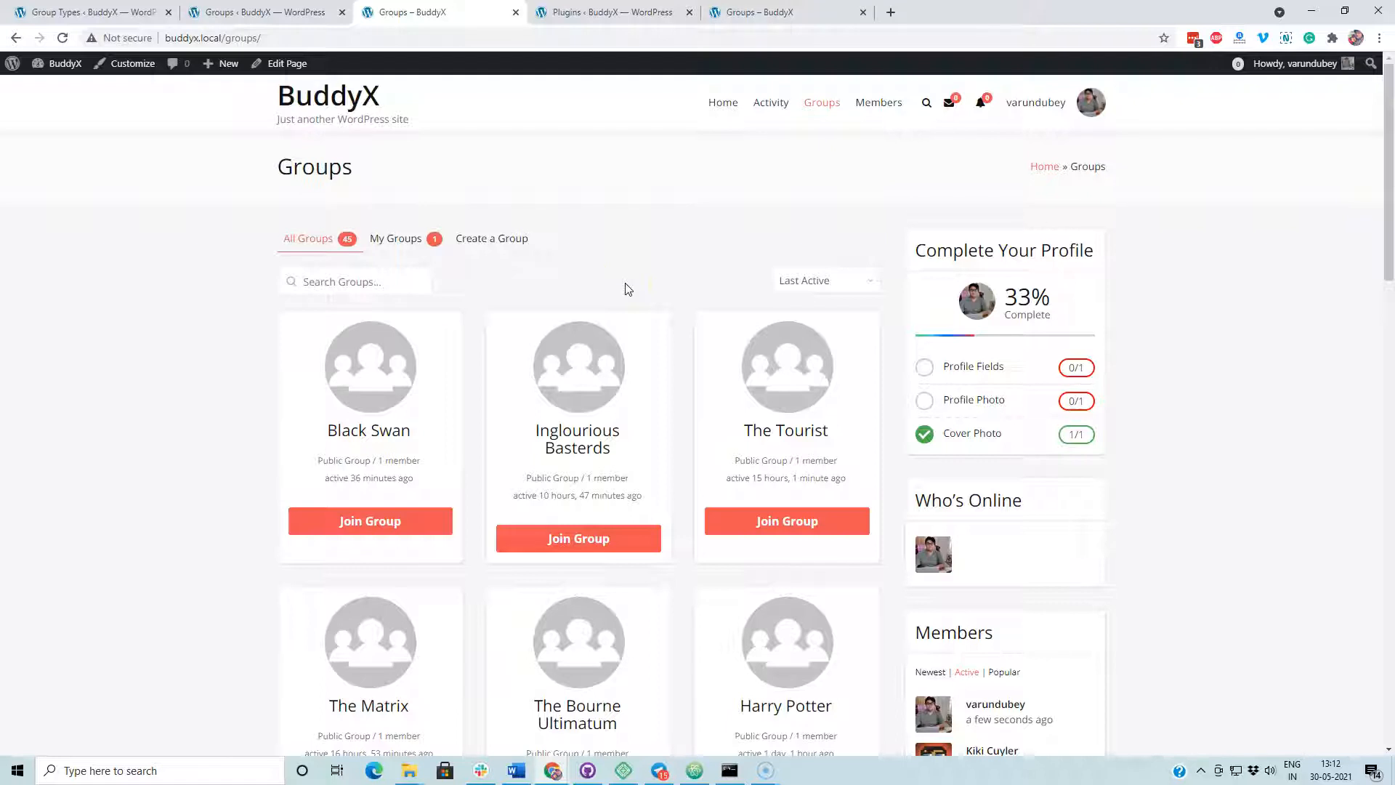
{"action": "mouse_move", "coordinate": [604, 295]}
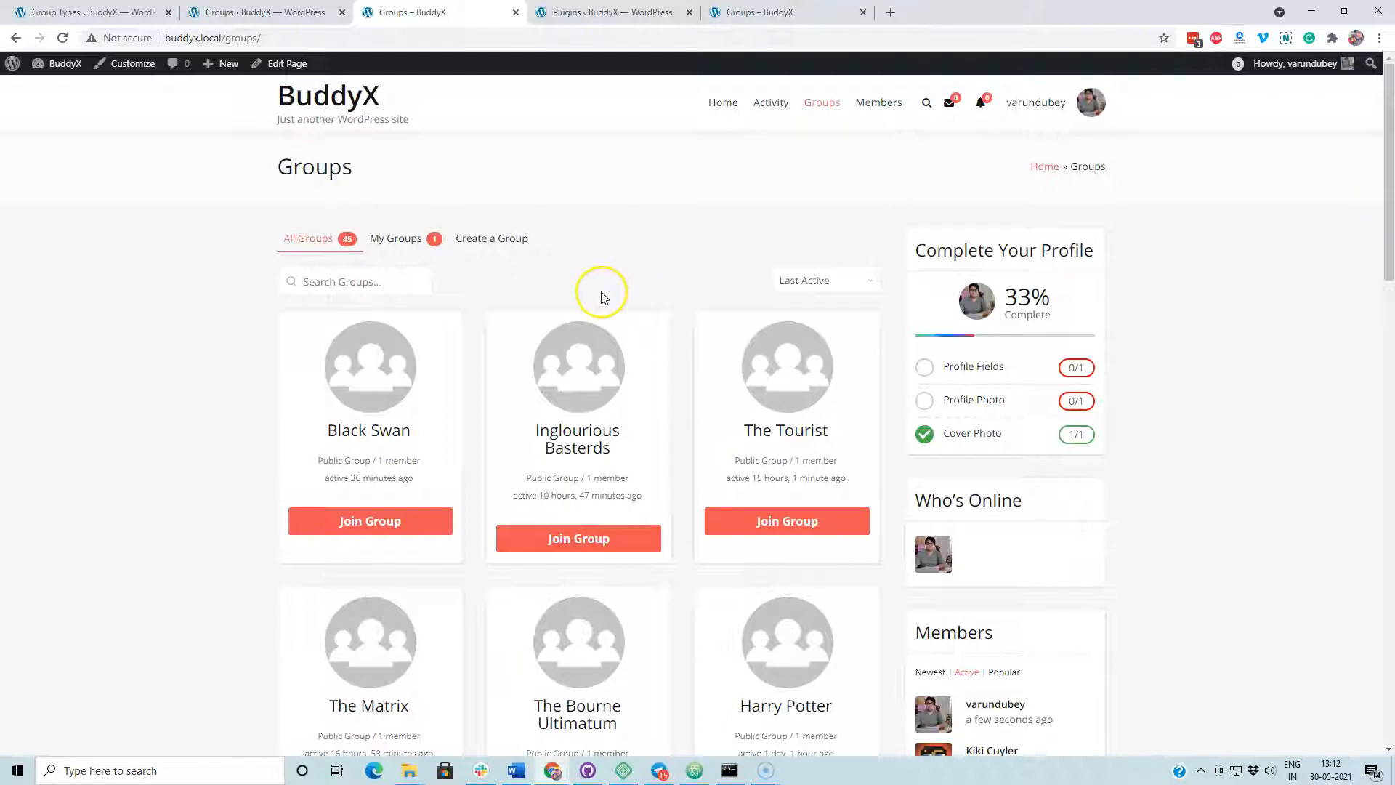
{"action": "mouse_move", "coordinate": [602, 296]}
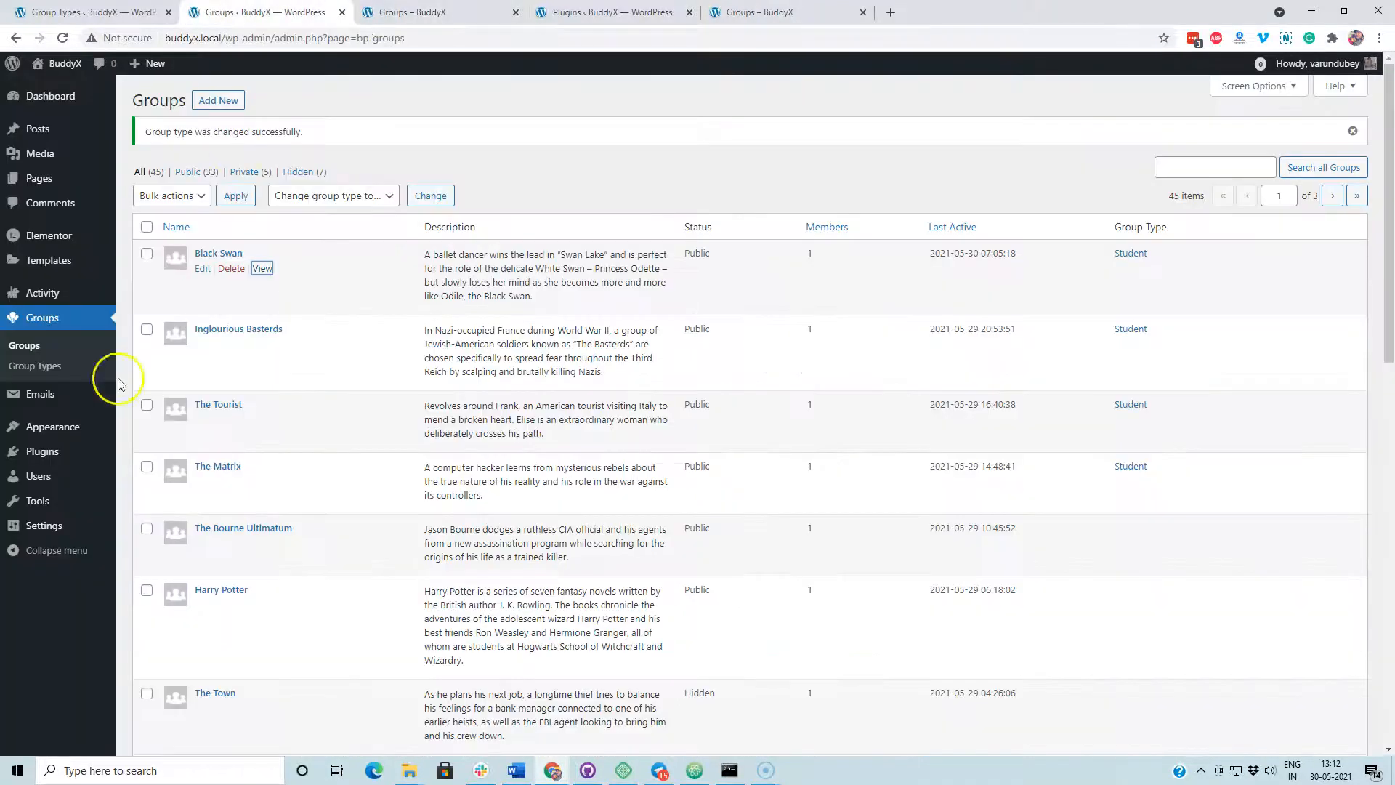
{"action": "mouse_move", "coordinate": [602, 12]}
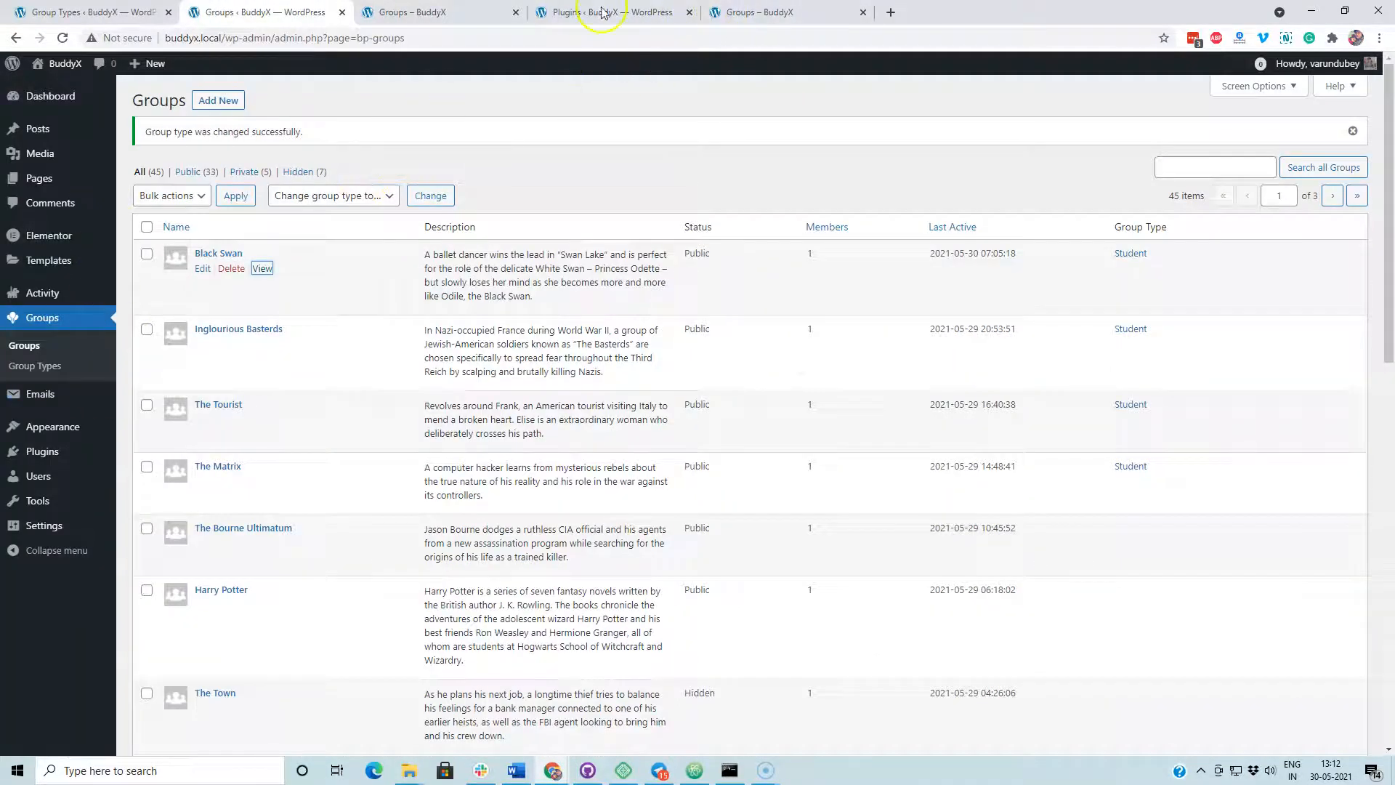
Activate the Wbcom Designs BP Create Group Type plugin
{"action": "left_click", "coordinate": [612, 12]}
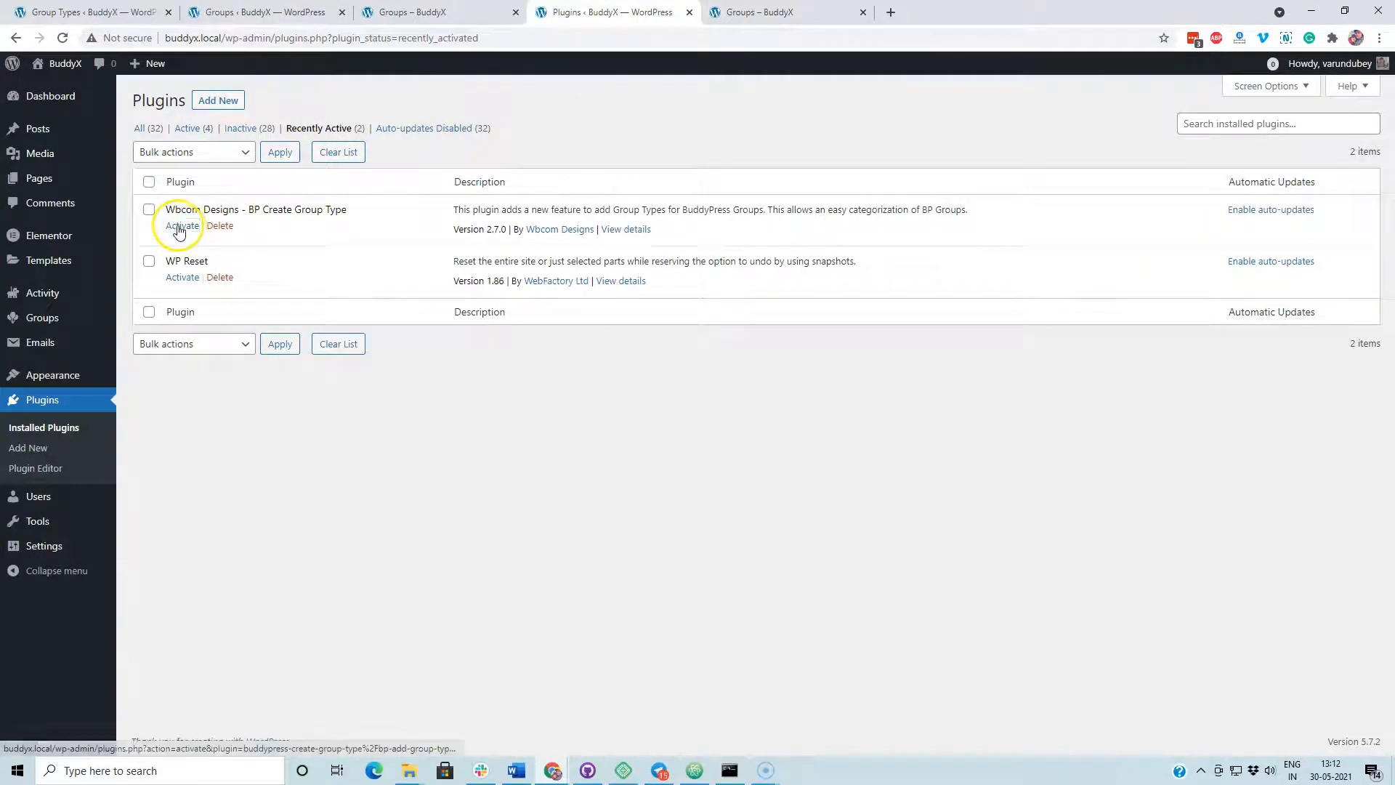
{"action": "left_click", "coordinate": [182, 225]}
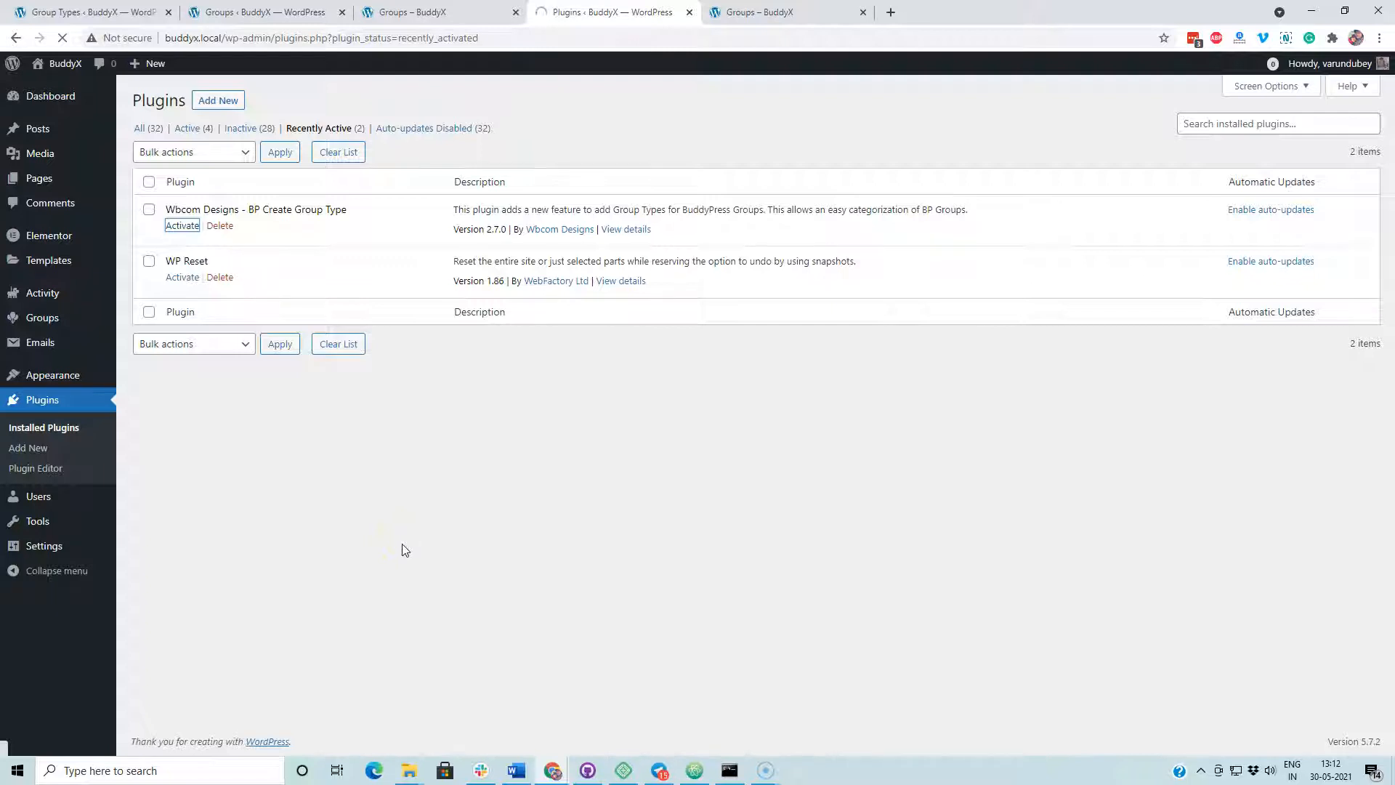
Return to the admin Groups list and open the Group Types page
{"action": "left_click", "coordinate": [440, 12]}
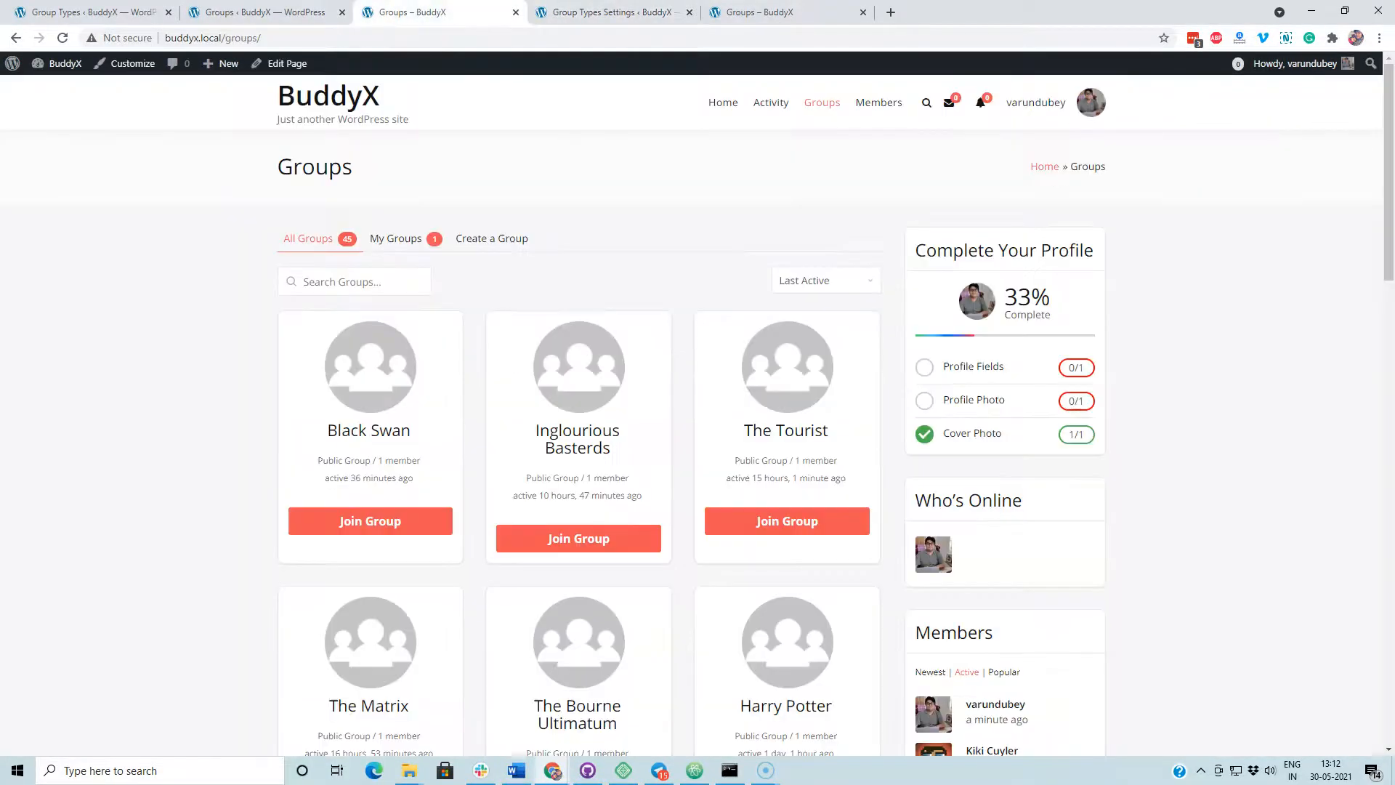
{"action": "left_click", "coordinate": [262, 12]}
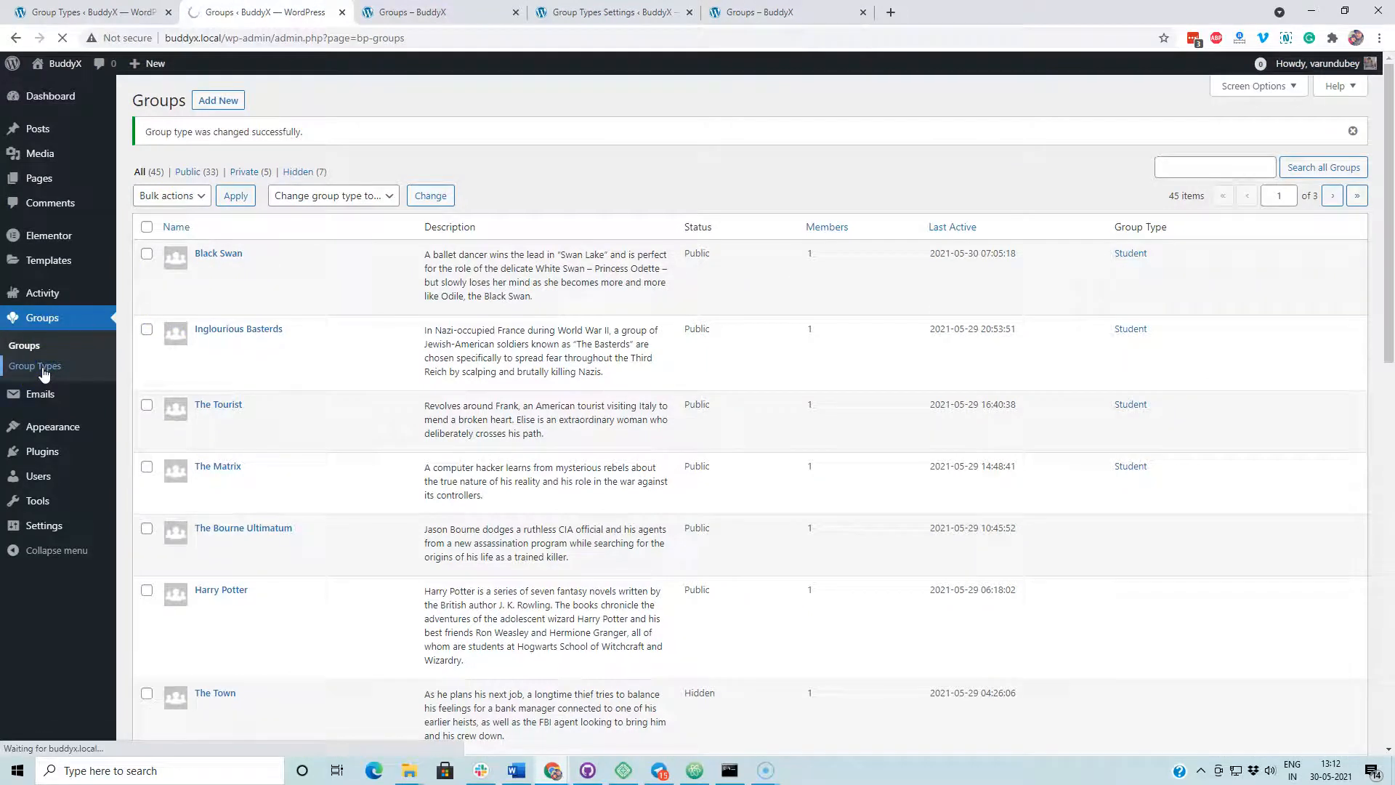
{"action": "left_click", "coordinate": [35, 366]}
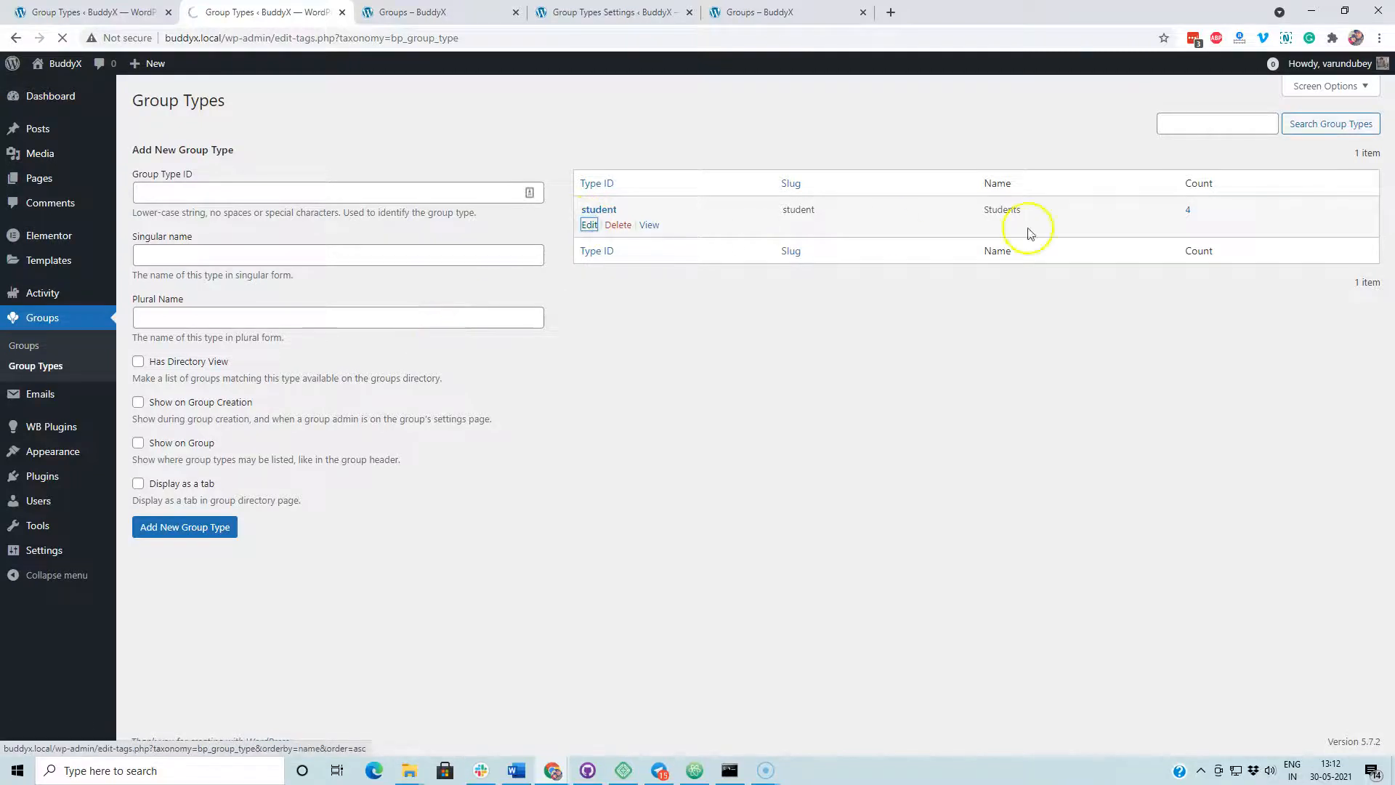
{"action": "mouse_move", "coordinate": [1074, 335]}
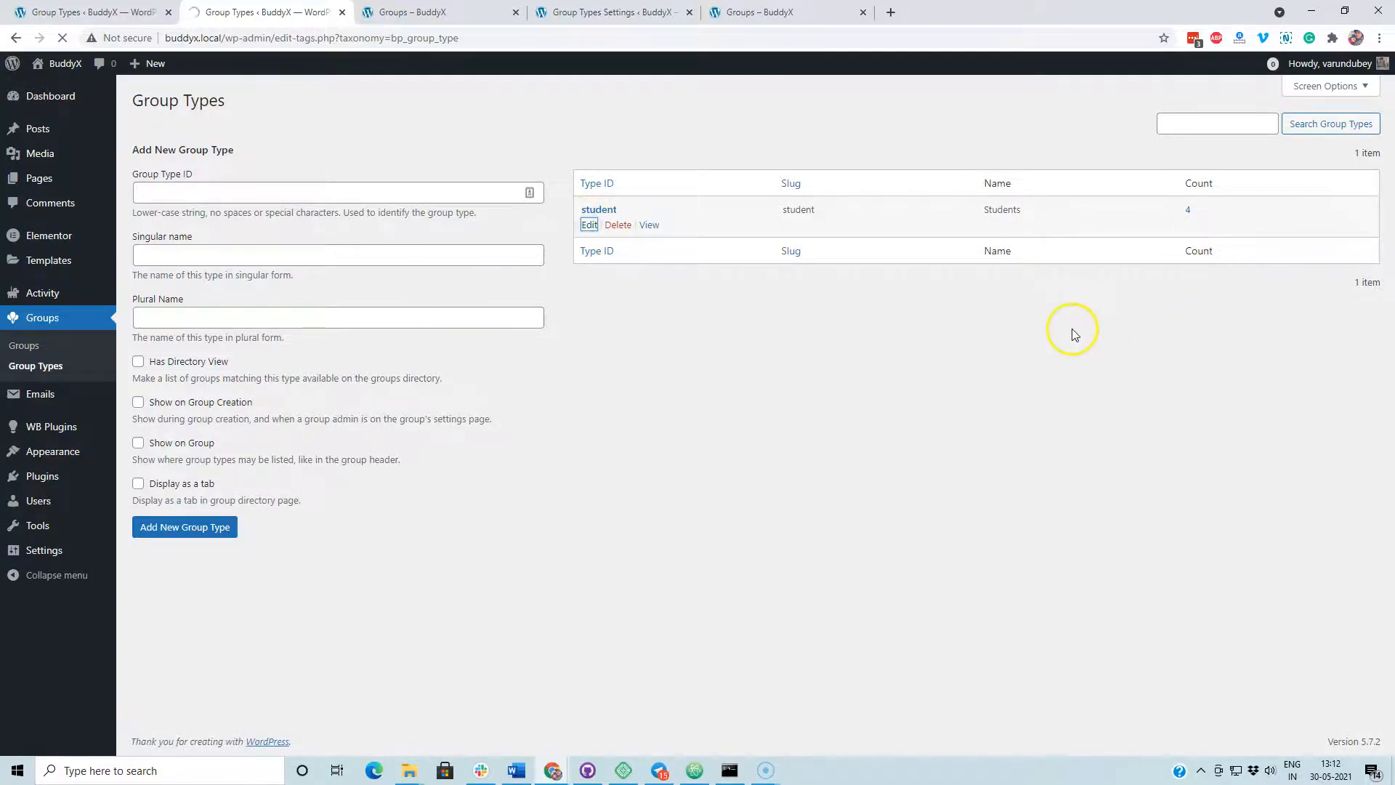
Update the Student type with pre-select on creation and display-as-tab enabled
{"action": "left_click", "coordinate": [589, 224]}
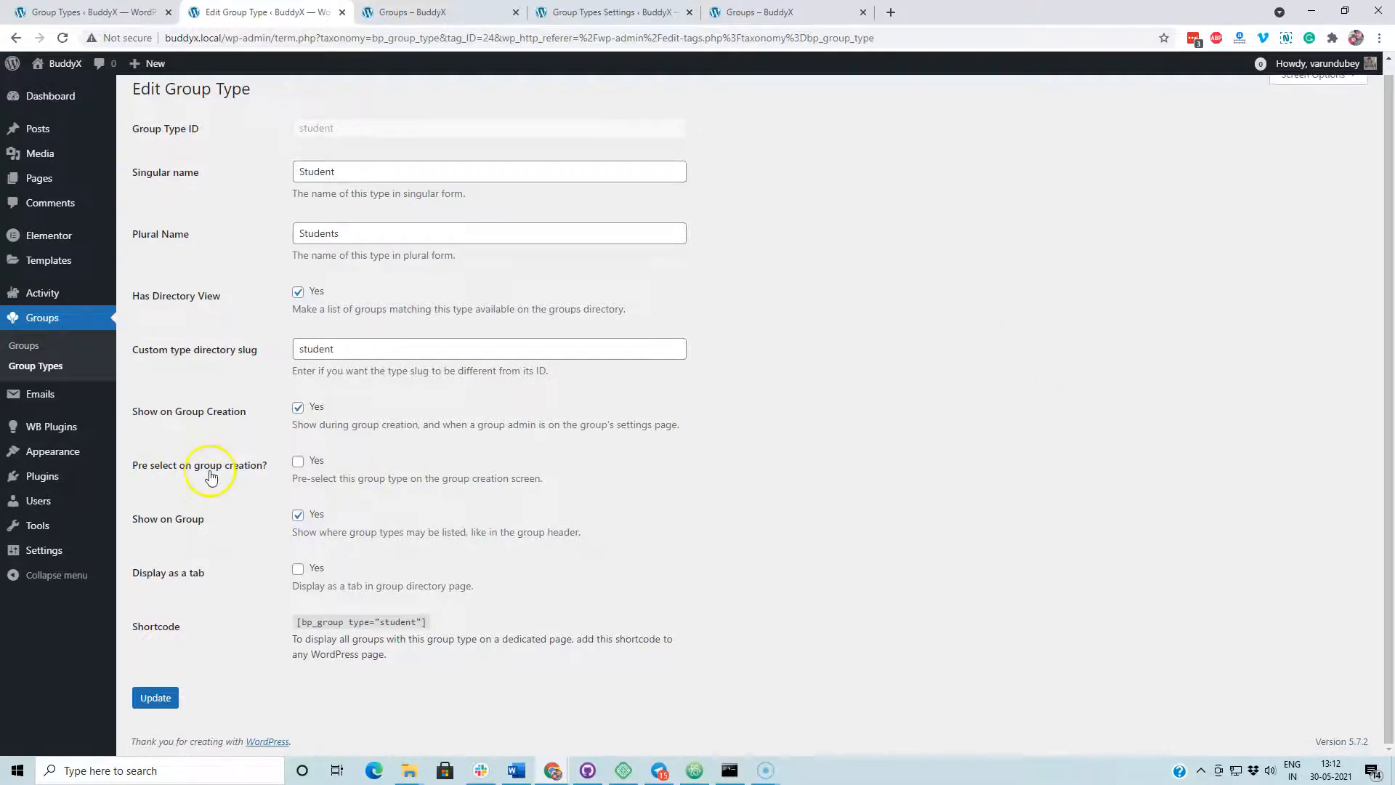
{"action": "mouse_move", "coordinate": [401, 570]}
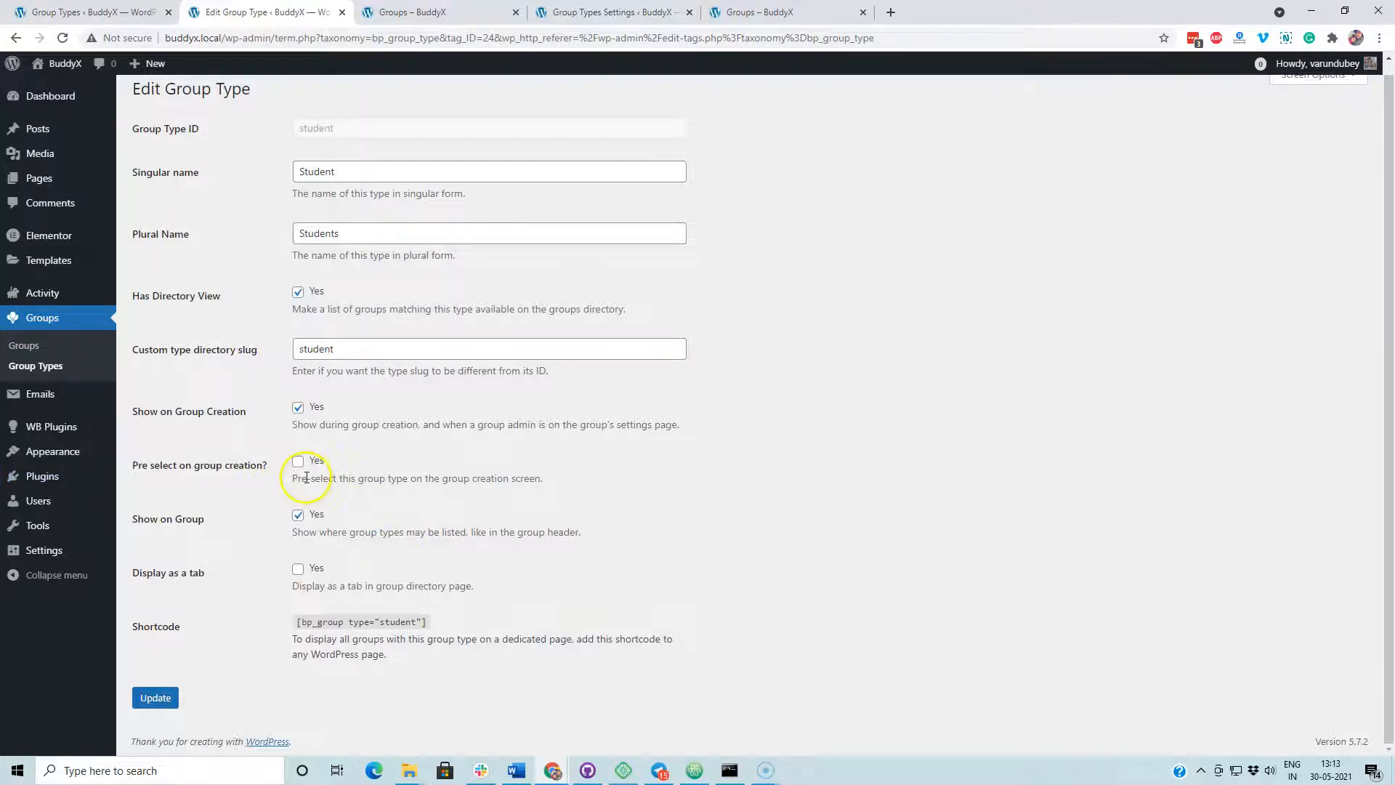
{"action": "left_click", "coordinate": [298, 461]}
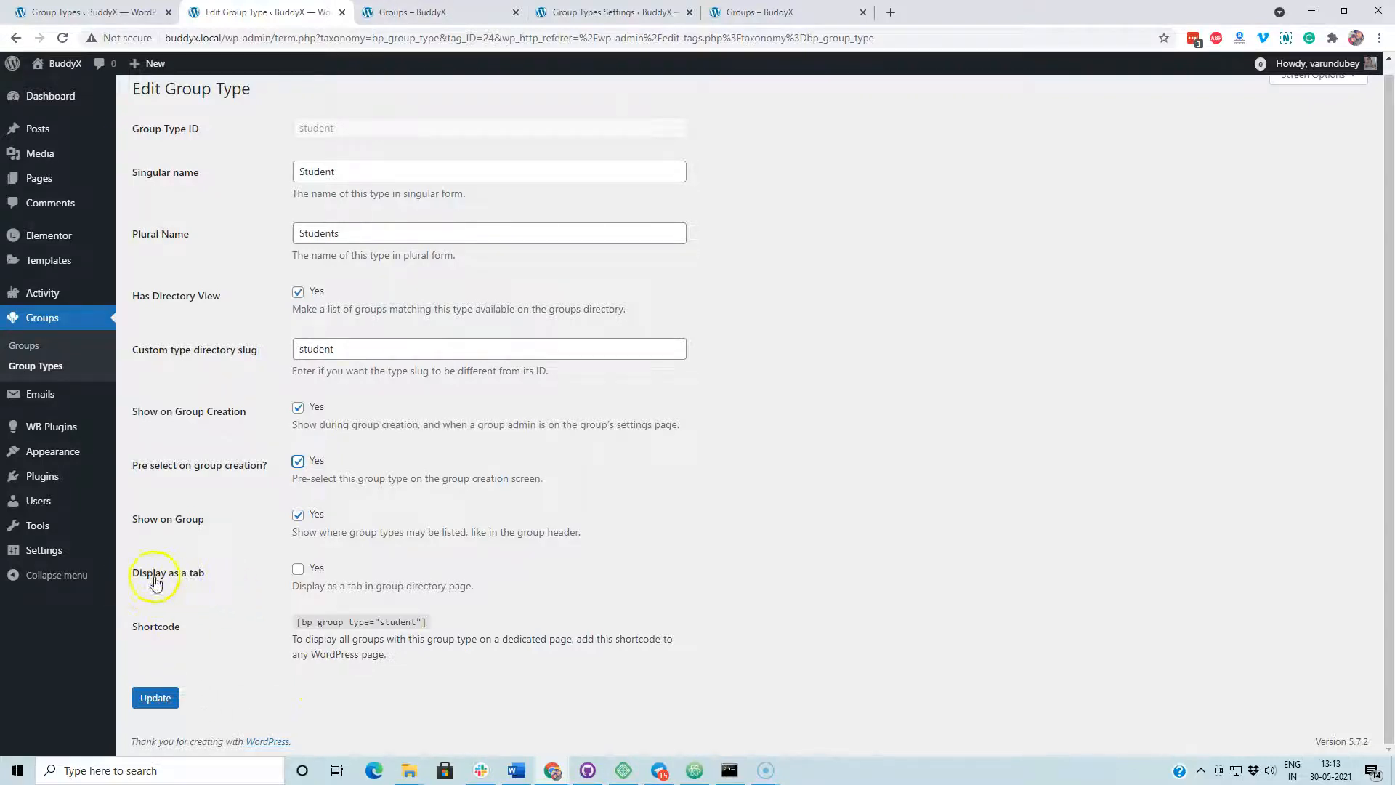
{"action": "left_click", "coordinate": [298, 568]}
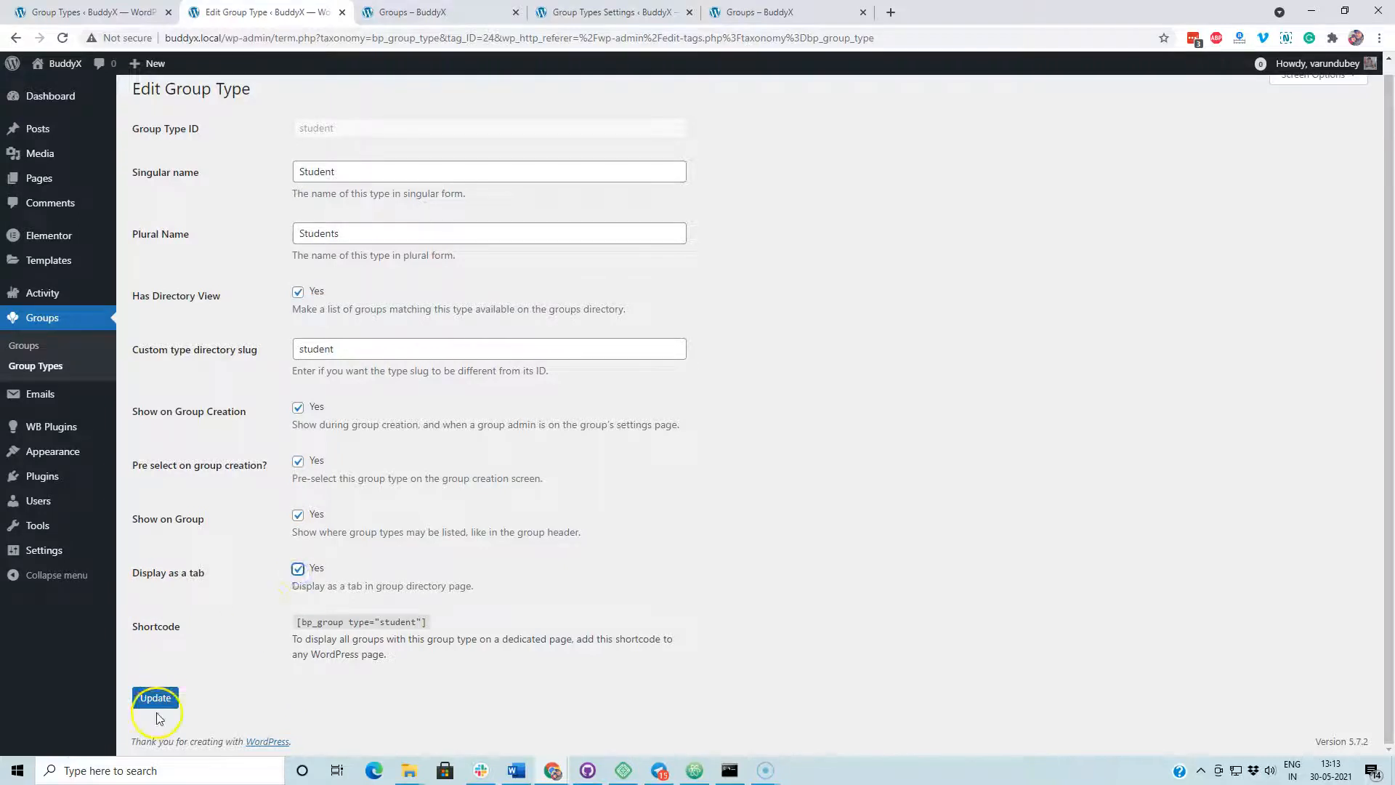
{"action": "left_click", "coordinate": [155, 697]}
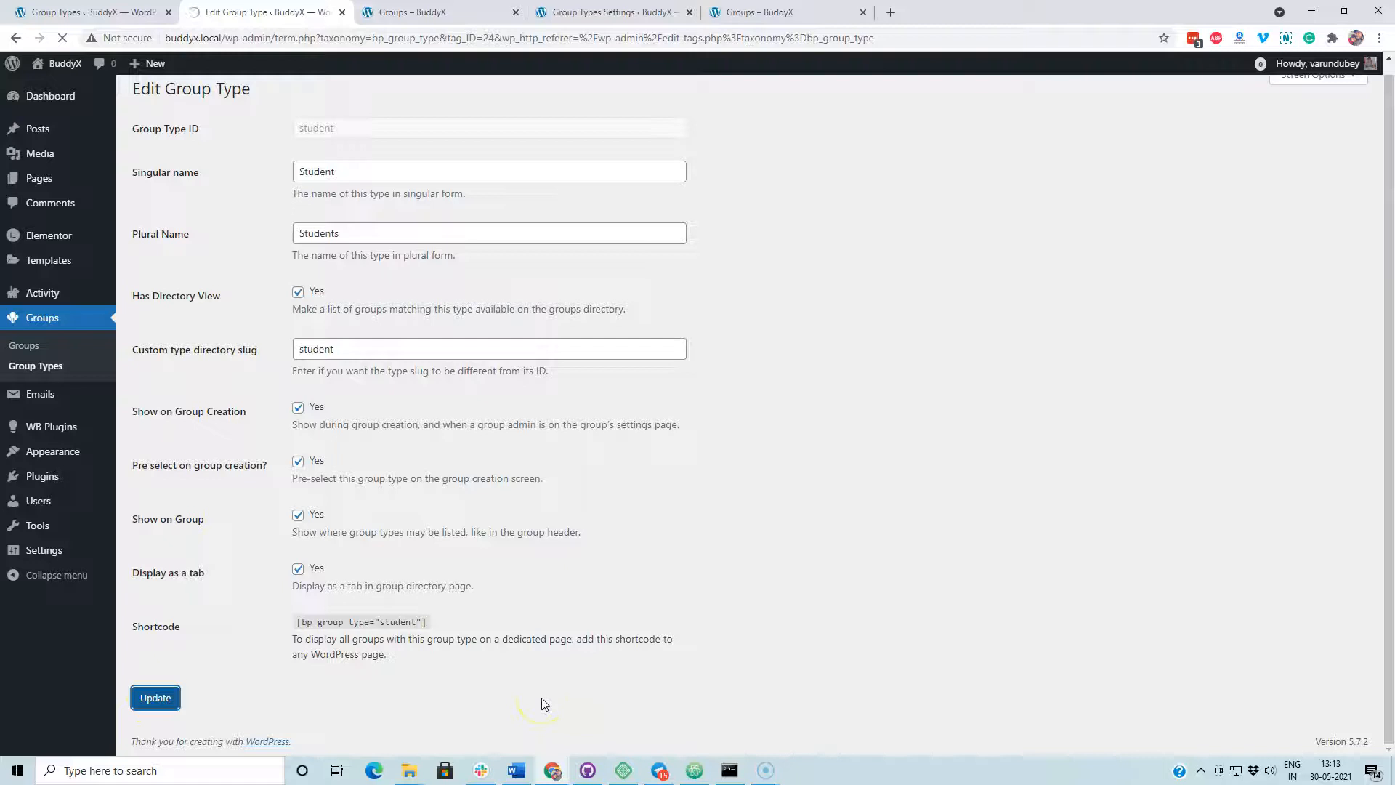
{"action": "left_click", "coordinate": [436, 12]}
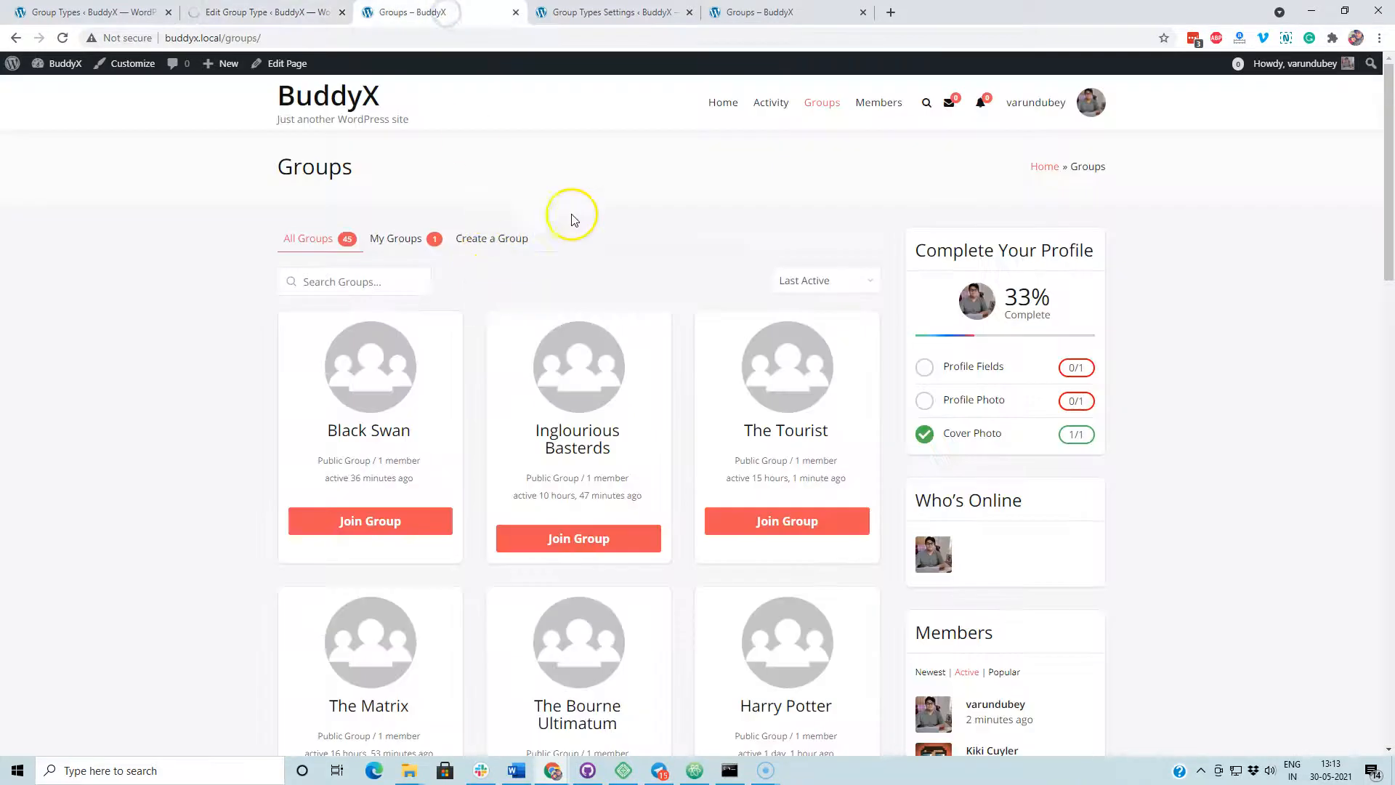
Reload the groups directory and view the new Student tab, then All Groups
{"action": "right_click", "coordinate": [570, 220]}
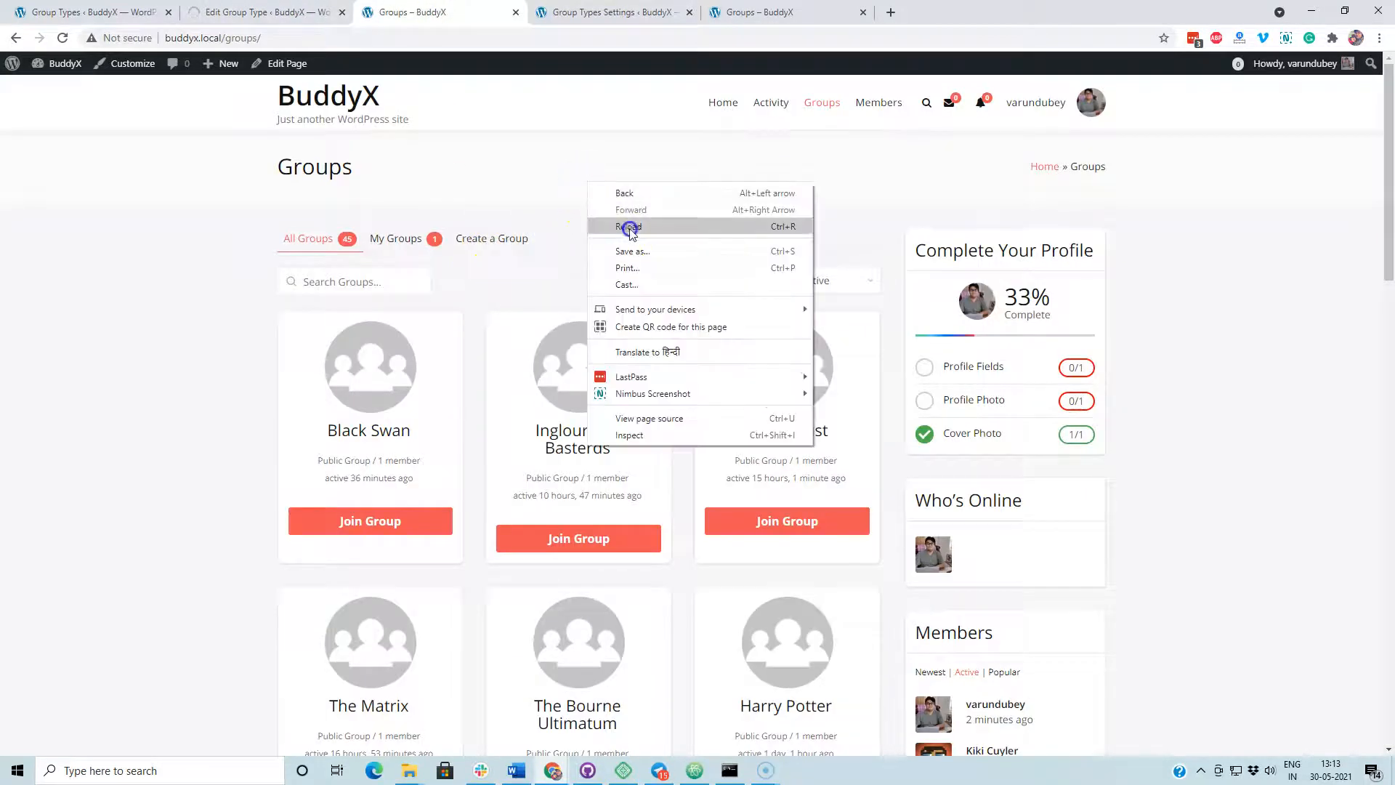
{"action": "left_click", "coordinate": [630, 226]}
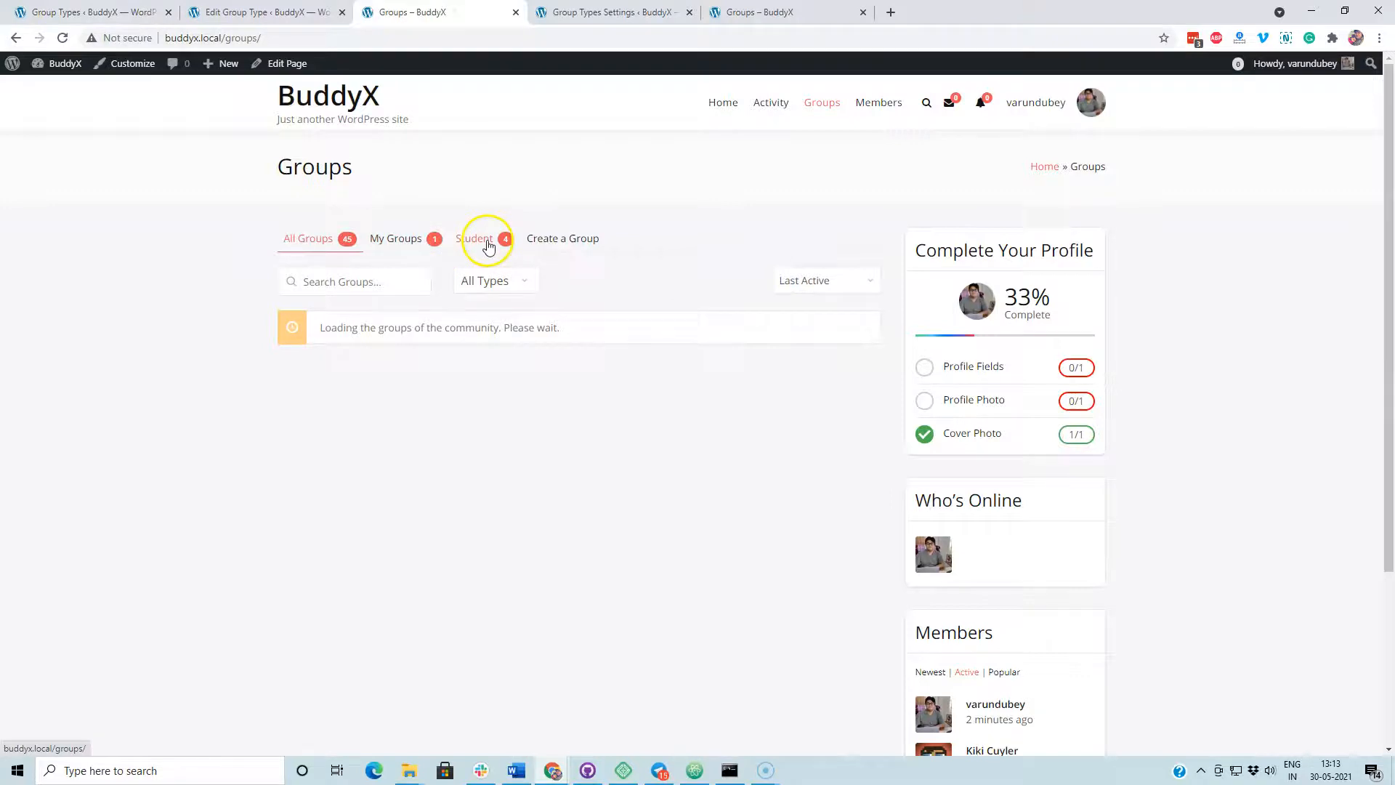
{"action": "left_click", "coordinate": [474, 237]}
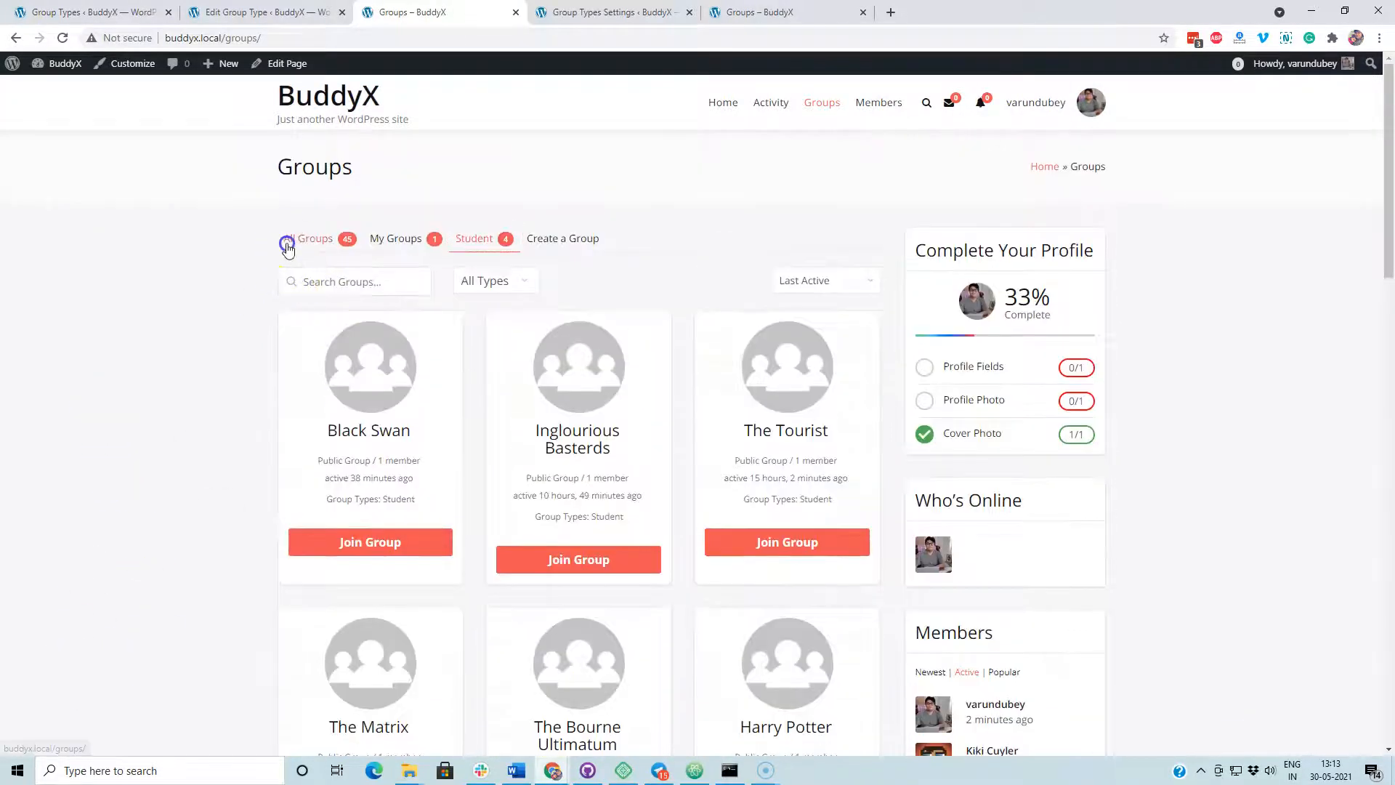
{"action": "left_click", "coordinate": [314, 238]}
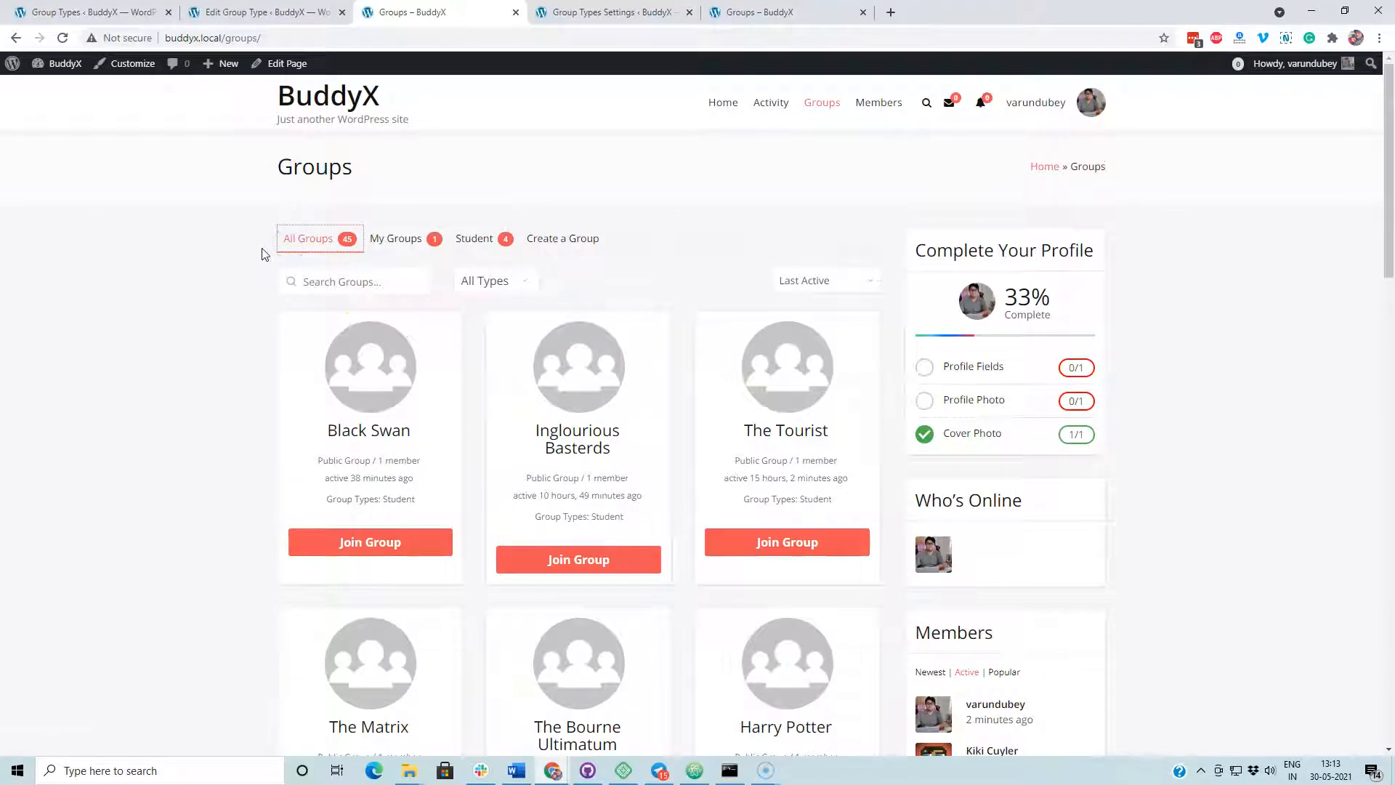
{"action": "mouse_move", "coordinate": [308, 238]}
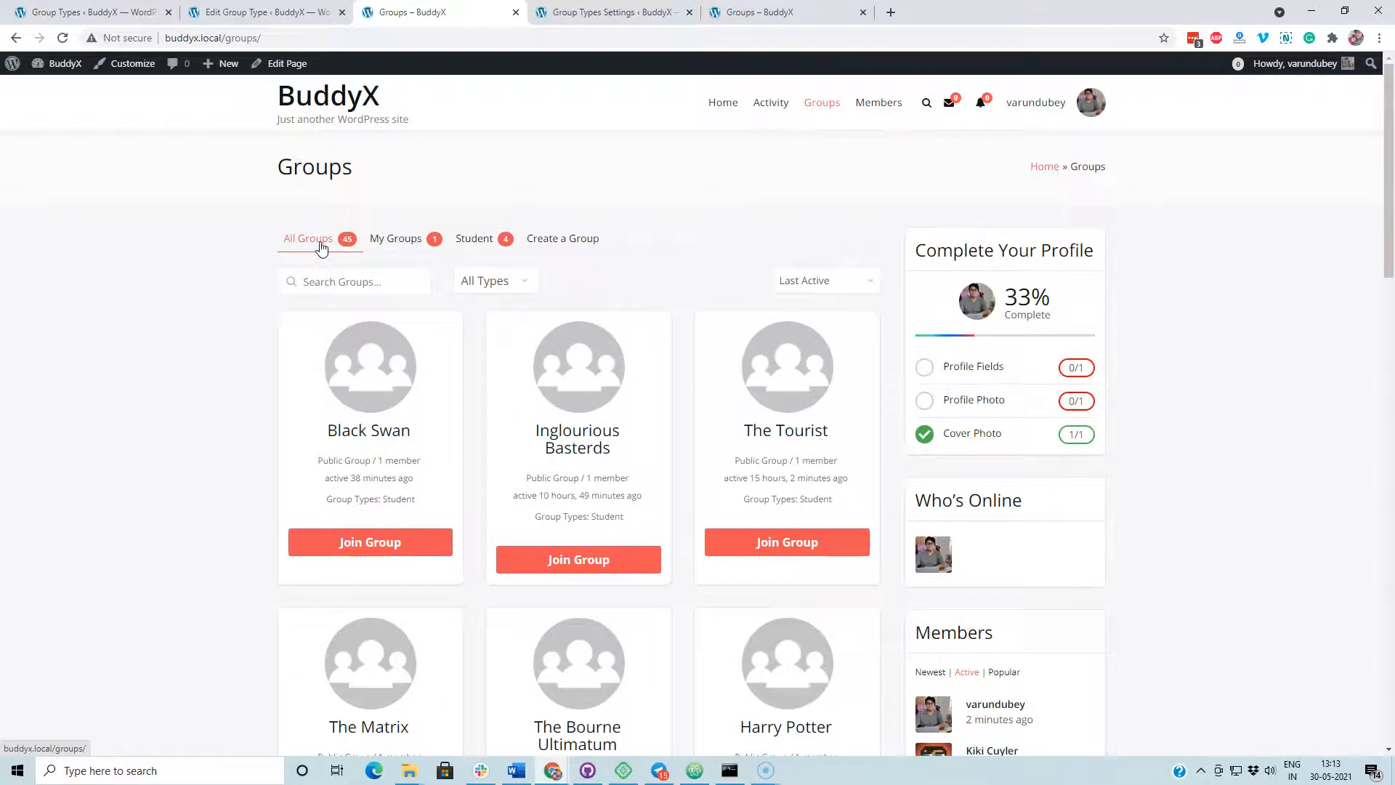
Filter the directory to Students via the type dropdown, listing the four student groups
{"action": "left_click", "coordinate": [494, 280]}
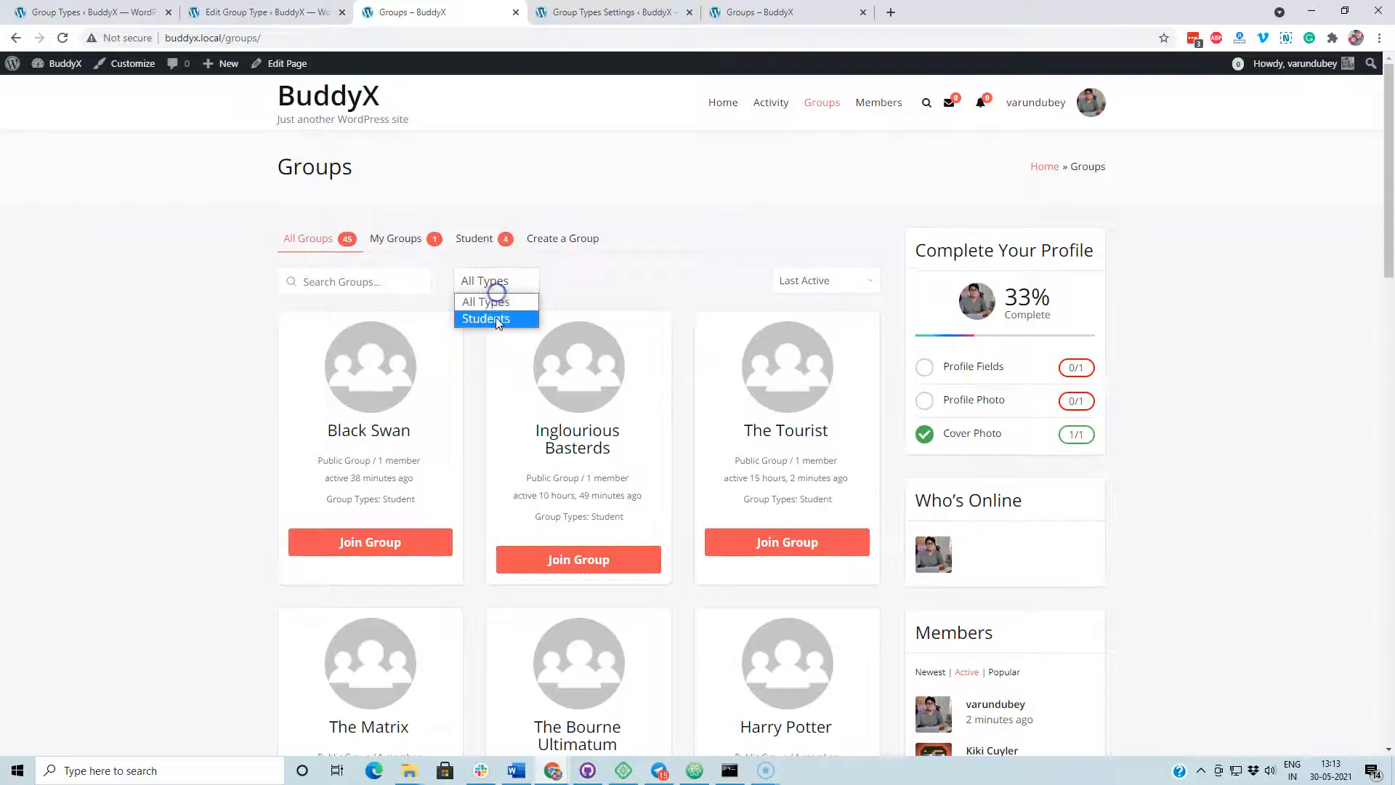
{"action": "left_click", "coordinate": [486, 319]}
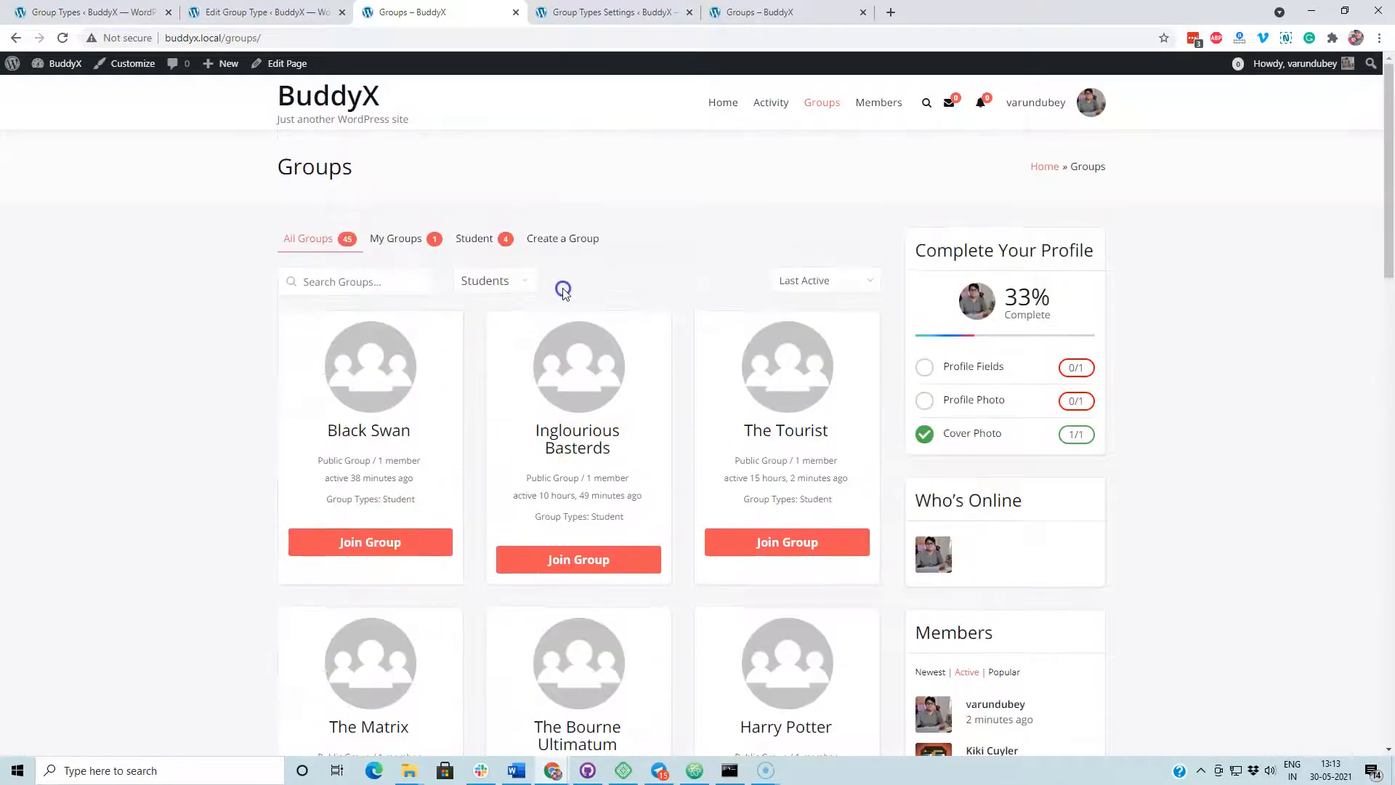
{"action": "scroll", "scroll_direction": "down", "scroll_amount": 3}
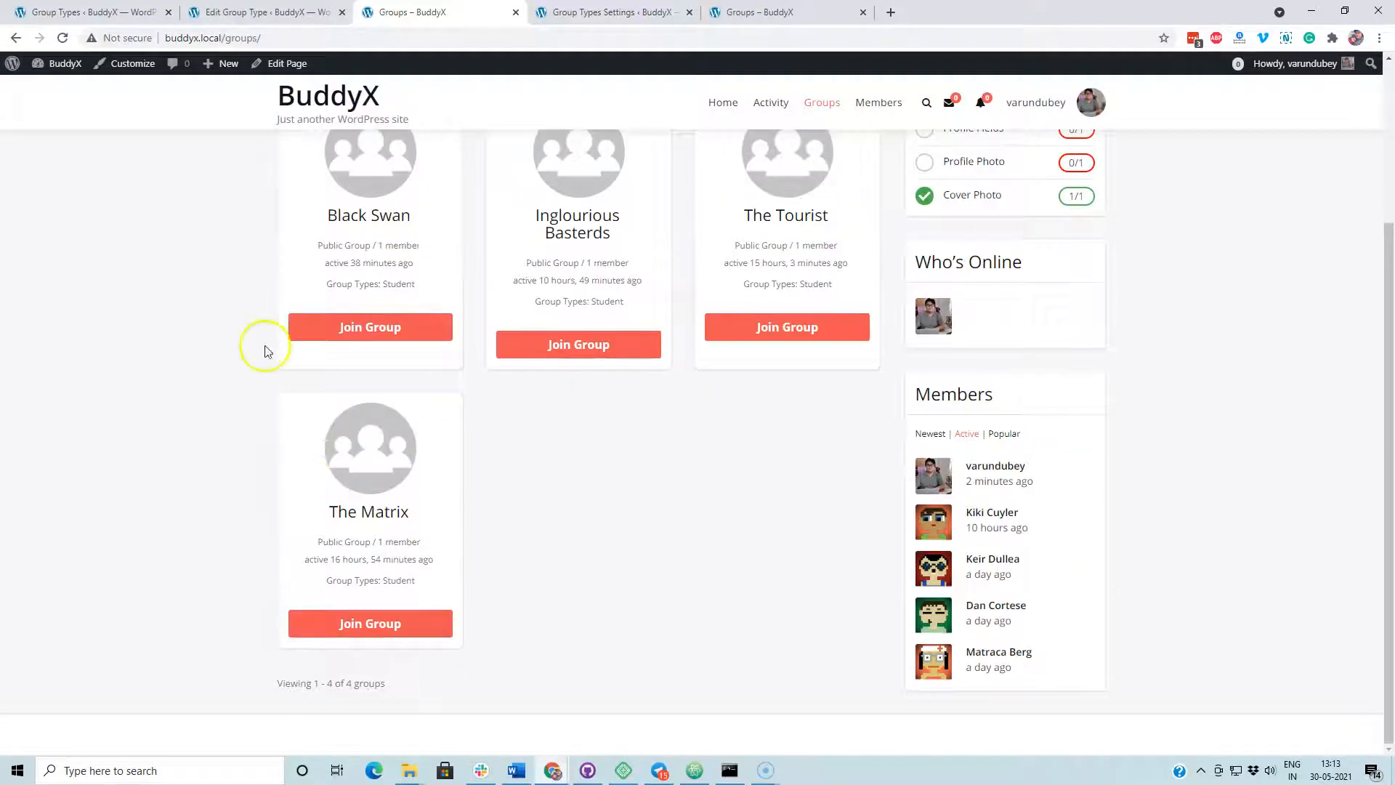
{"action": "left_click", "coordinate": [263, 13]}
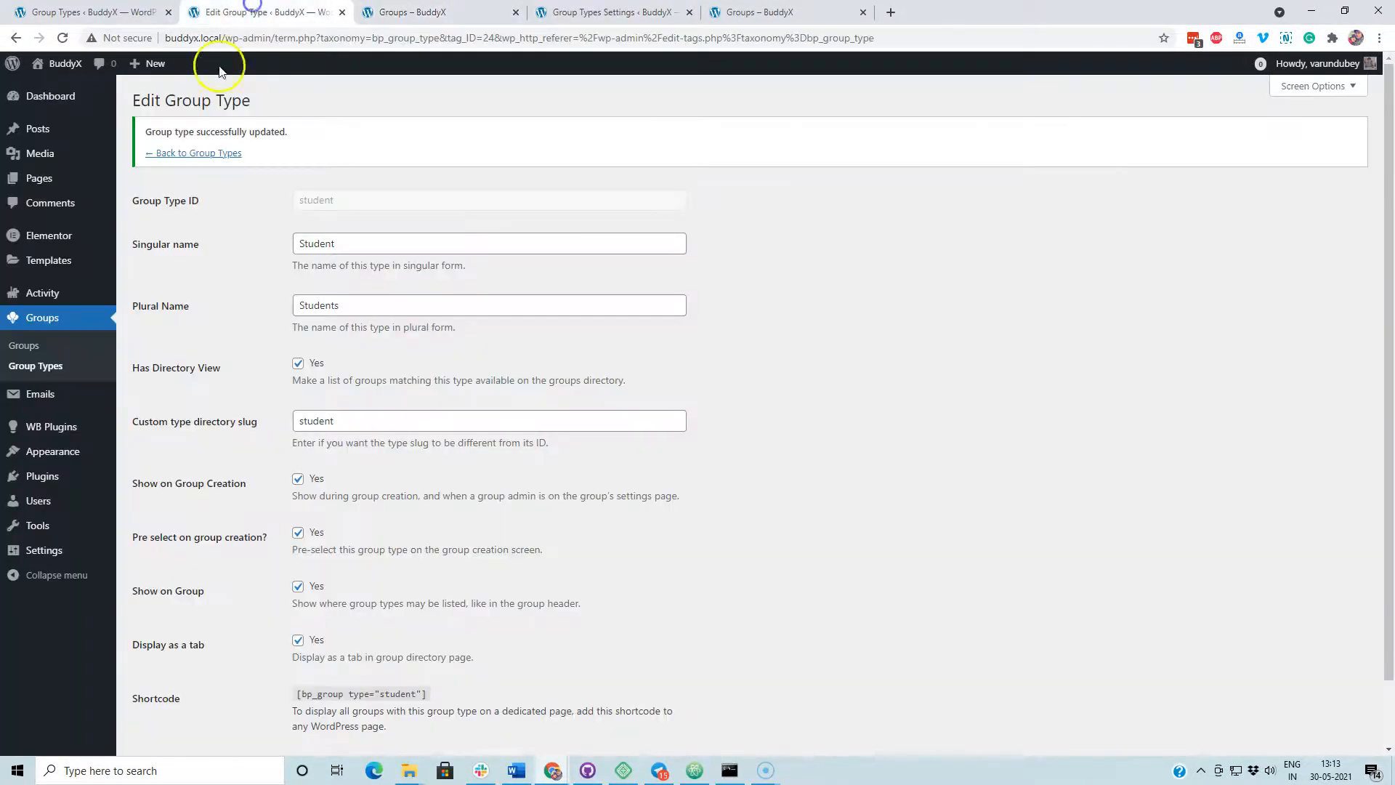
Fill in group type ID Teacher, plural Teachers, with pre-selection on group creation enabled
{"action": "left_click", "coordinate": [35, 366]}
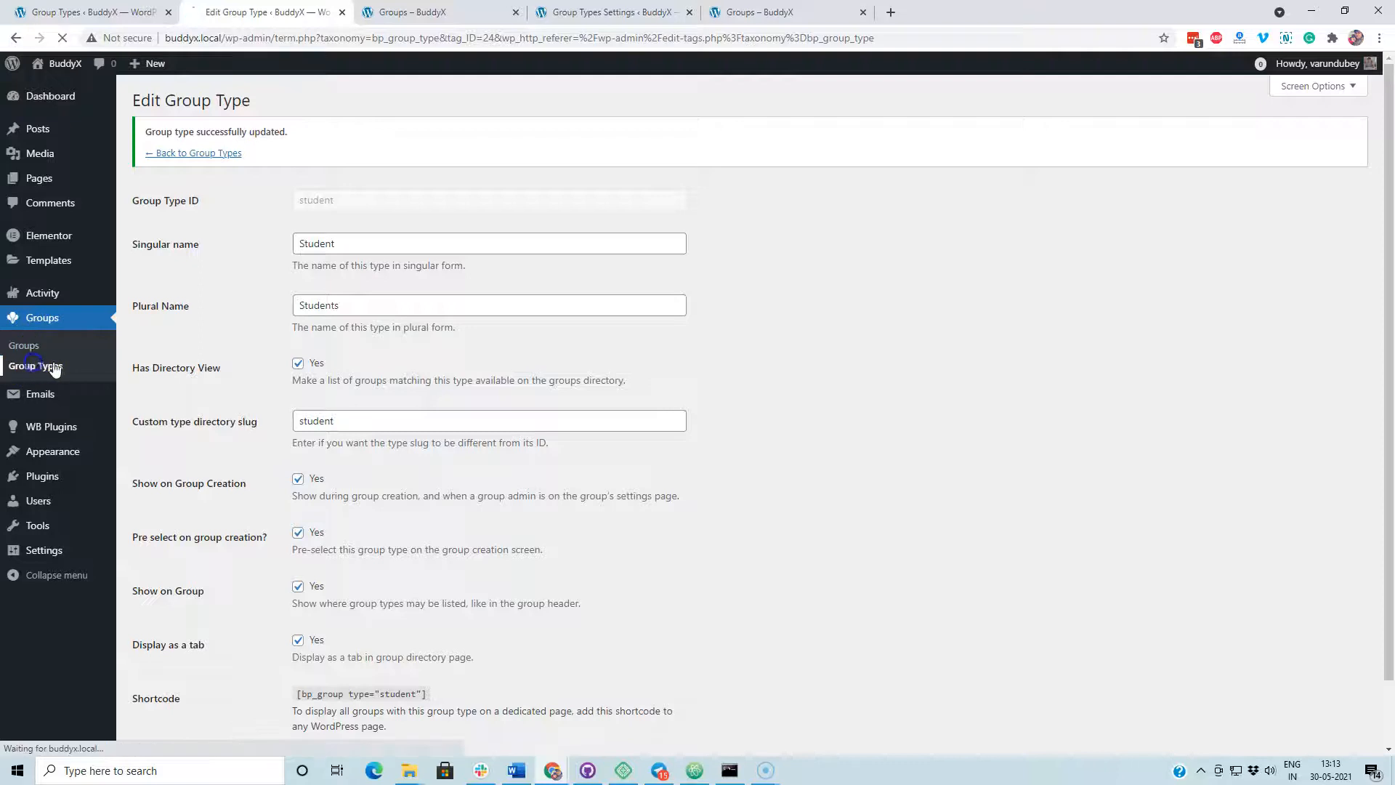
{"action": "mouse_move", "coordinate": [25, 347]}
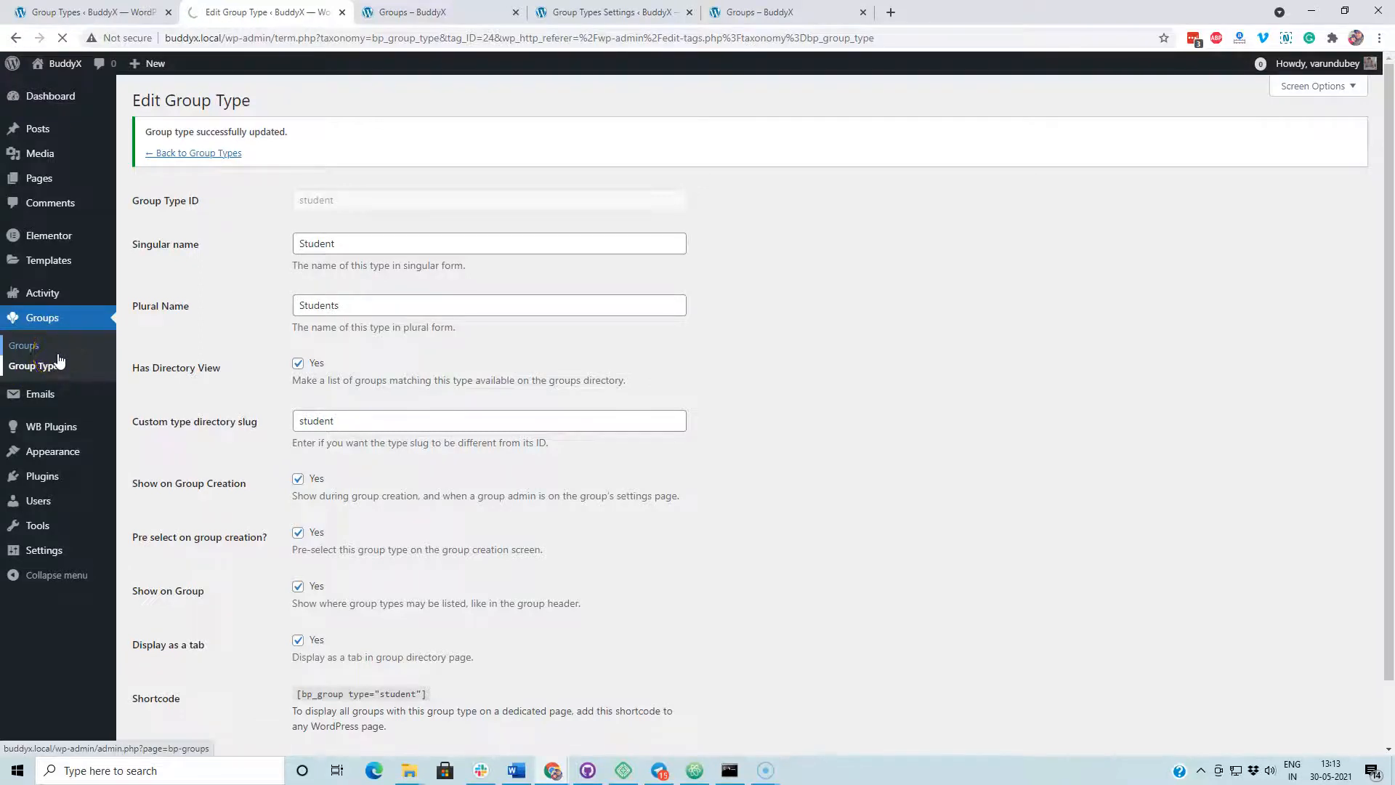
{"action": "left_click", "coordinate": [35, 366]}
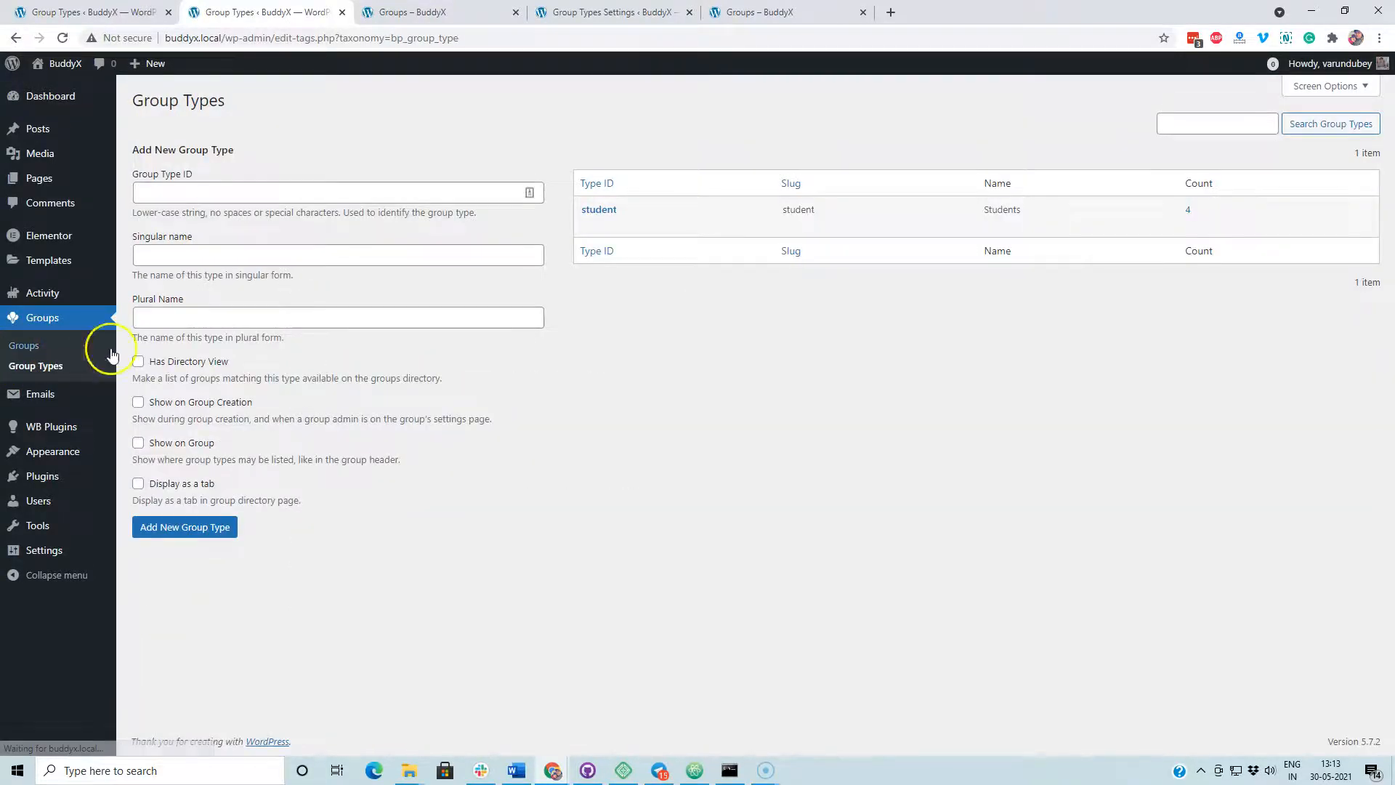
{"action": "type", "text": "Teacher"}
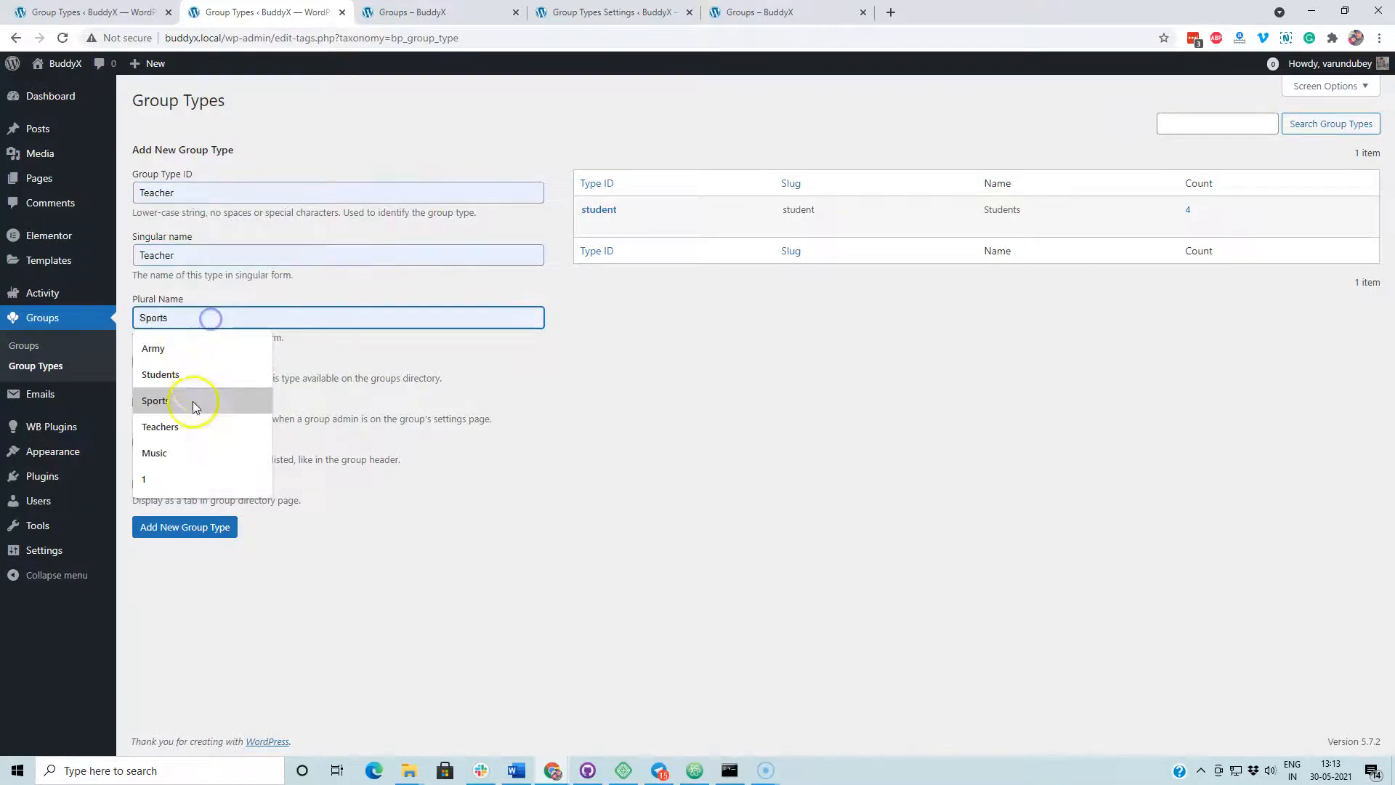
{"action": "left_click", "coordinate": [160, 426]}
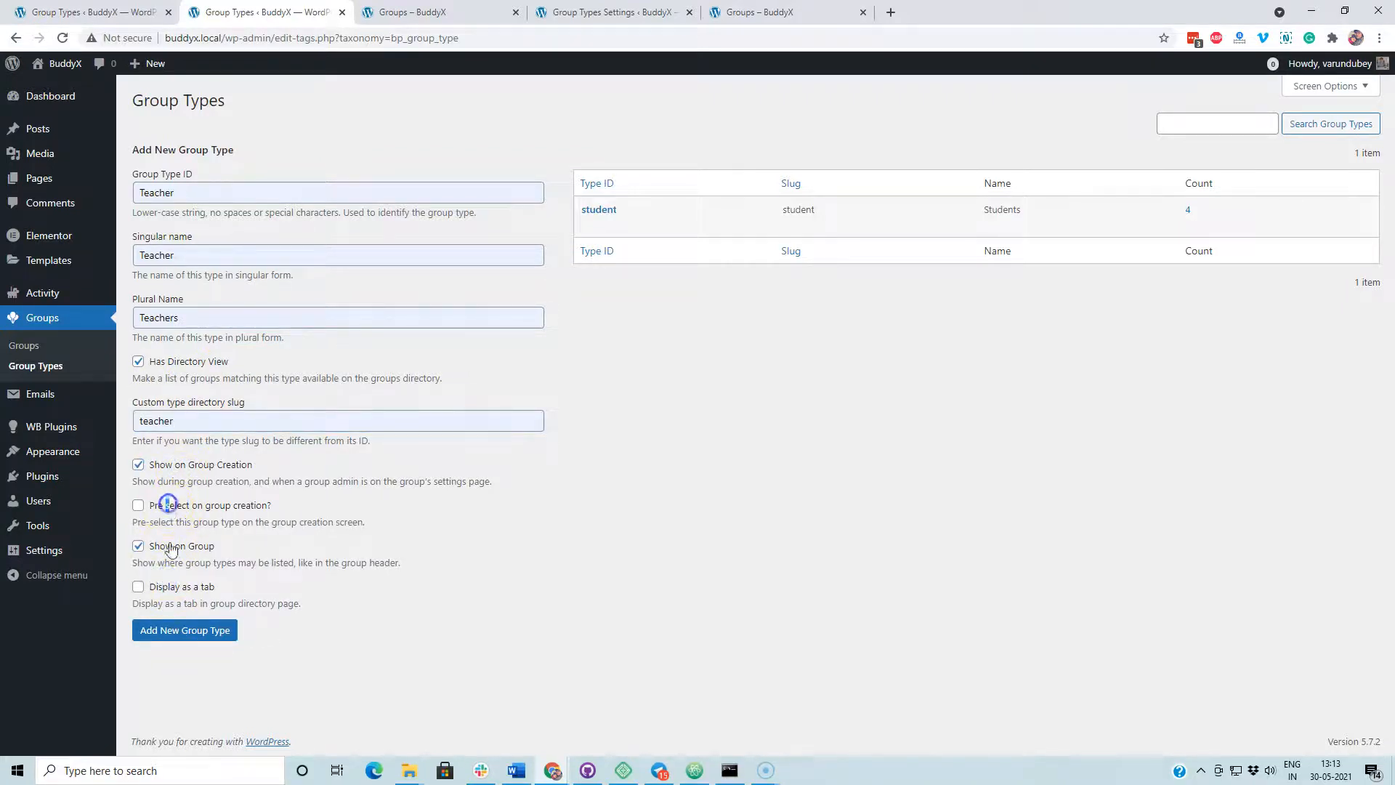
{"action": "left_click", "coordinate": [184, 629]}
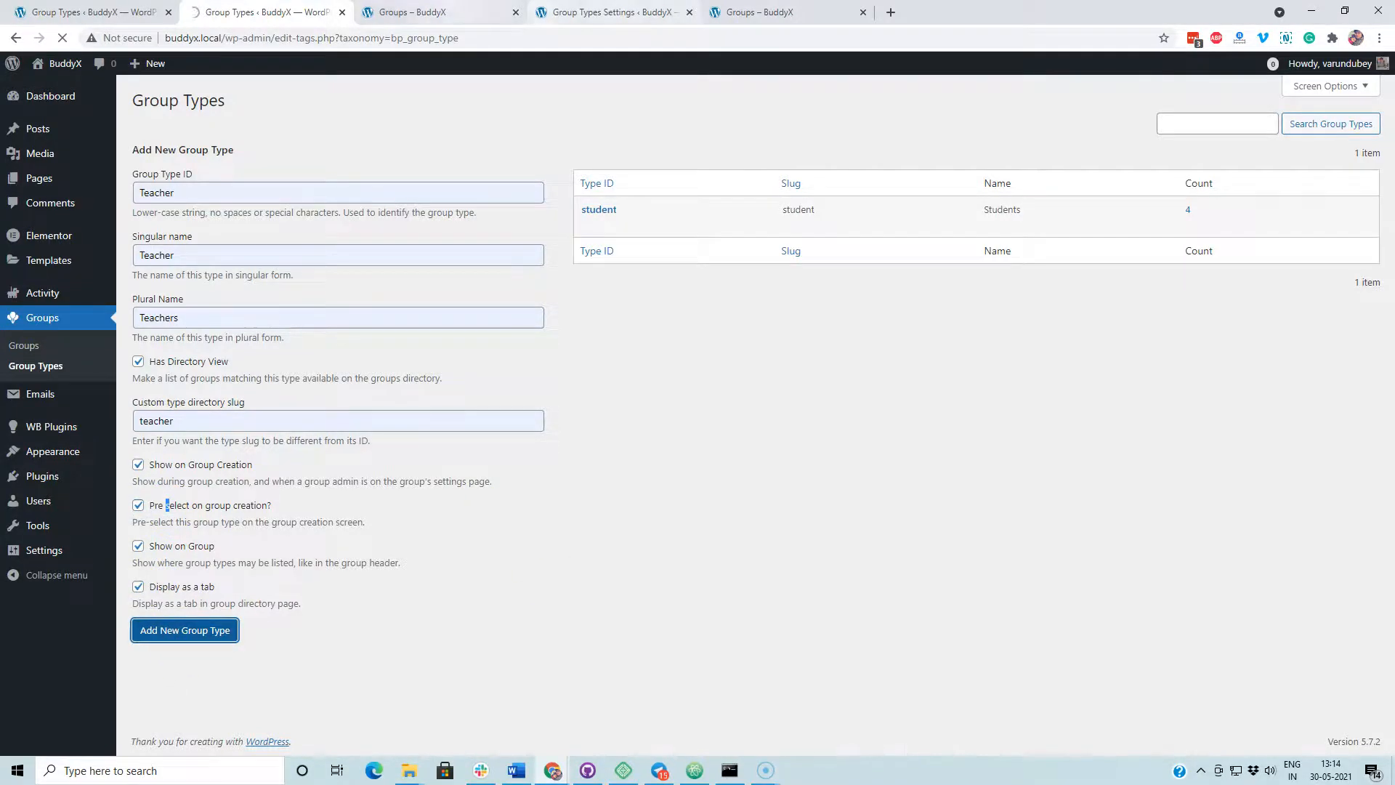
{"action": "mouse_move", "coordinate": [42, 292]}
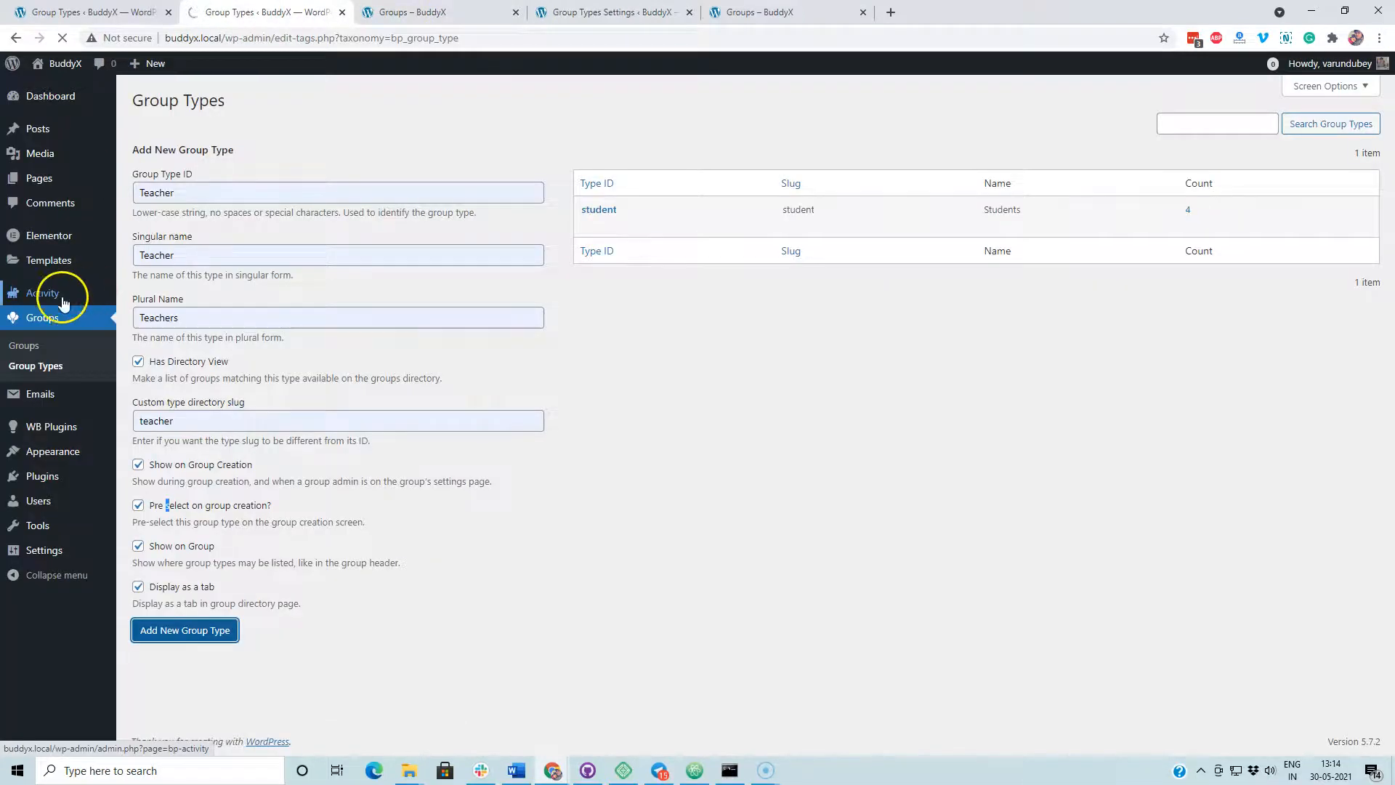
From the admin groups list, start editing The Matrix in another tab
{"action": "left_click", "coordinate": [184, 630]}
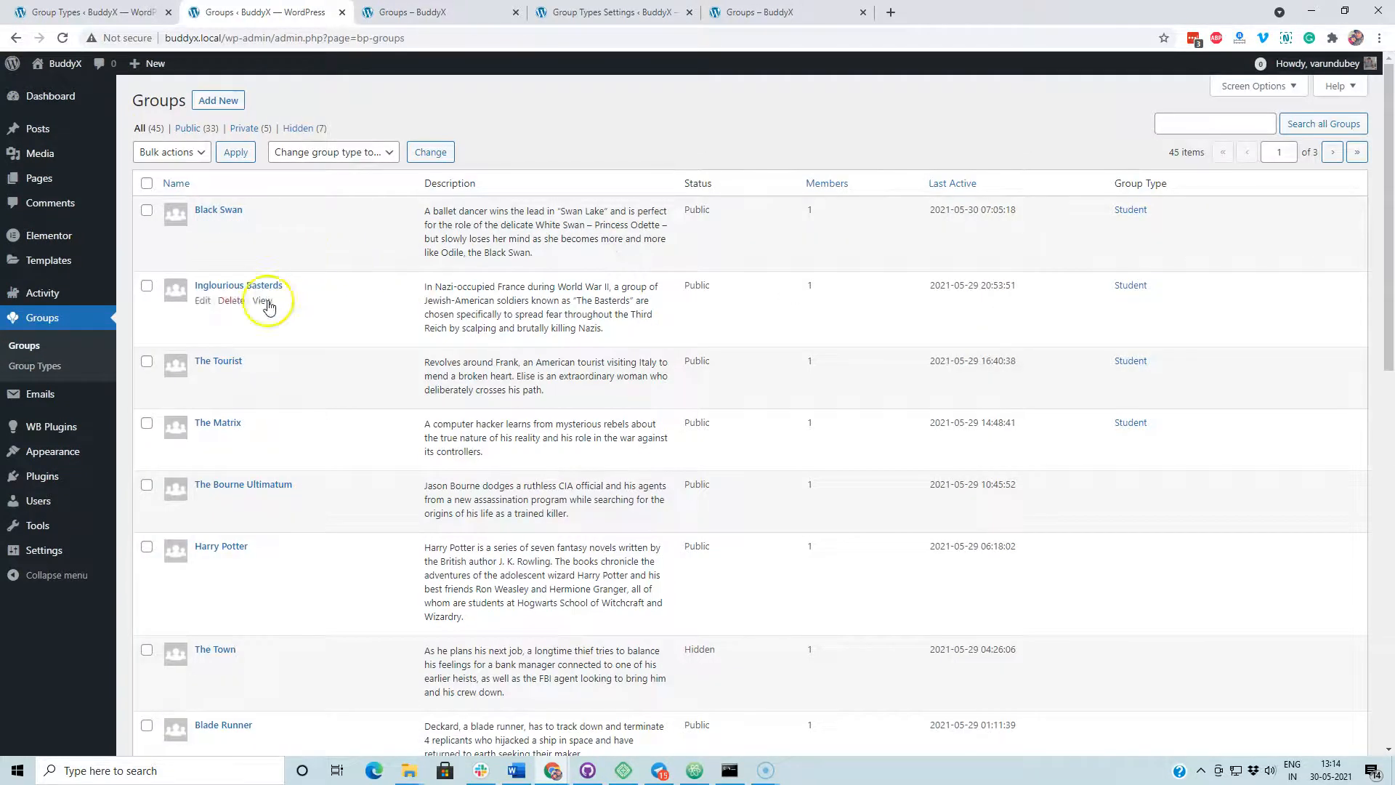
{"action": "scroll", "scroll_direction": "down", "scroll_amount": 3}
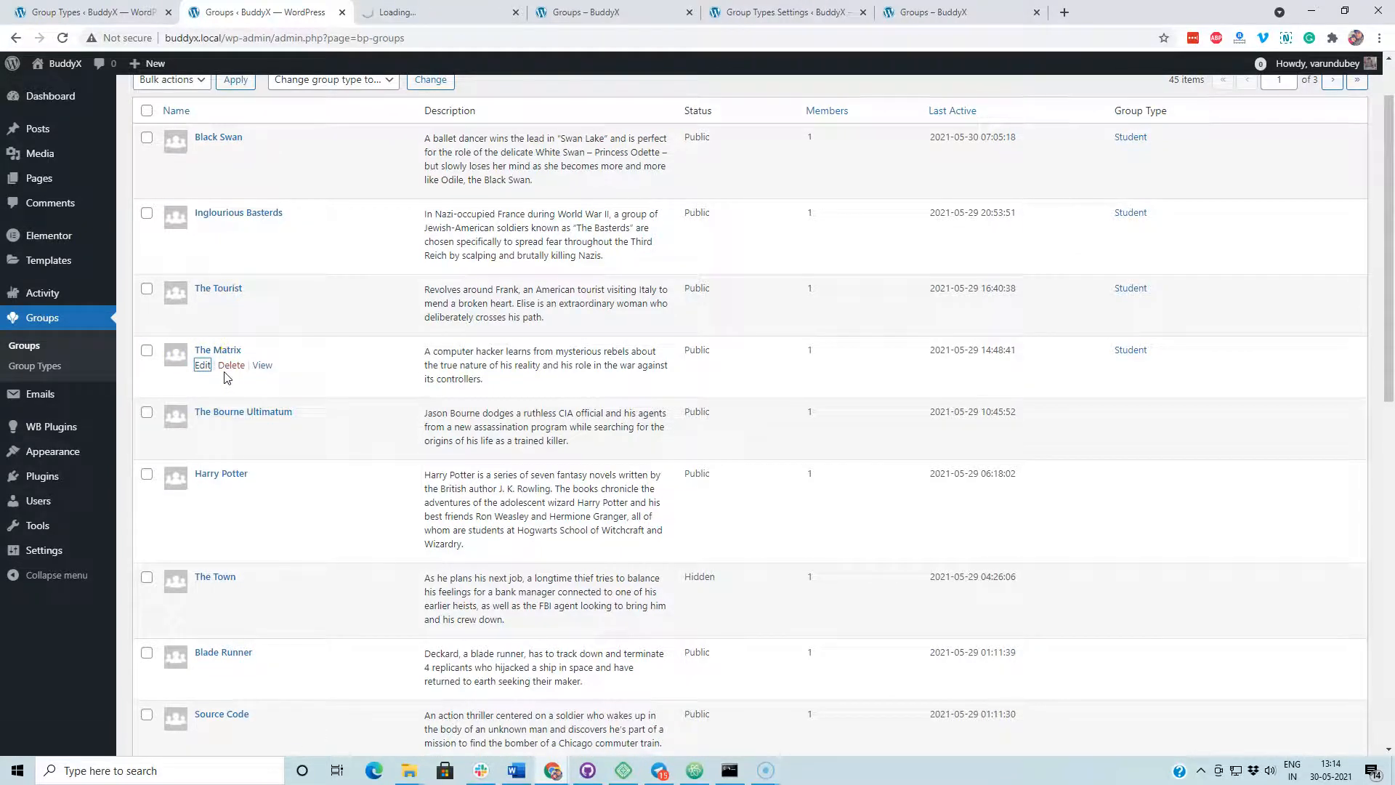
{"action": "left_click", "coordinate": [146, 411]}
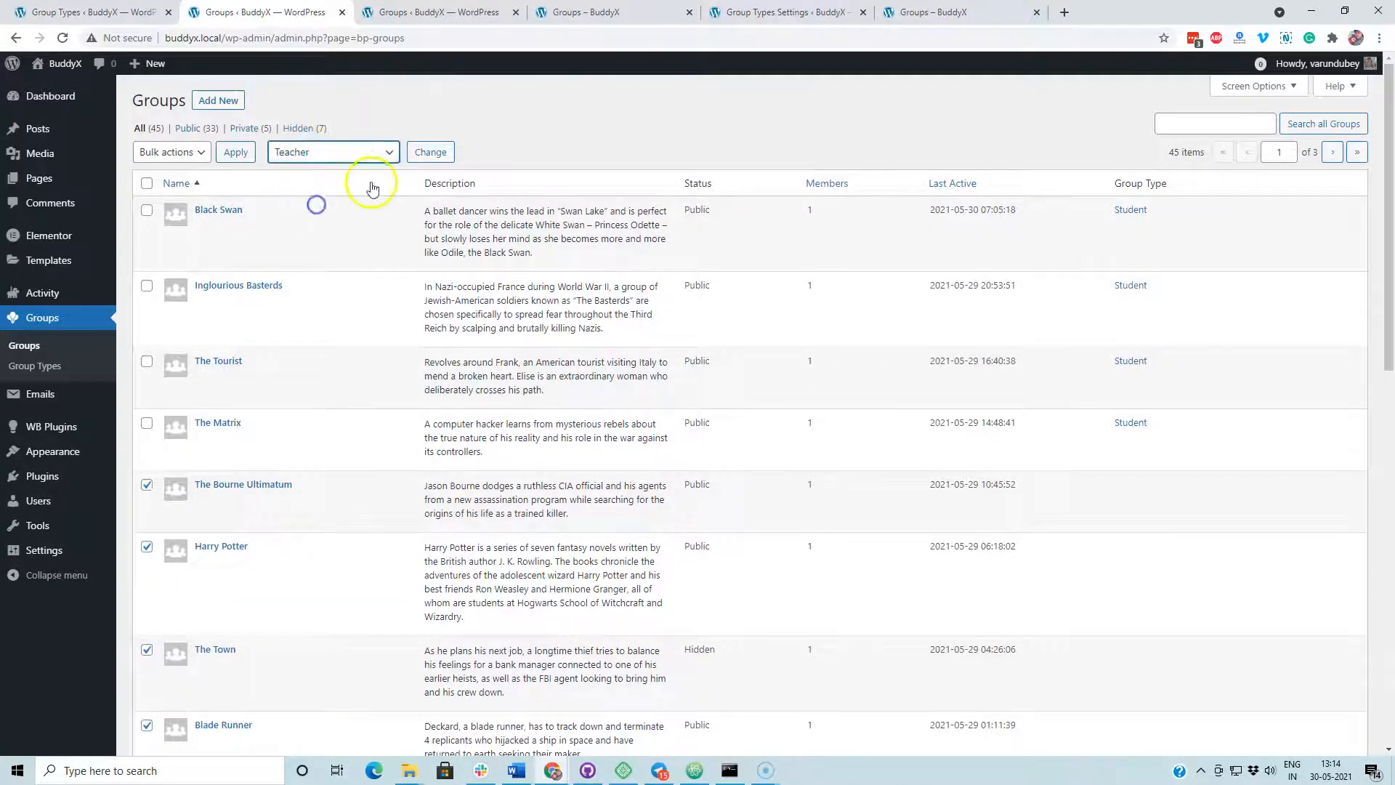
Apply Teacher to the four ticked groups and add Teacher to The Matrix alongside Student
{"action": "left_click", "coordinate": [216, 421]}
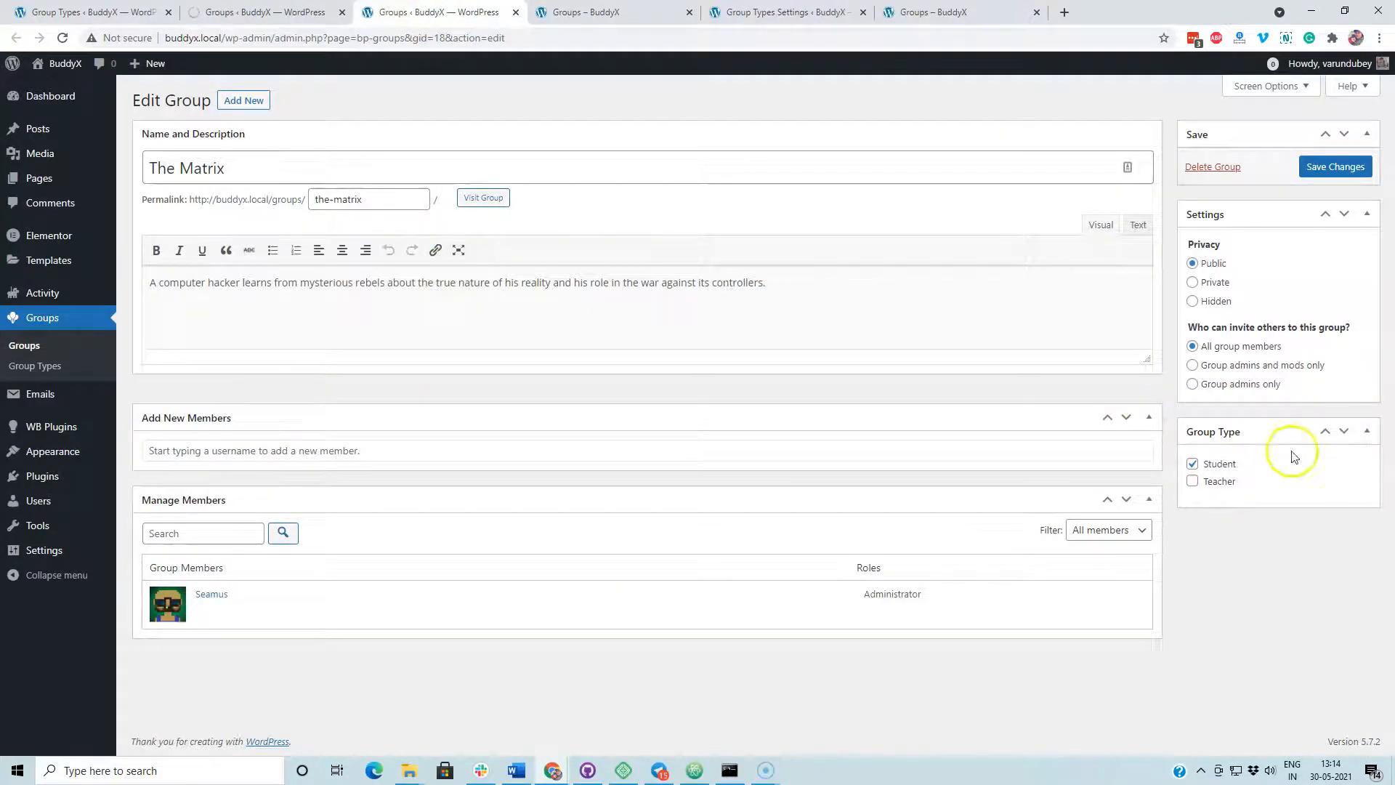
{"action": "left_click", "coordinate": [1192, 481]}
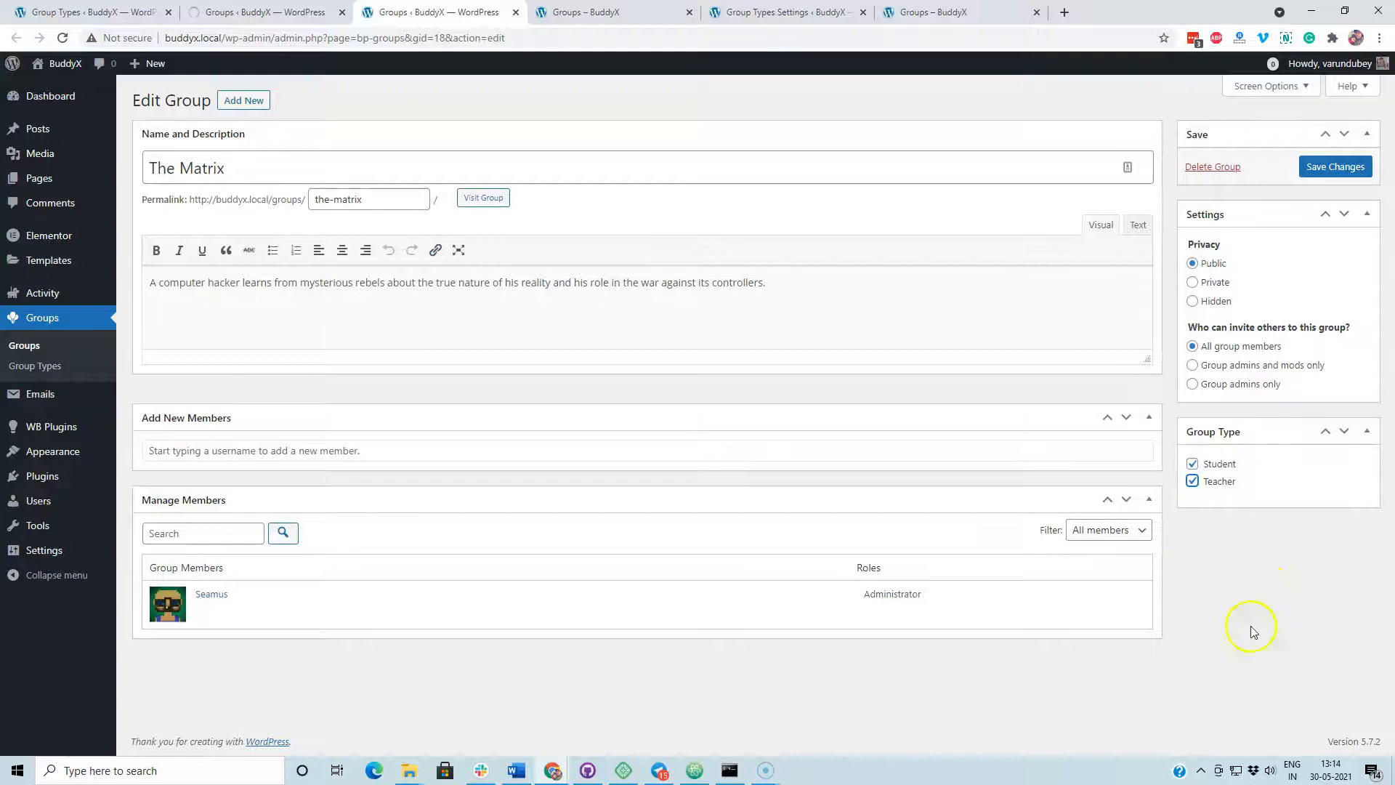
{"action": "mouse_move", "coordinate": [736, 436]}
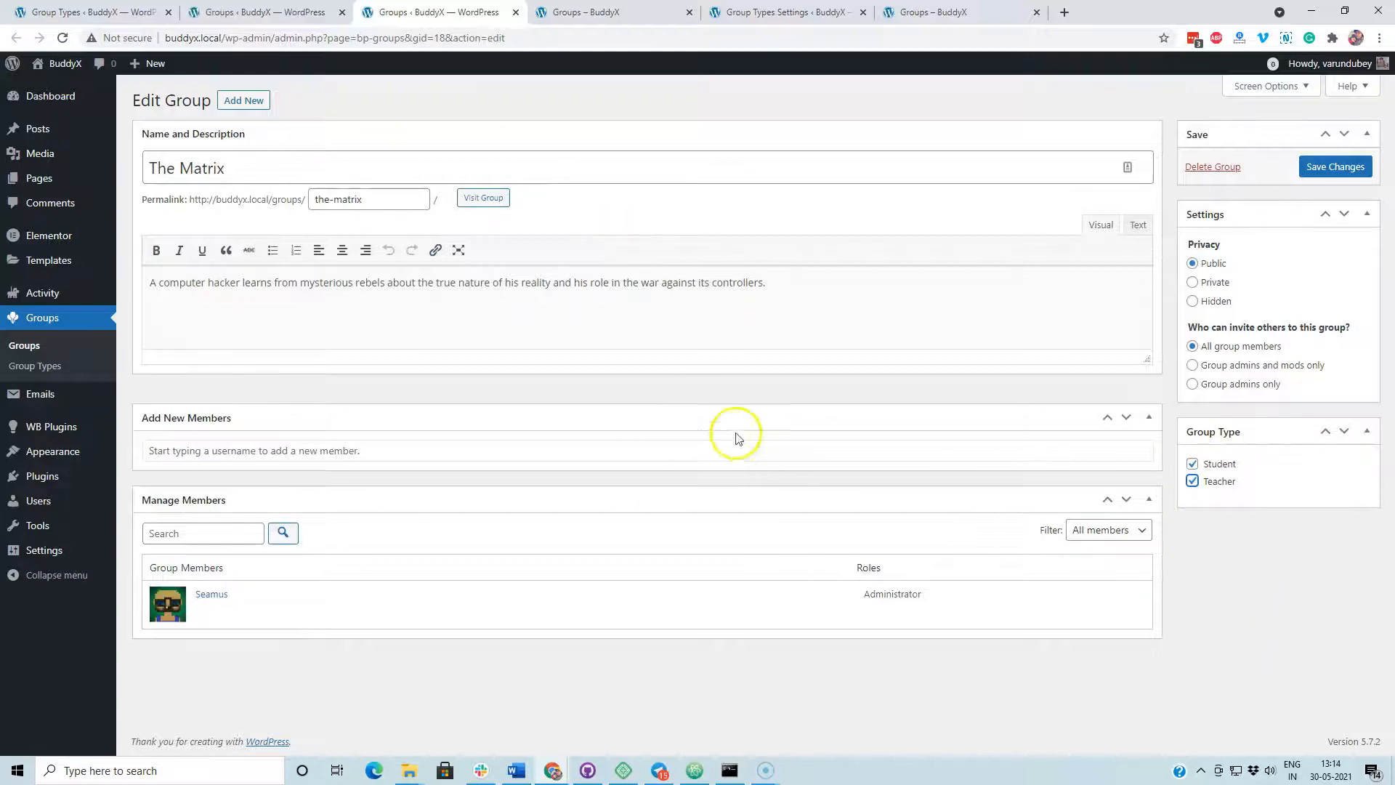
{"action": "mouse_move", "coordinate": [1250, 470]}
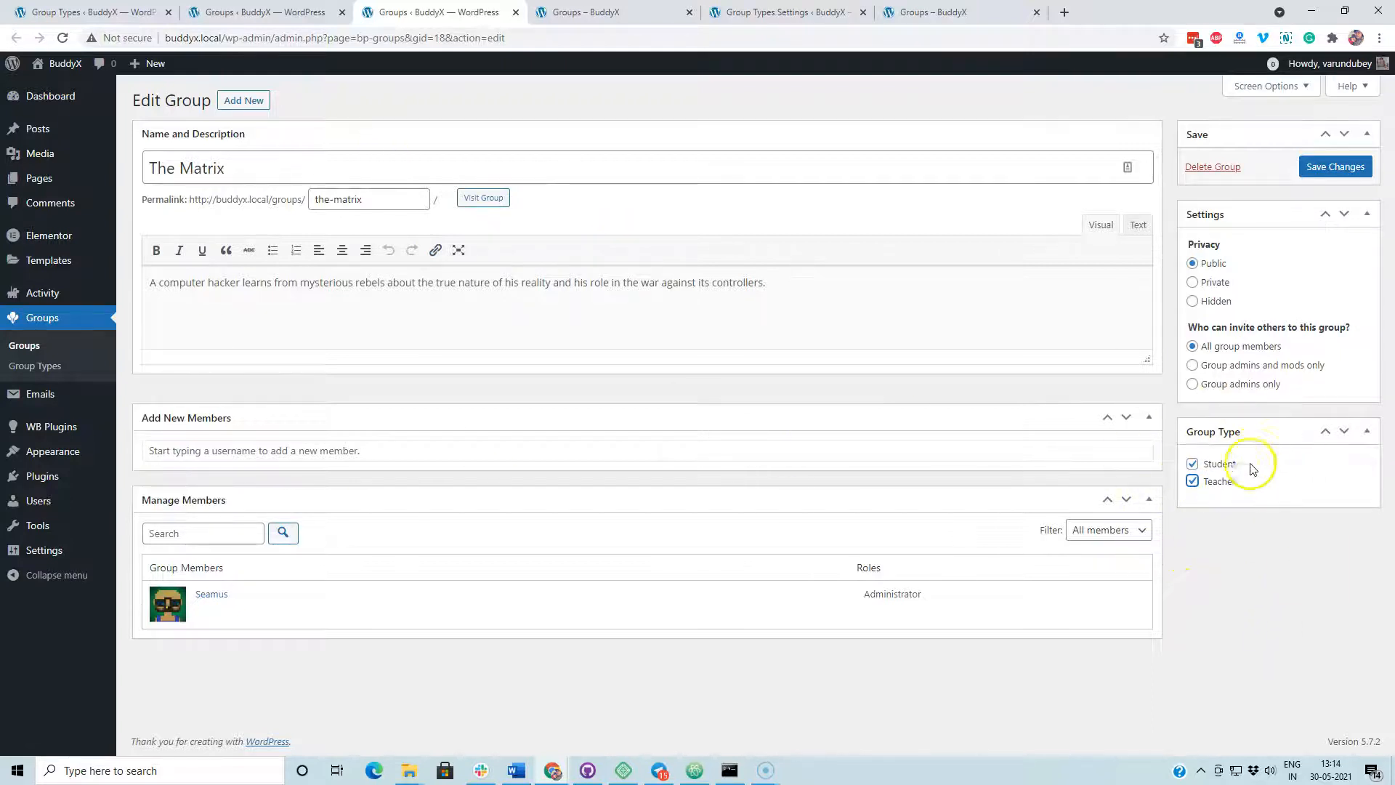
{"action": "left_click", "coordinate": [1335, 165]}
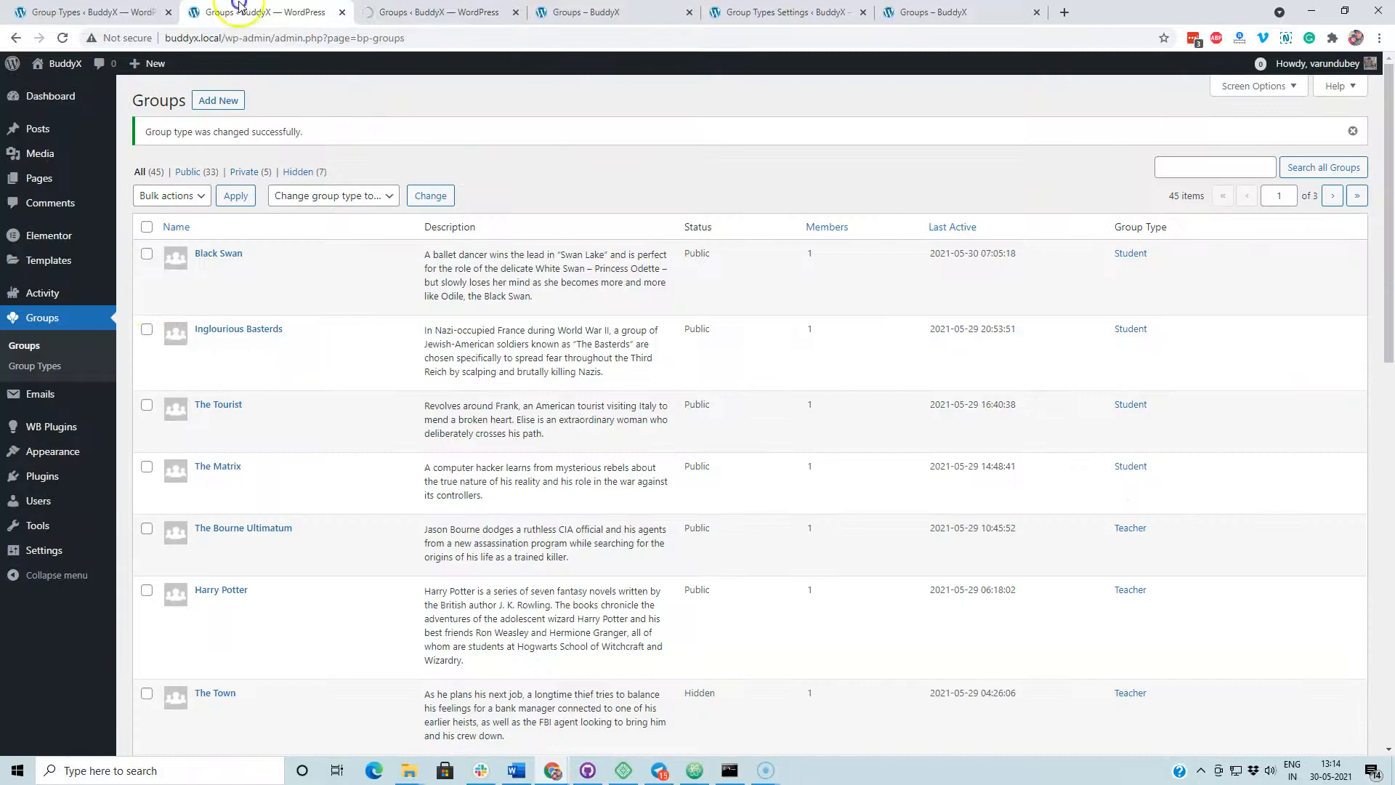
{"action": "mouse_move", "coordinate": [586, 239]}
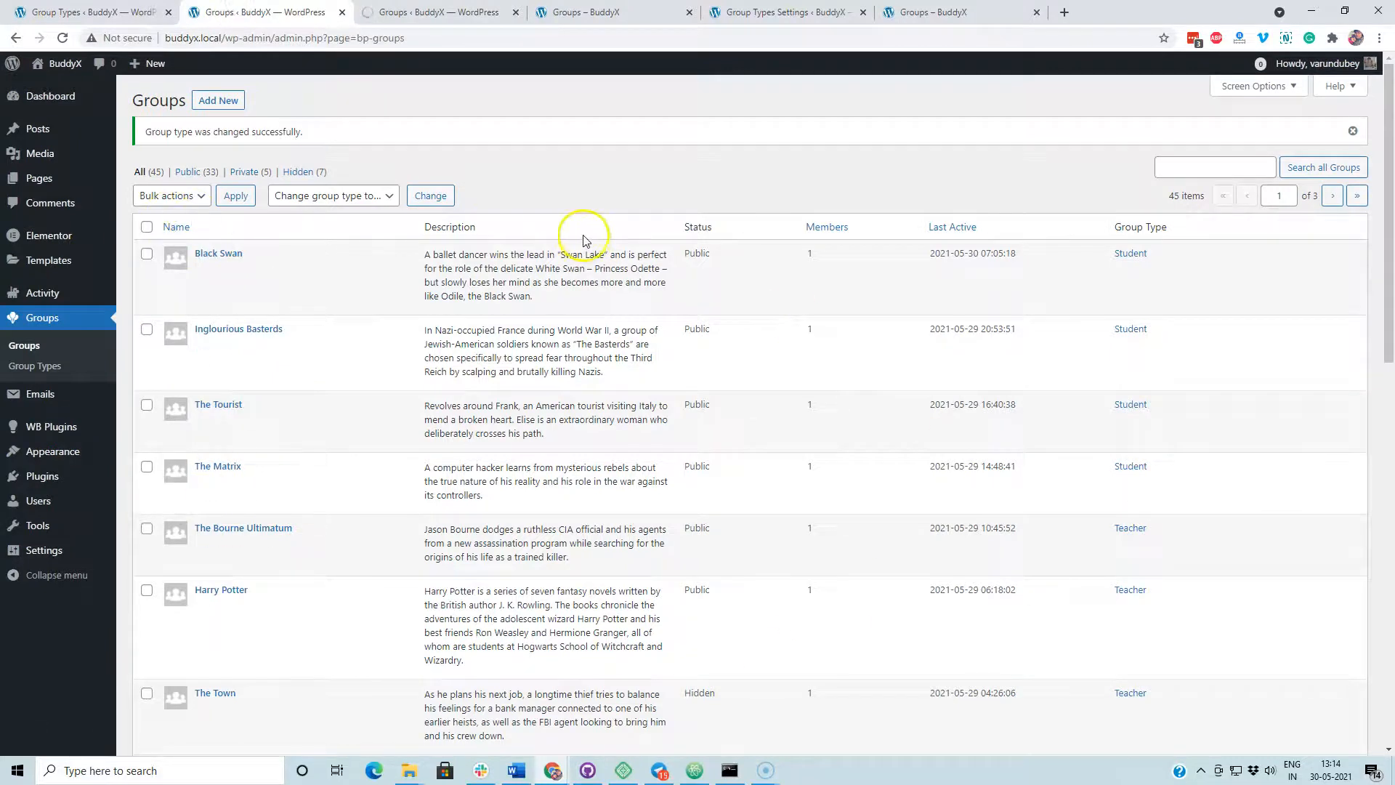
Confirm The Matrix's edit page shows Student and Teacher checked, then return to the groups list
{"action": "left_click", "coordinate": [332, 195]}
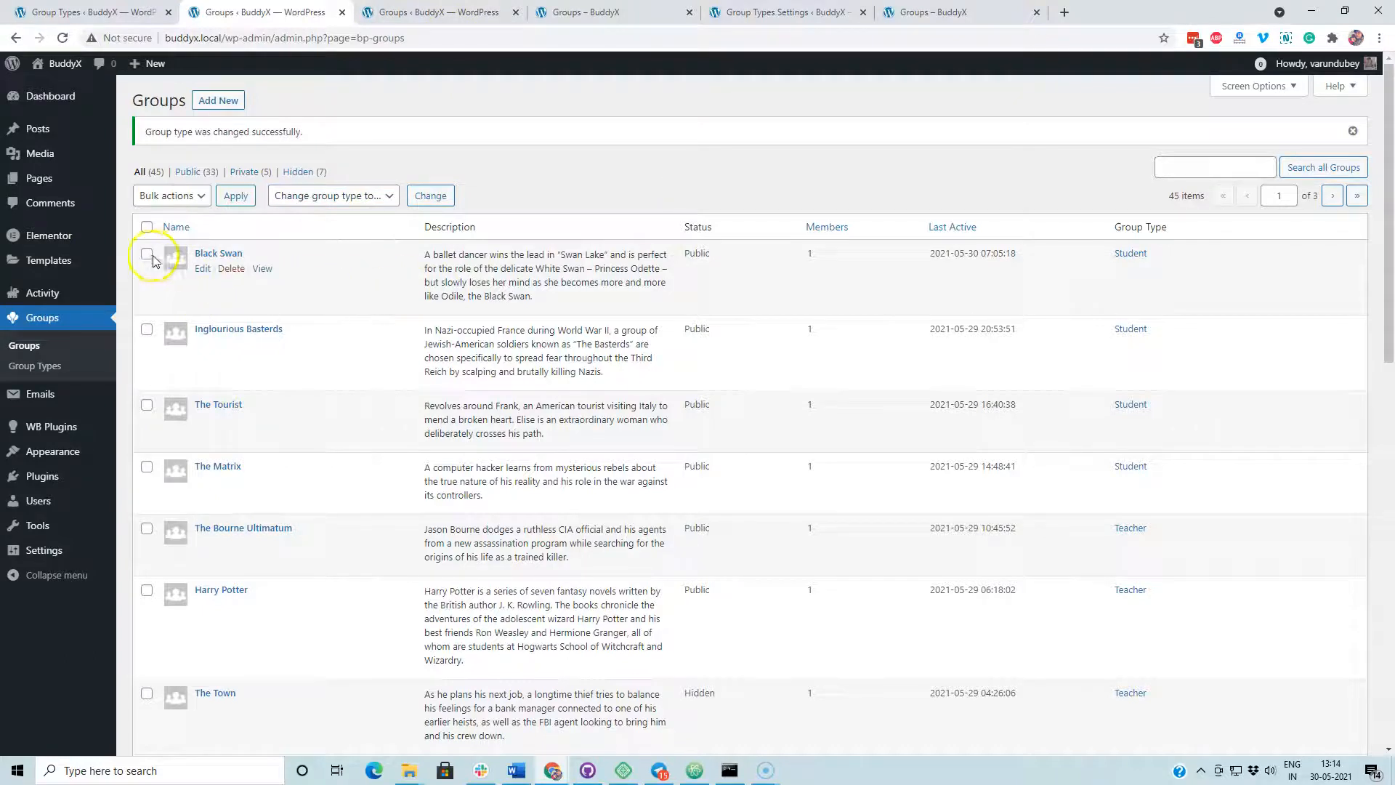
{"action": "mouse_move", "coordinate": [1103, 467]}
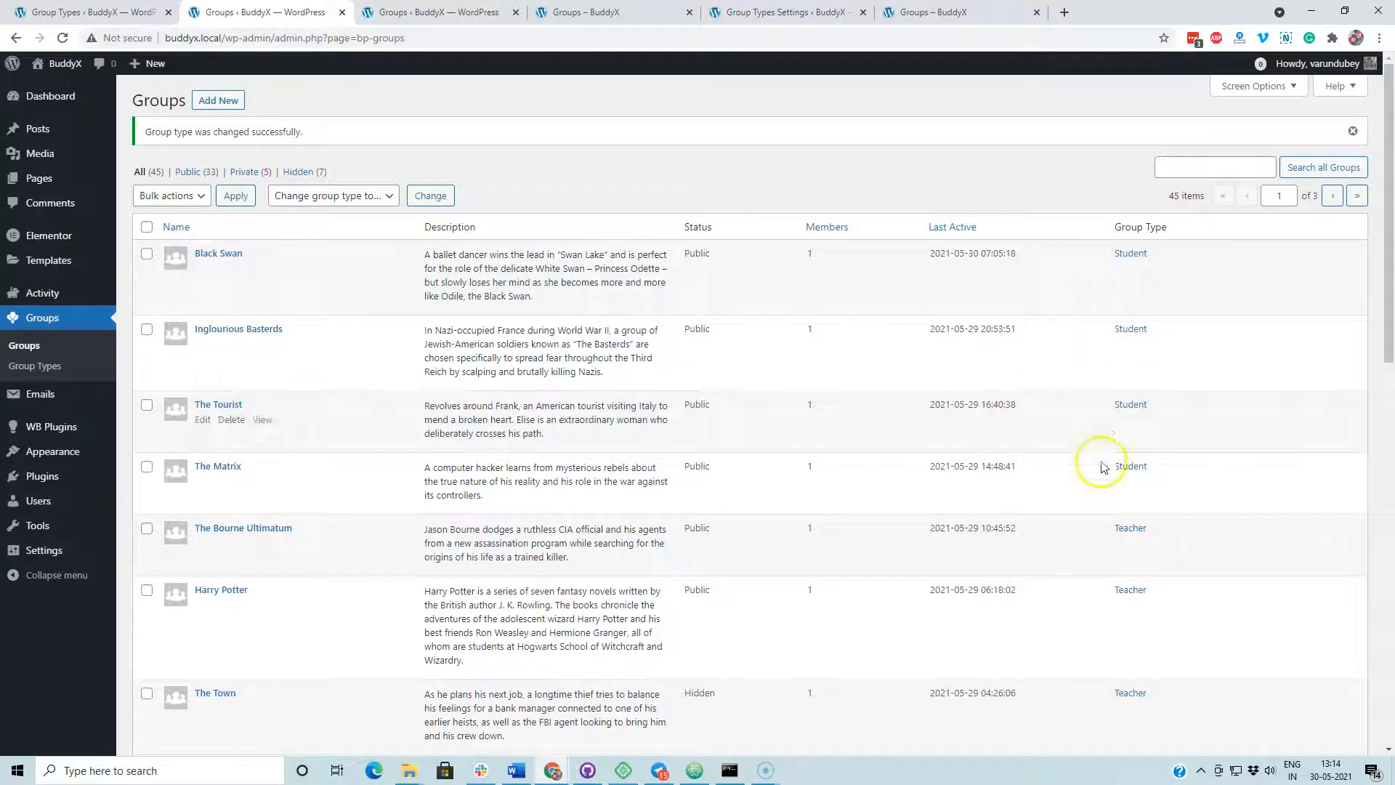
{"action": "mouse_move", "coordinate": [1107, 502]}
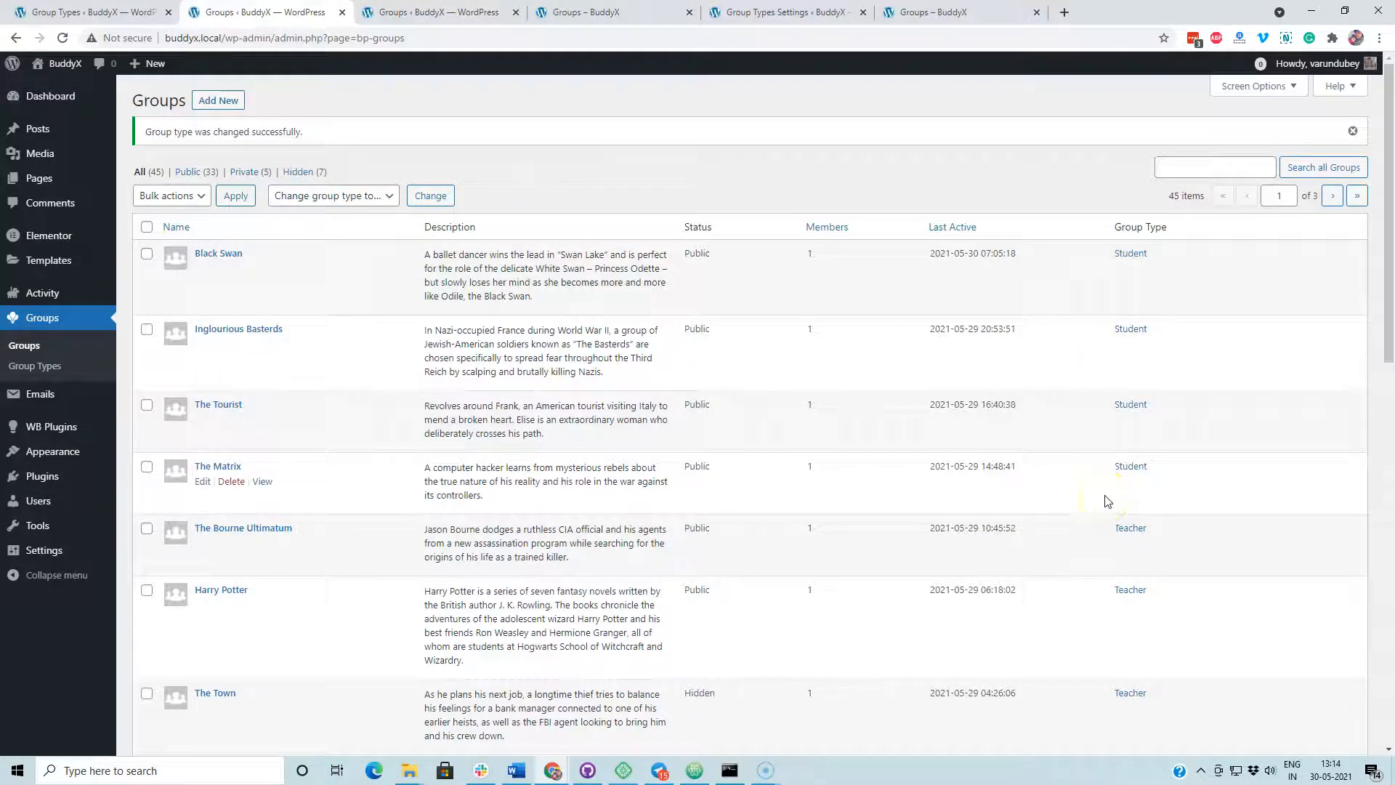
{"action": "left_click", "coordinate": [204, 481]}
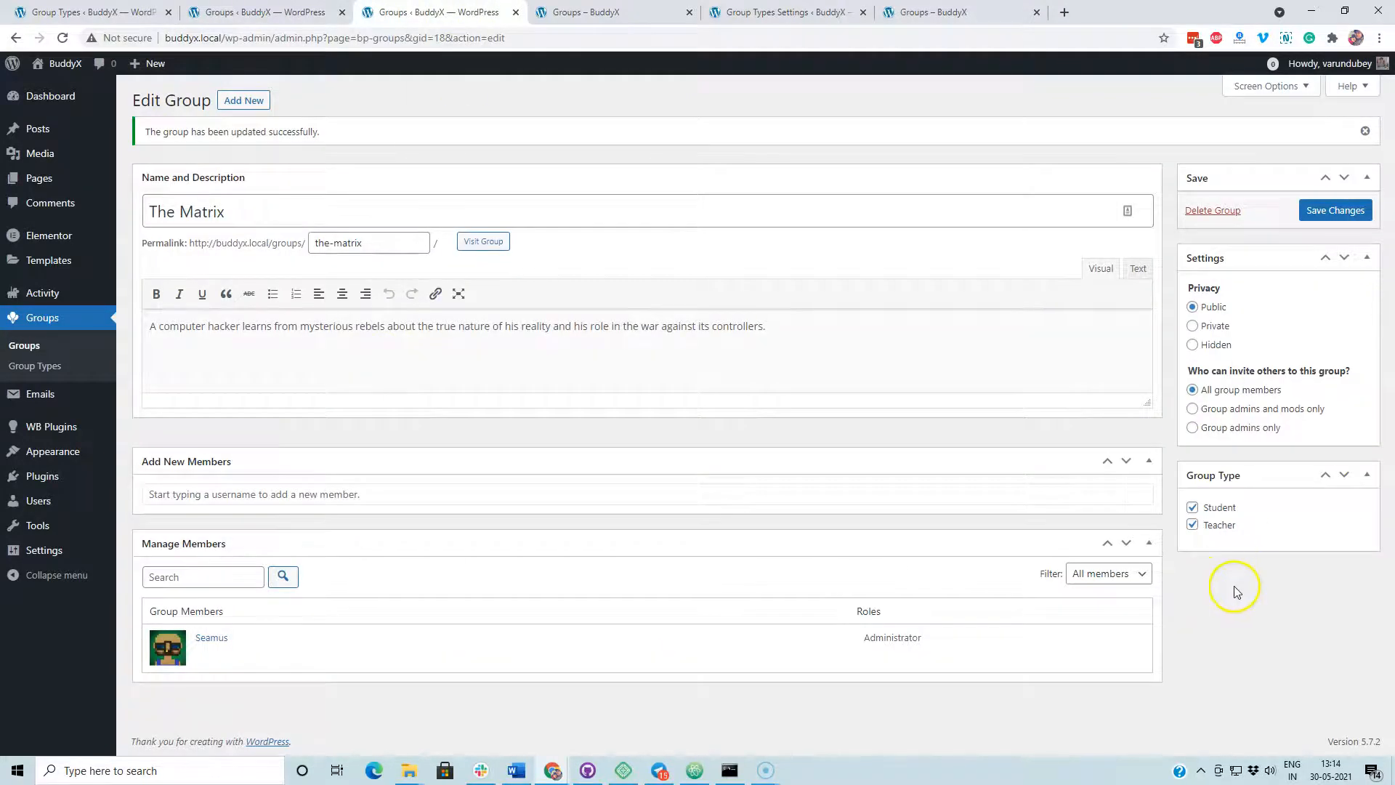
{"action": "mouse_move", "coordinate": [1183, 509]}
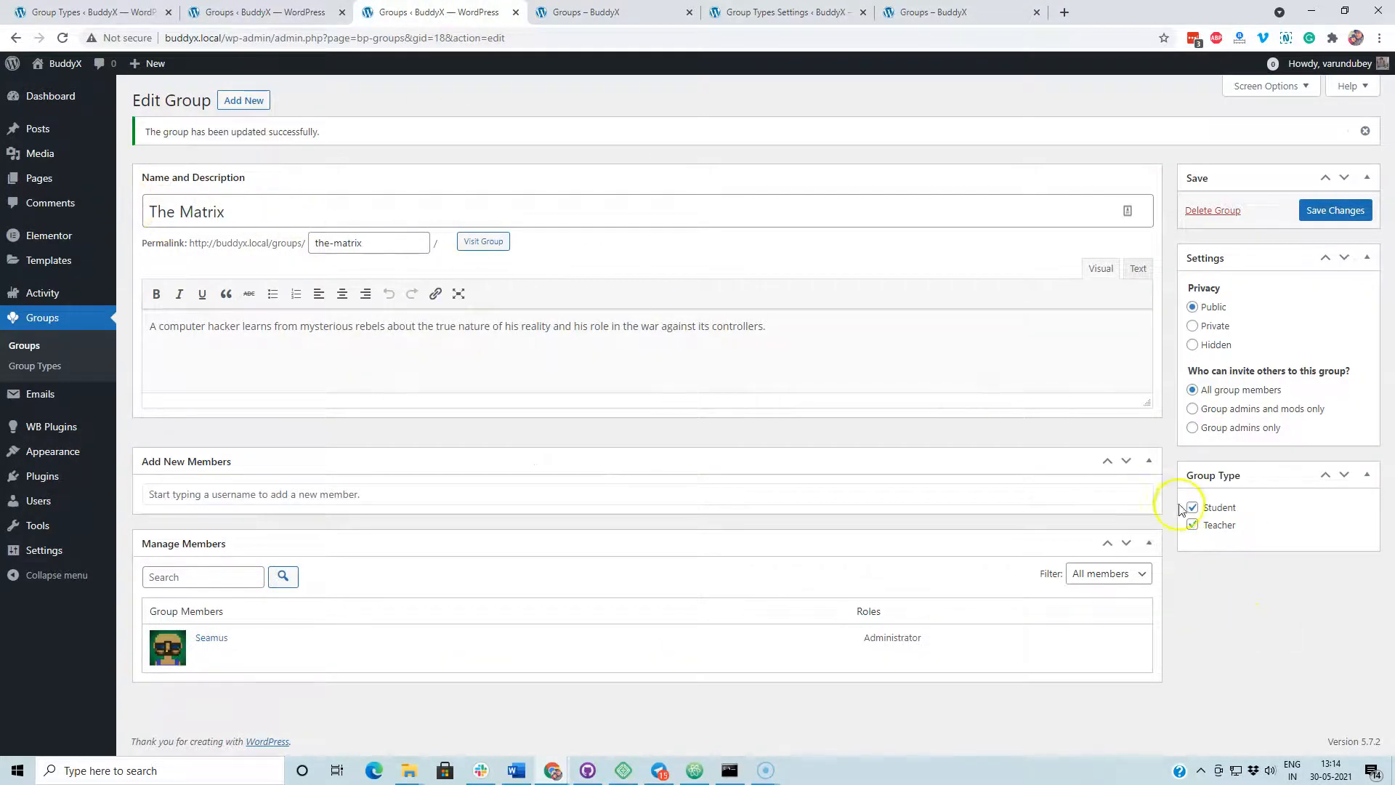
{"action": "left_click", "coordinate": [1334, 209]}
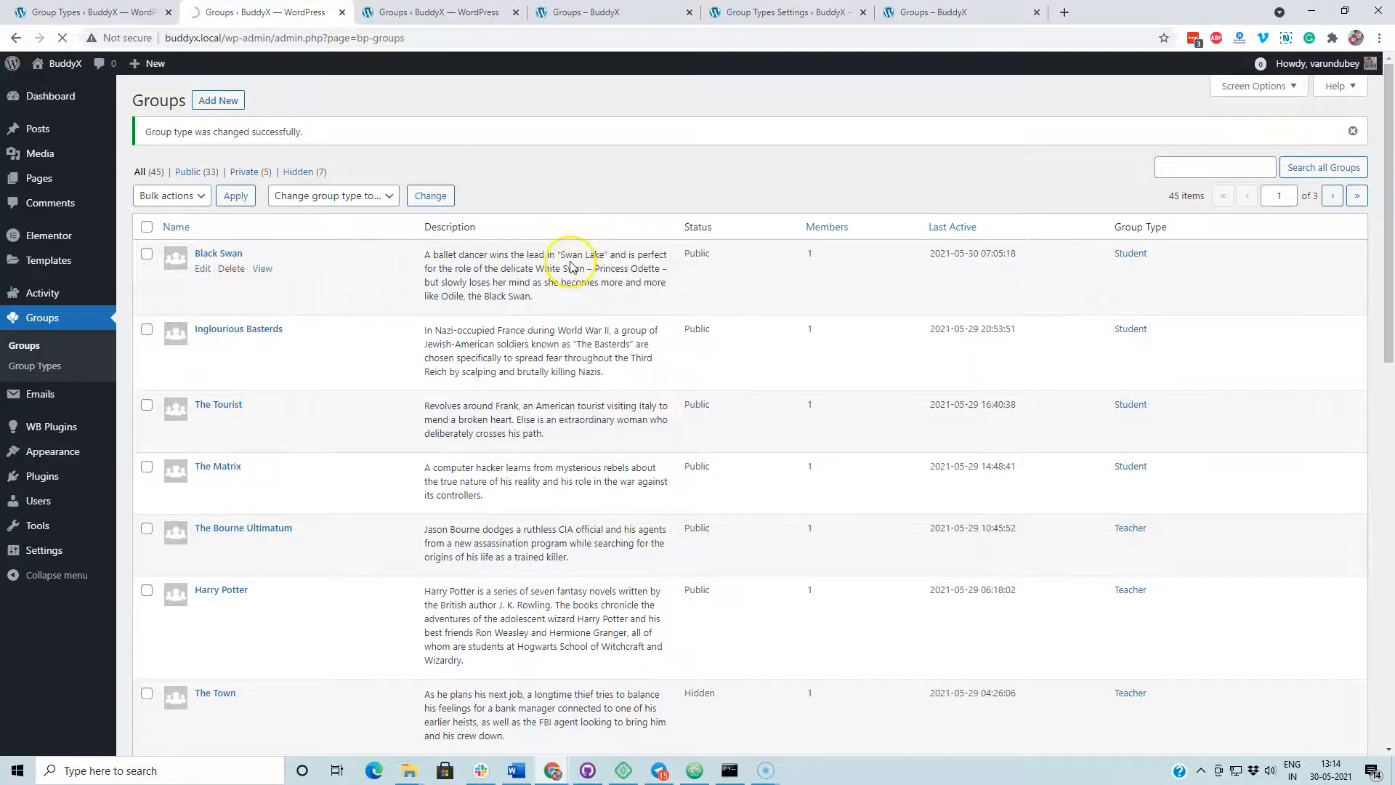
{"action": "mouse_move", "coordinate": [576, 309]}
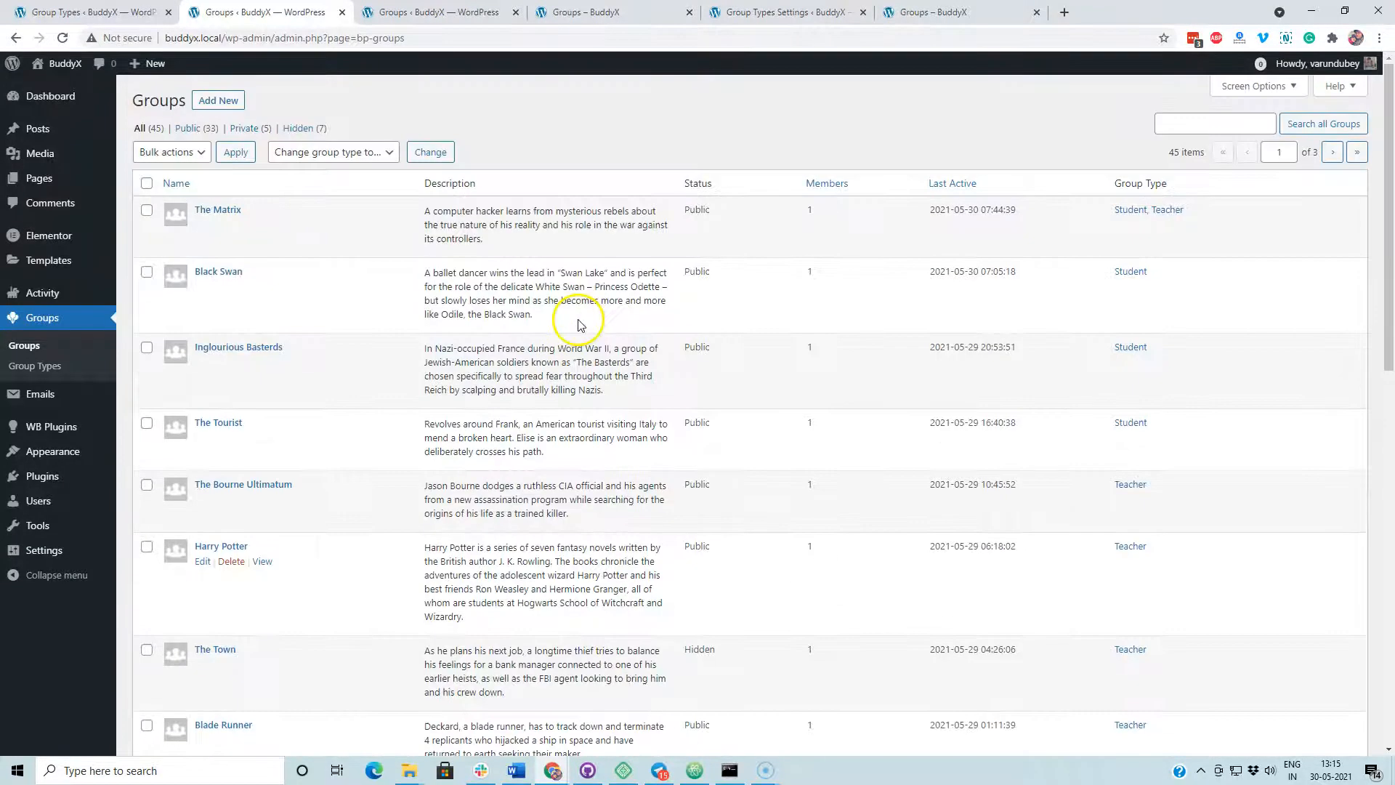
{"action": "mouse_move", "coordinate": [1074, 221]}
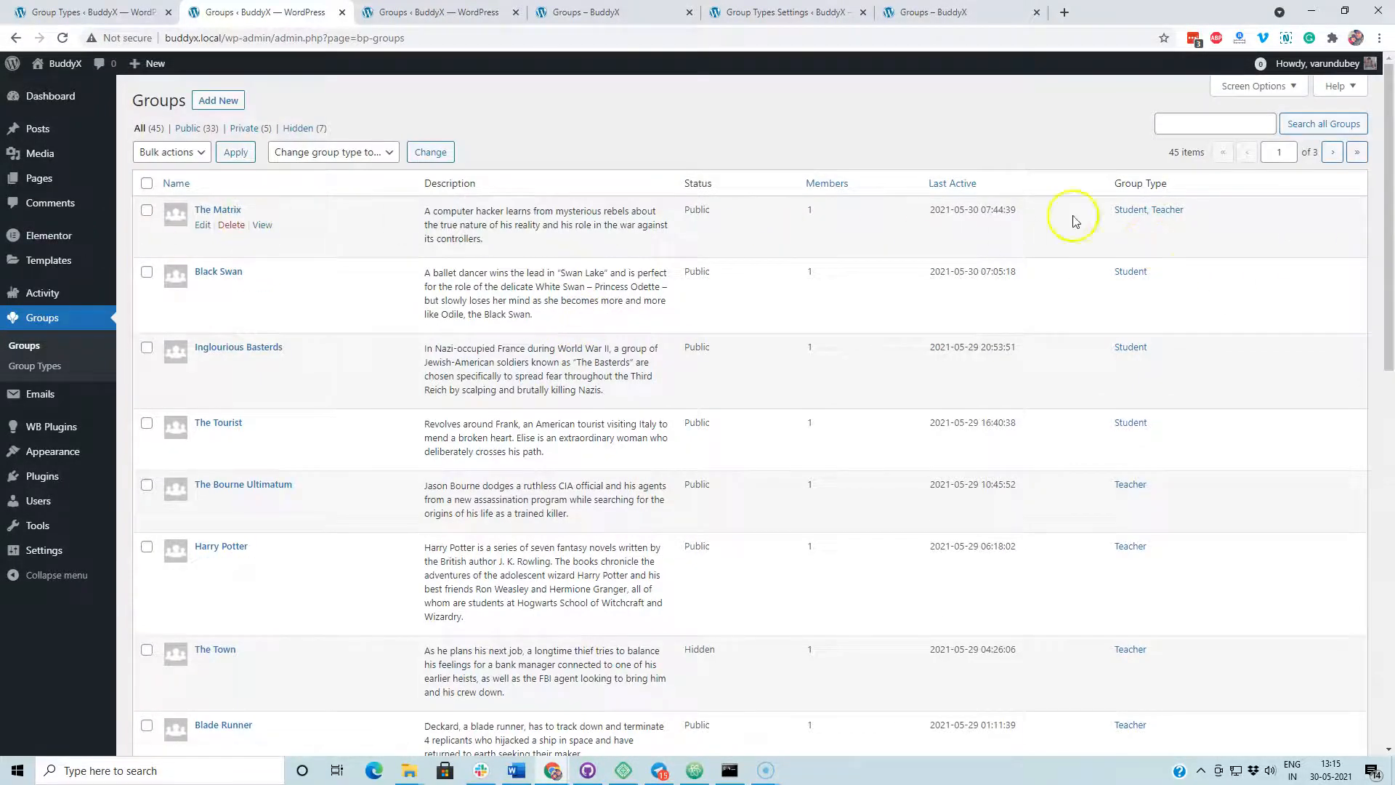
{"action": "mouse_move", "coordinate": [1268, 569]}
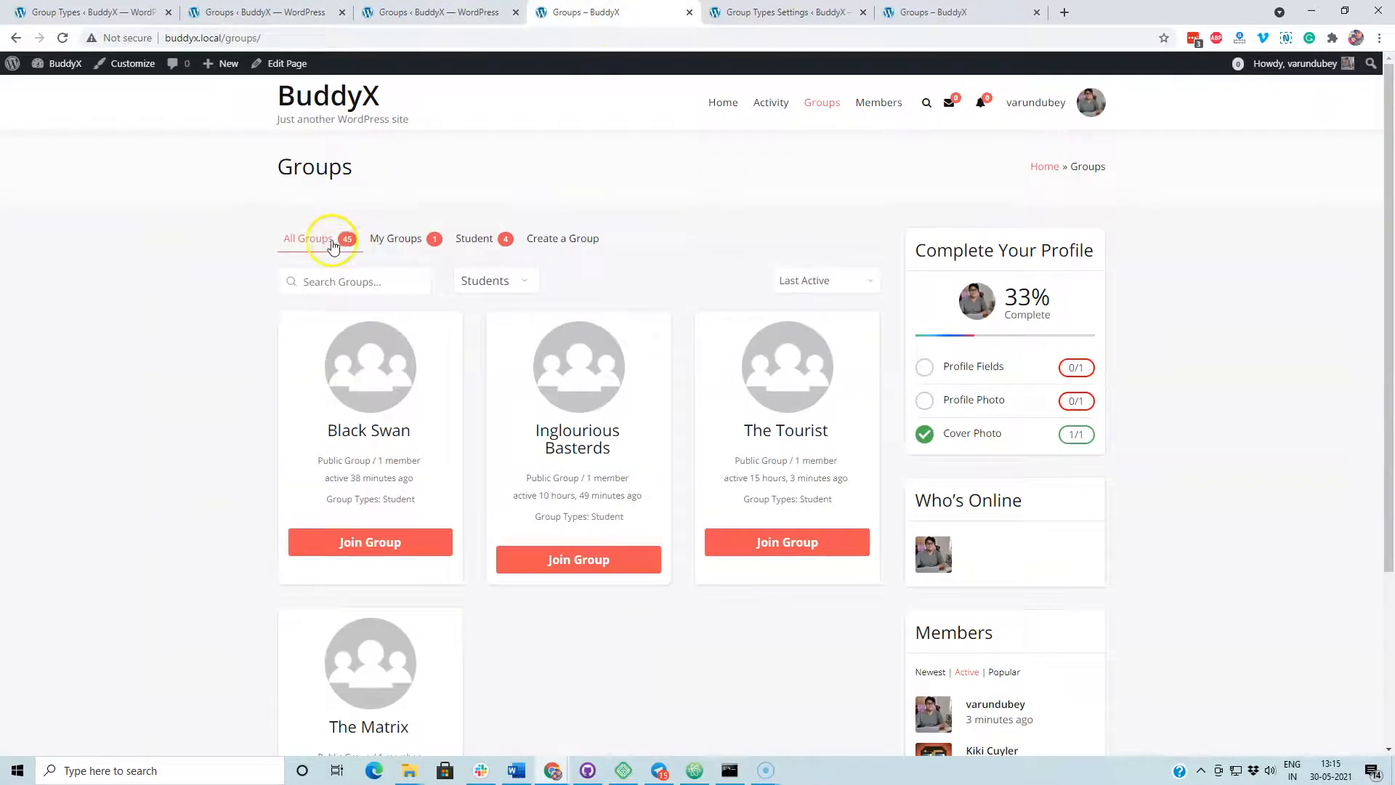
Return to the admin dashboard and reach the Group Types page listing Students 4 and Teachers 5
{"action": "left_click", "coordinate": [307, 237]}
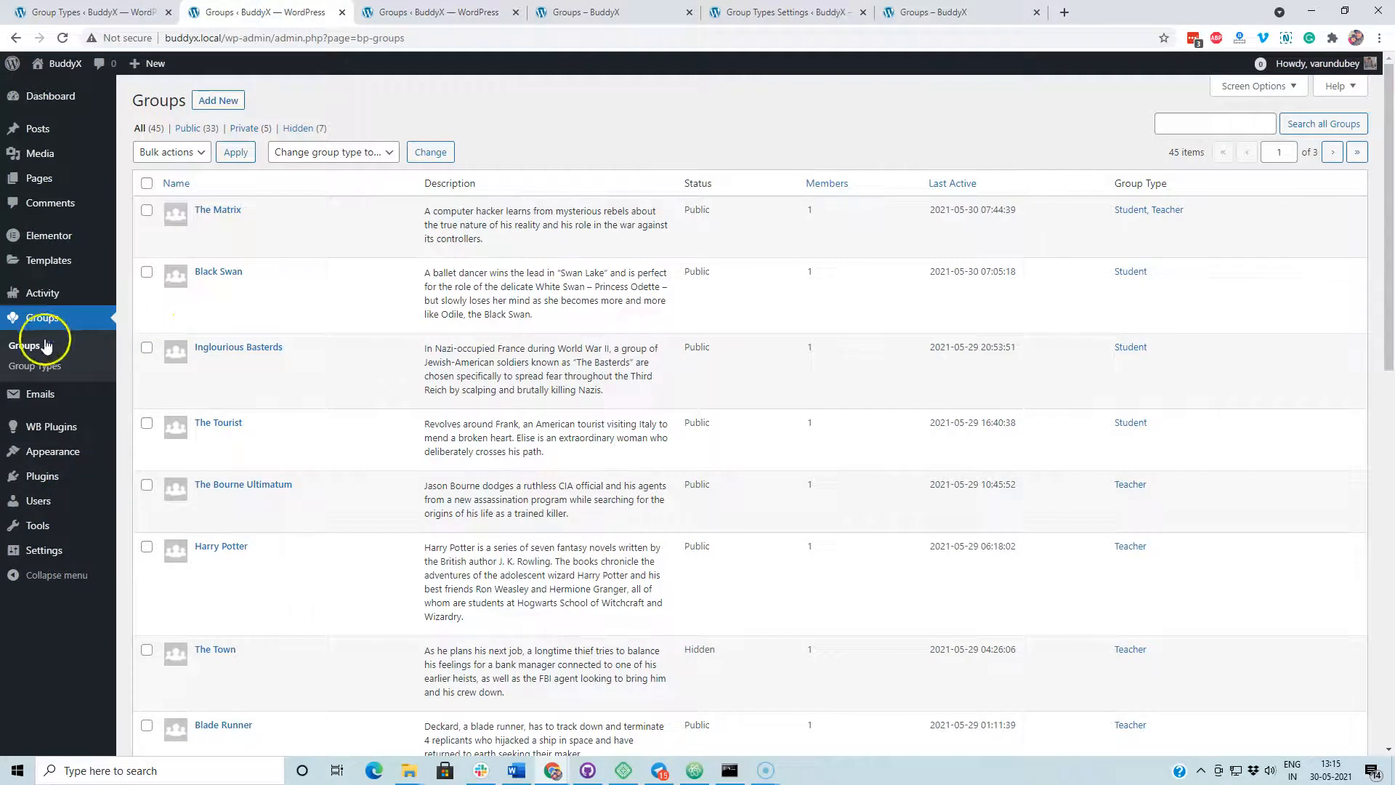
{"action": "left_click", "coordinate": [33, 367]}
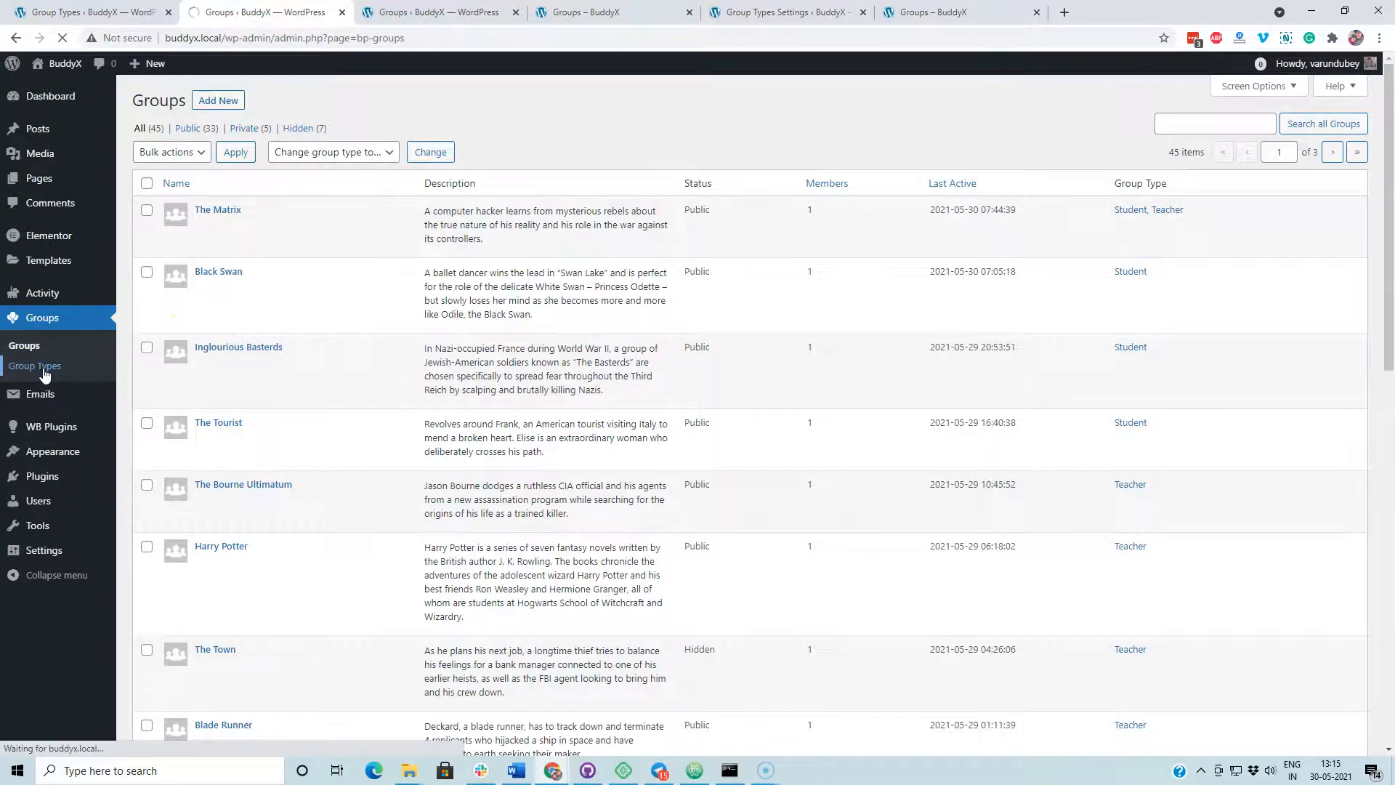
{"action": "left_click", "coordinate": [35, 367]}
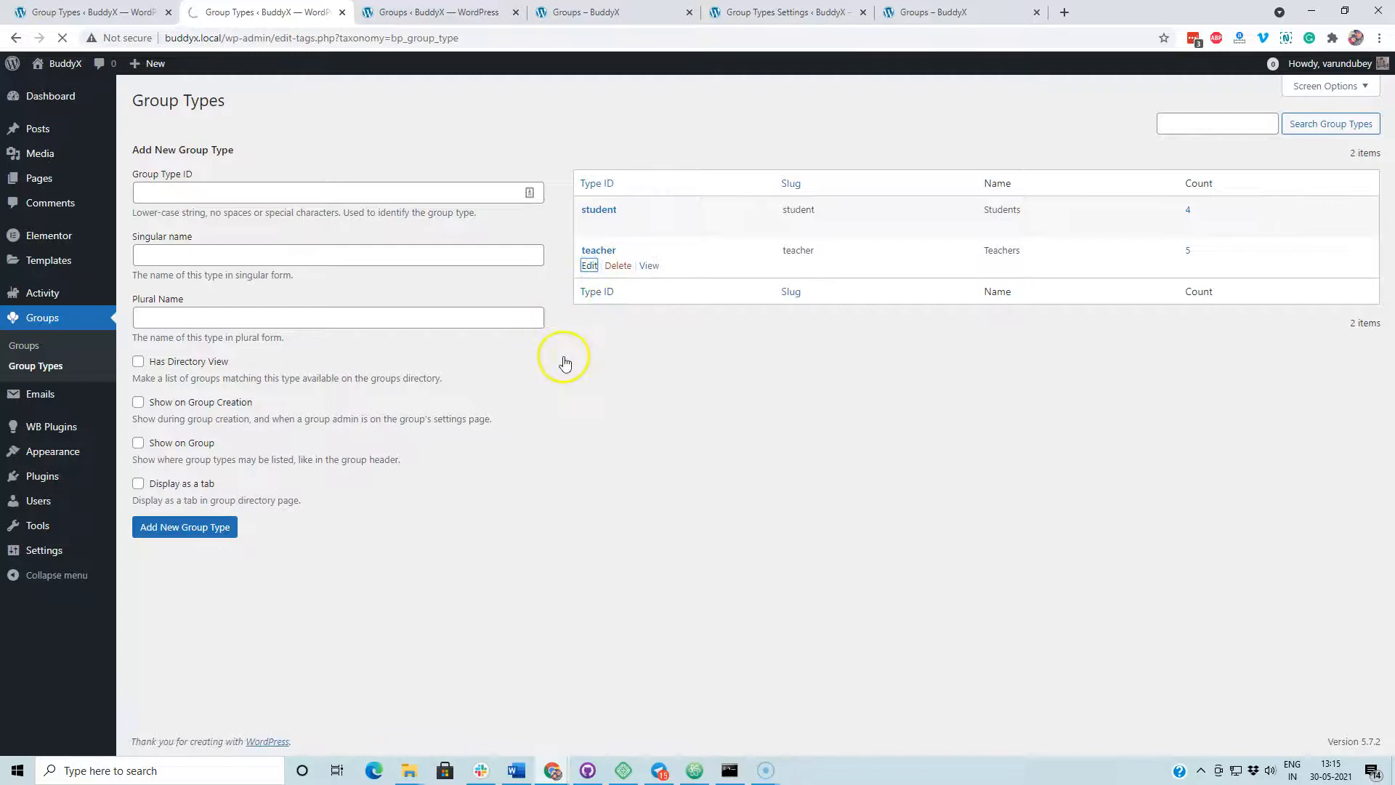
{"action": "mouse_move", "coordinate": [565, 363]}
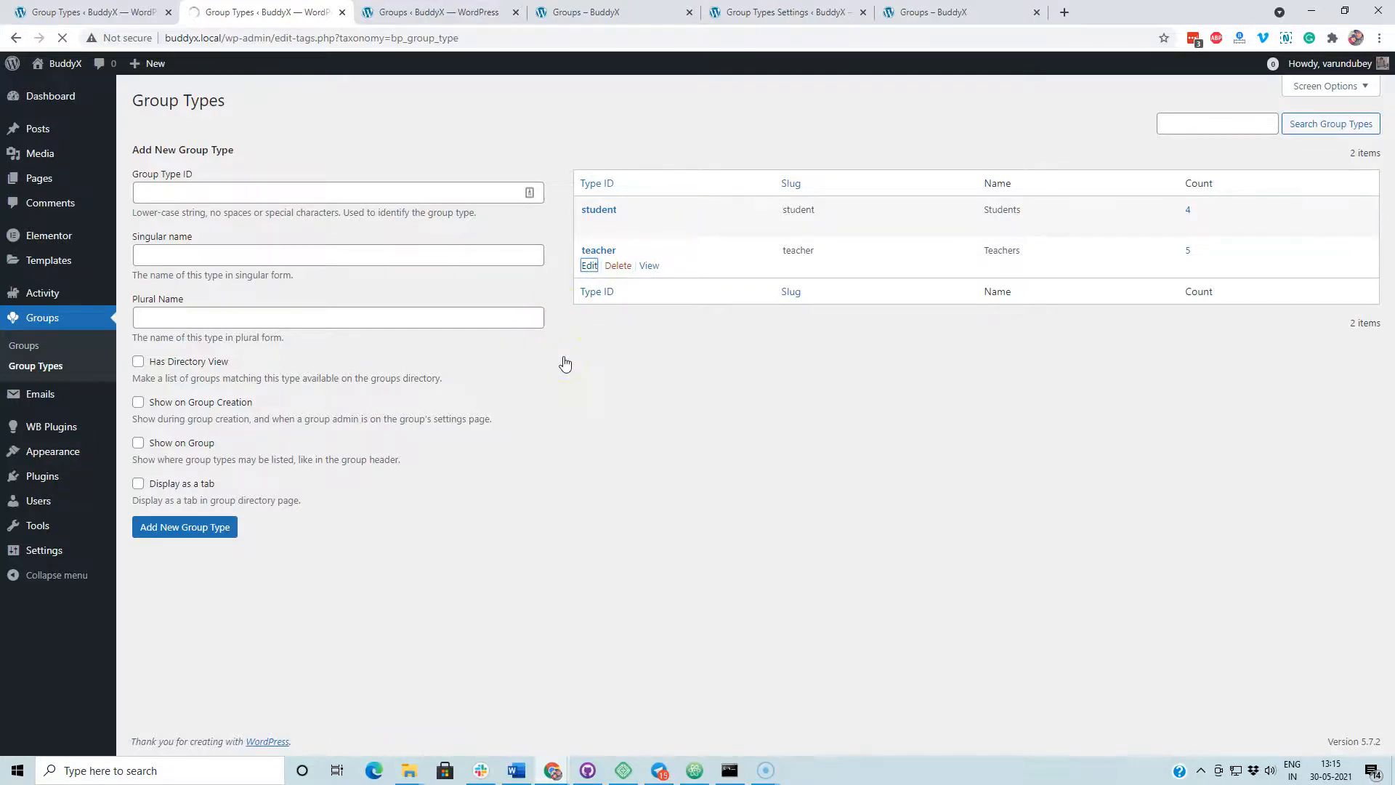
Review the Teacher type's directory view and tab display options, then go to the groups directory
{"action": "left_click", "coordinate": [589, 264]}
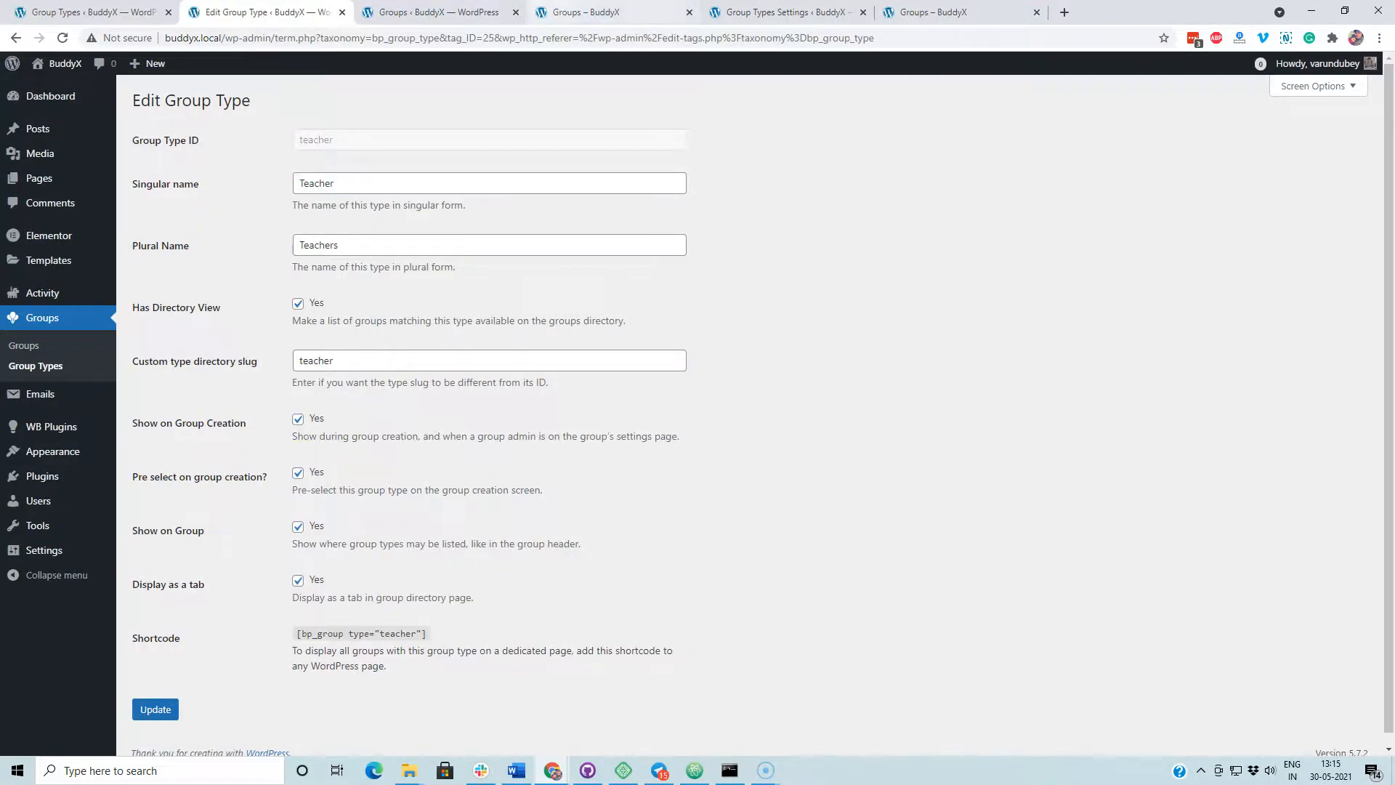
{"action": "left_click", "coordinate": [613, 13]}
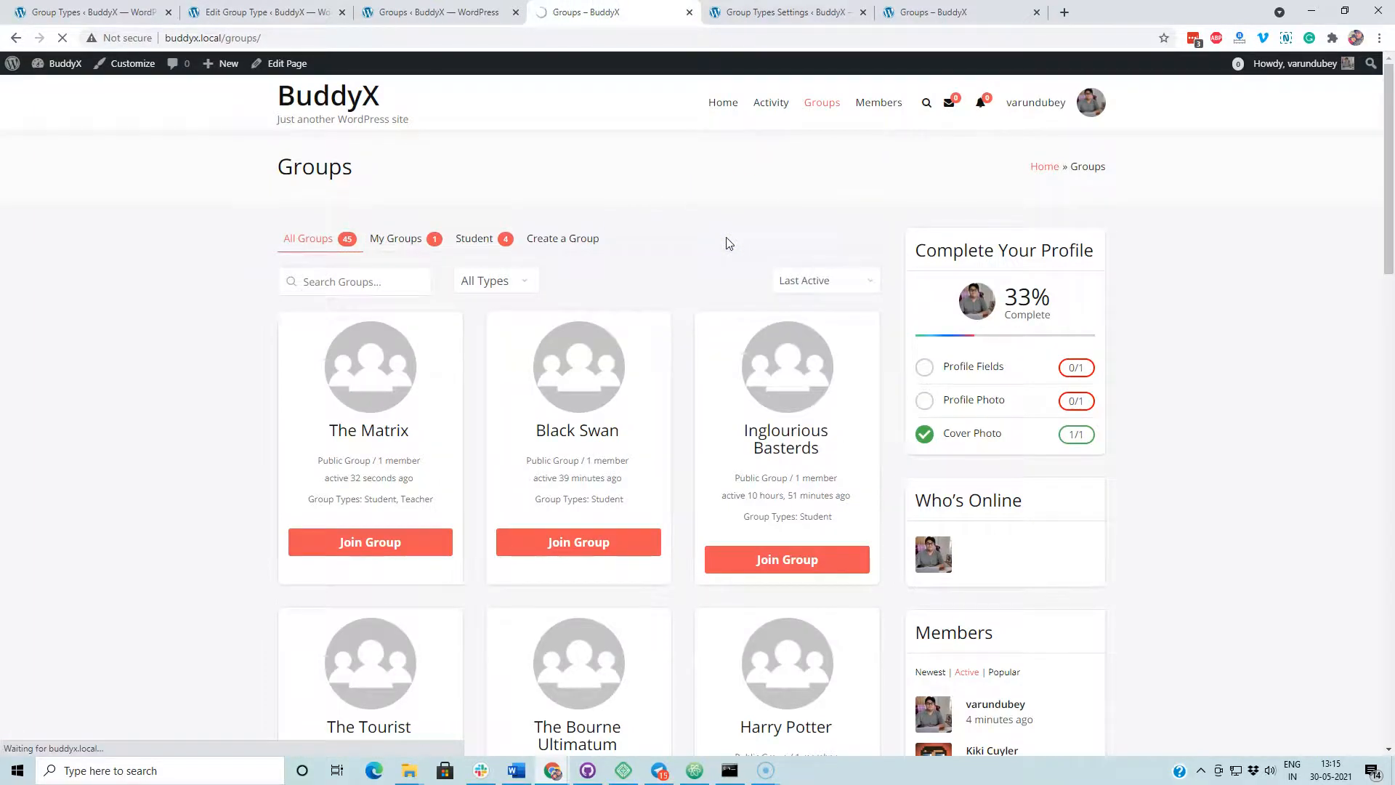
Reload the directory showing Student and Teacher tabs and filter to the five Teachers groups
{"action": "left_click", "coordinate": [307, 237]}
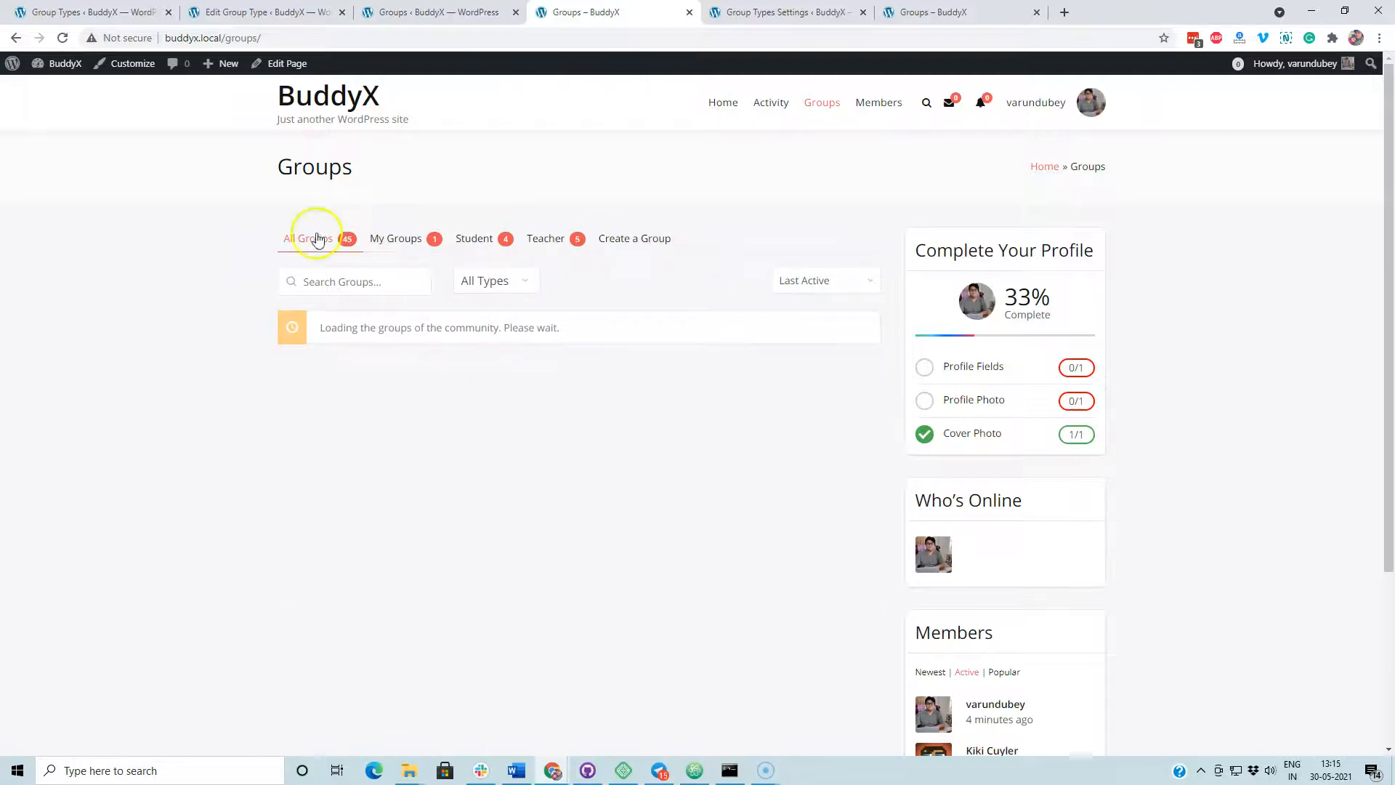
{"action": "mouse_move", "coordinate": [474, 237]}
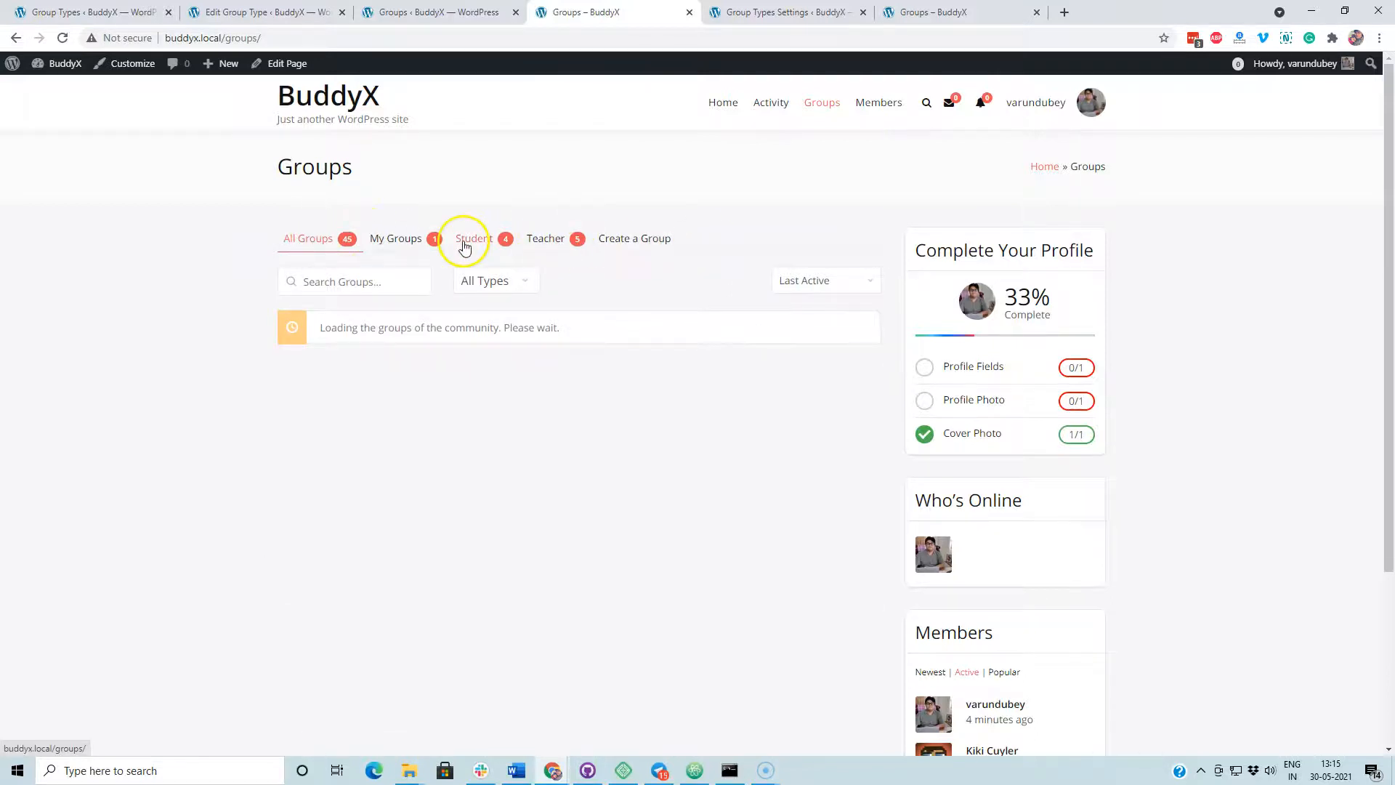
{"action": "left_click", "coordinate": [494, 280]}
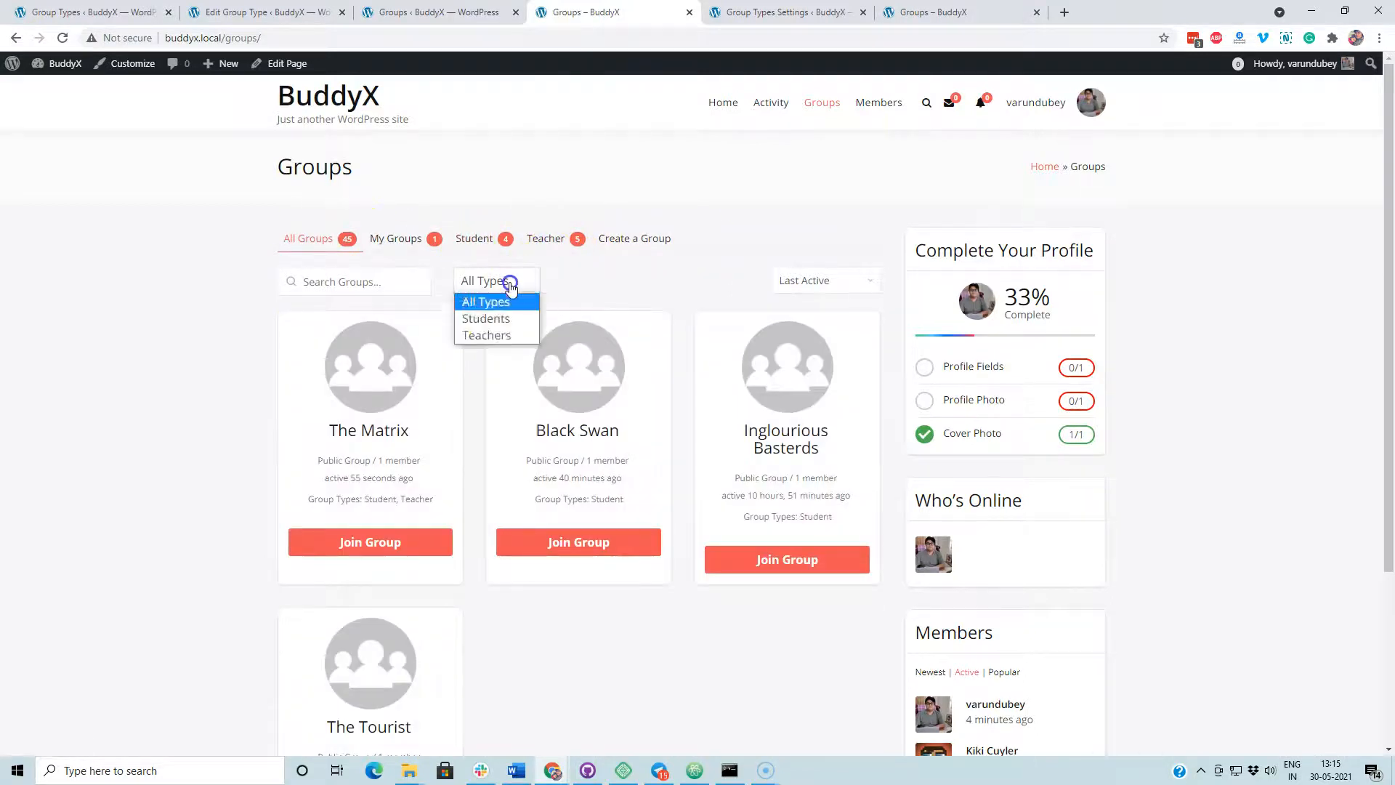
{"action": "left_click", "coordinate": [487, 334]}
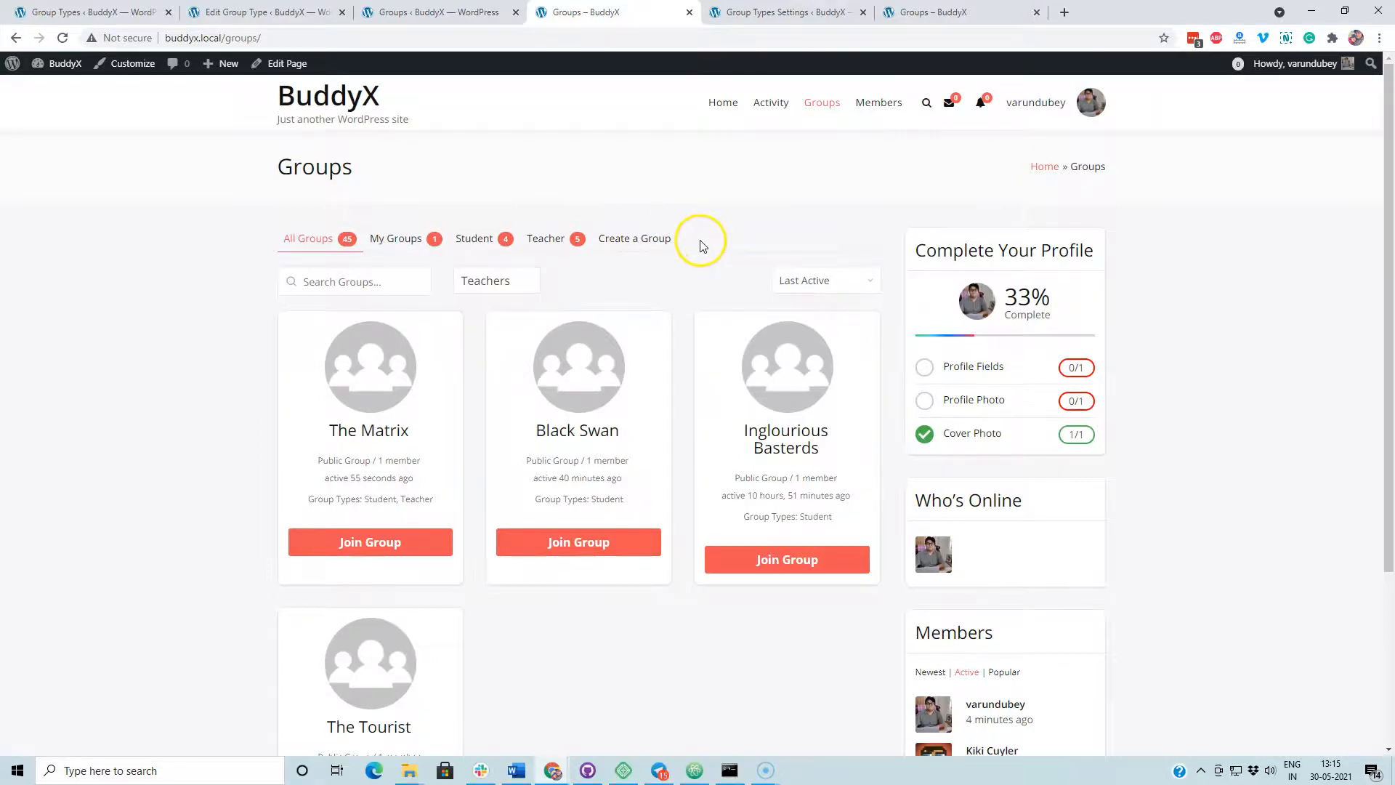
{"action": "scroll", "scroll_direction": "down", "scroll_amount": 3}
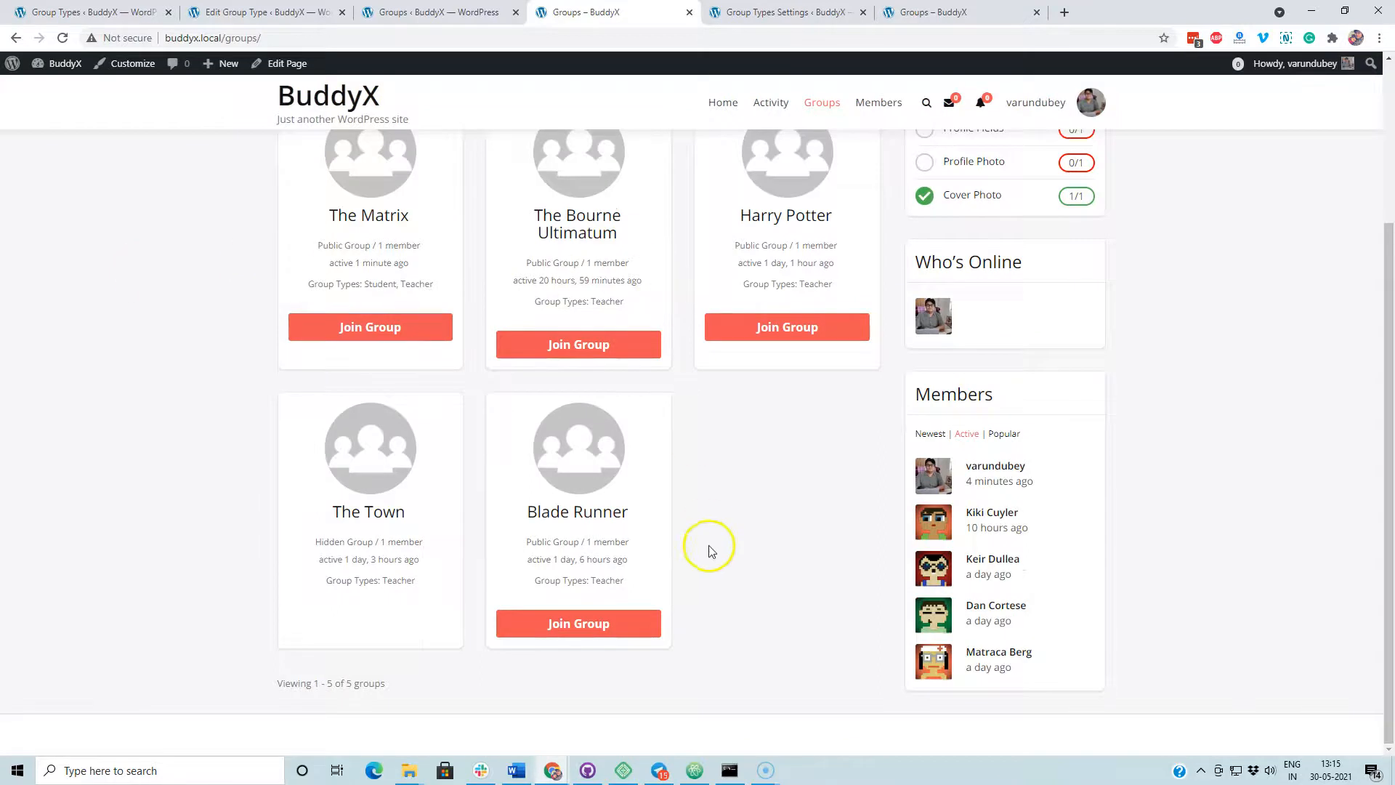
{"action": "scroll", "scroll_direction": "up", "scroll_amount": 3}
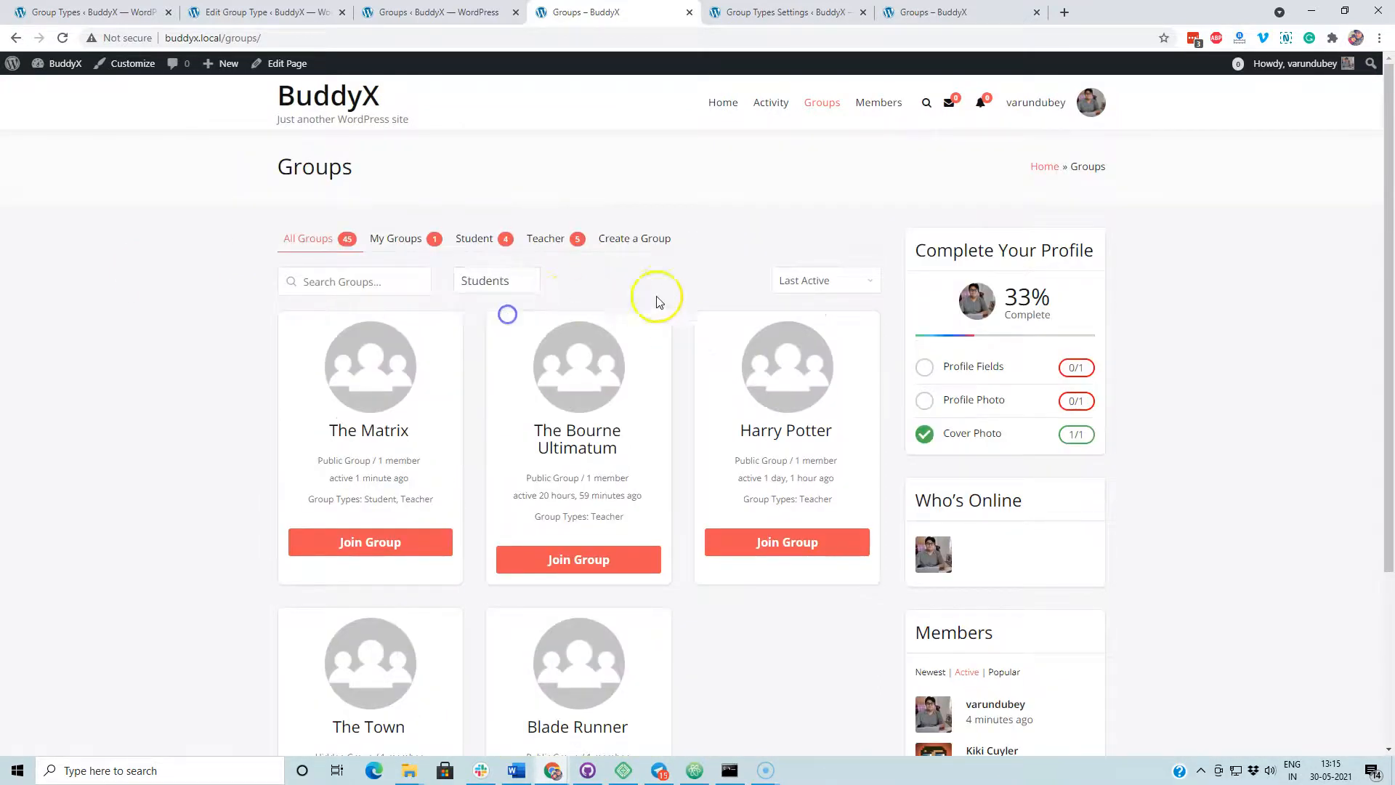
Filter the directory to Students and scroll through the four Student groups
{"action": "scroll", "scroll_direction": "down", "scroll_amount": 3}
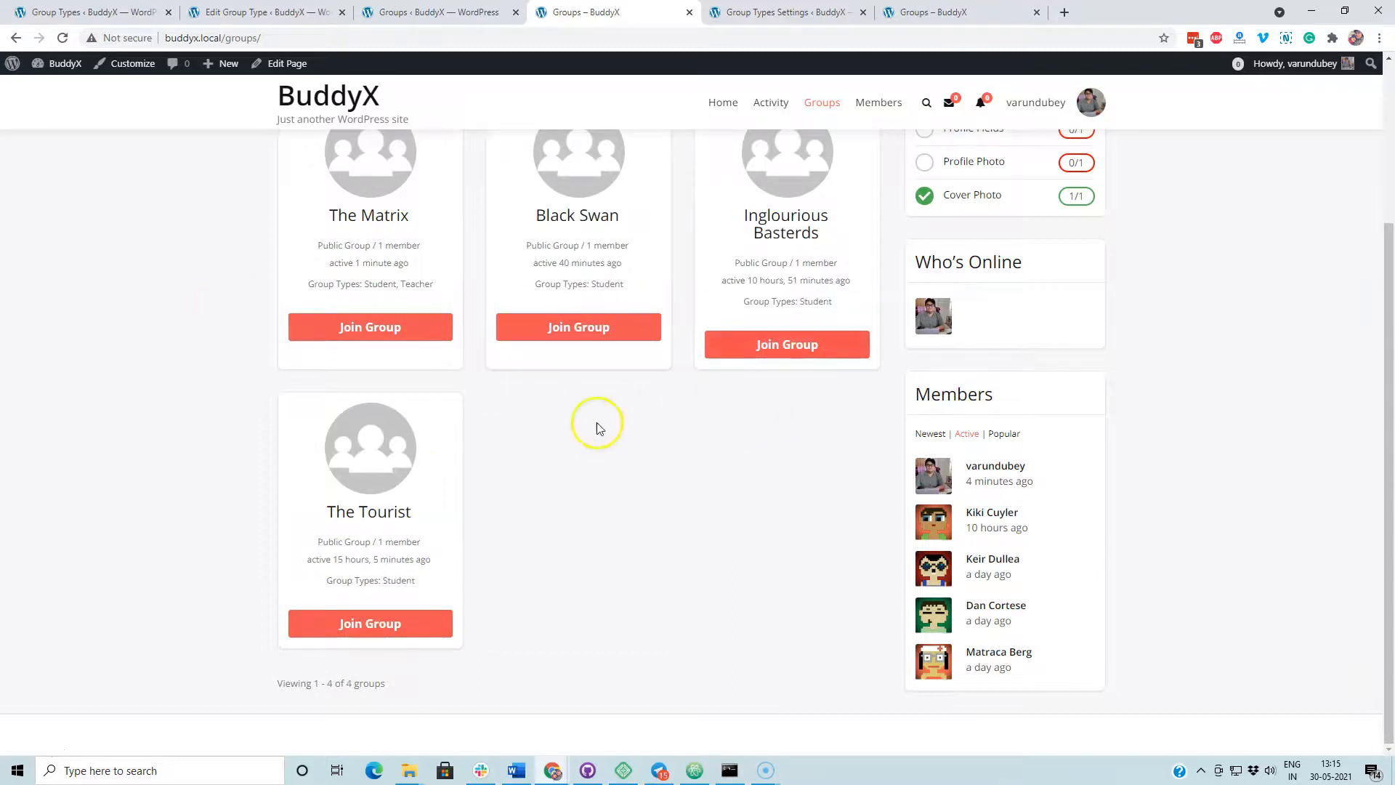
{"action": "scroll", "scroll_direction": "up", "scroll_amount": 3}
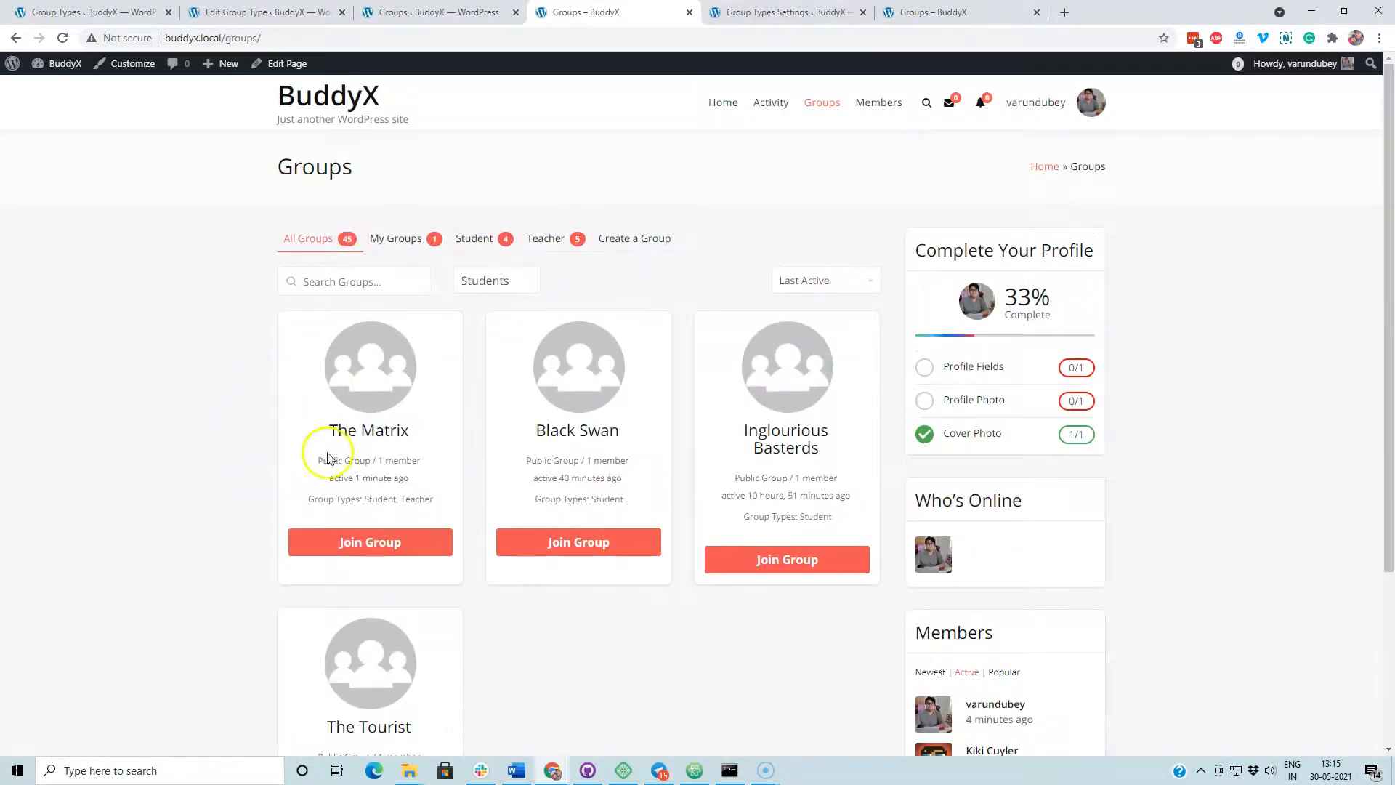
{"action": "mouse_move", "coordinate": [309, 502]}
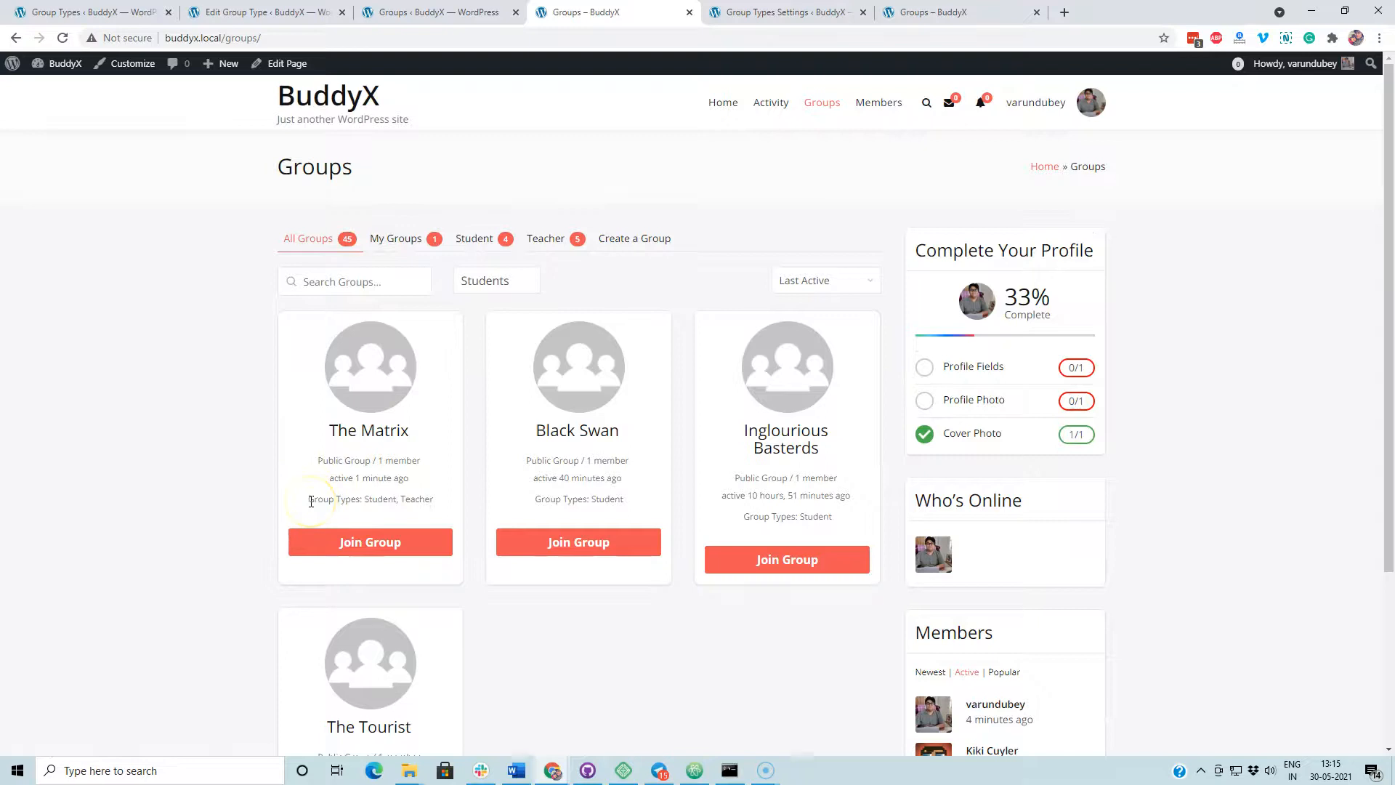
{"action": "double_click", "coordinate": [368, 498]}
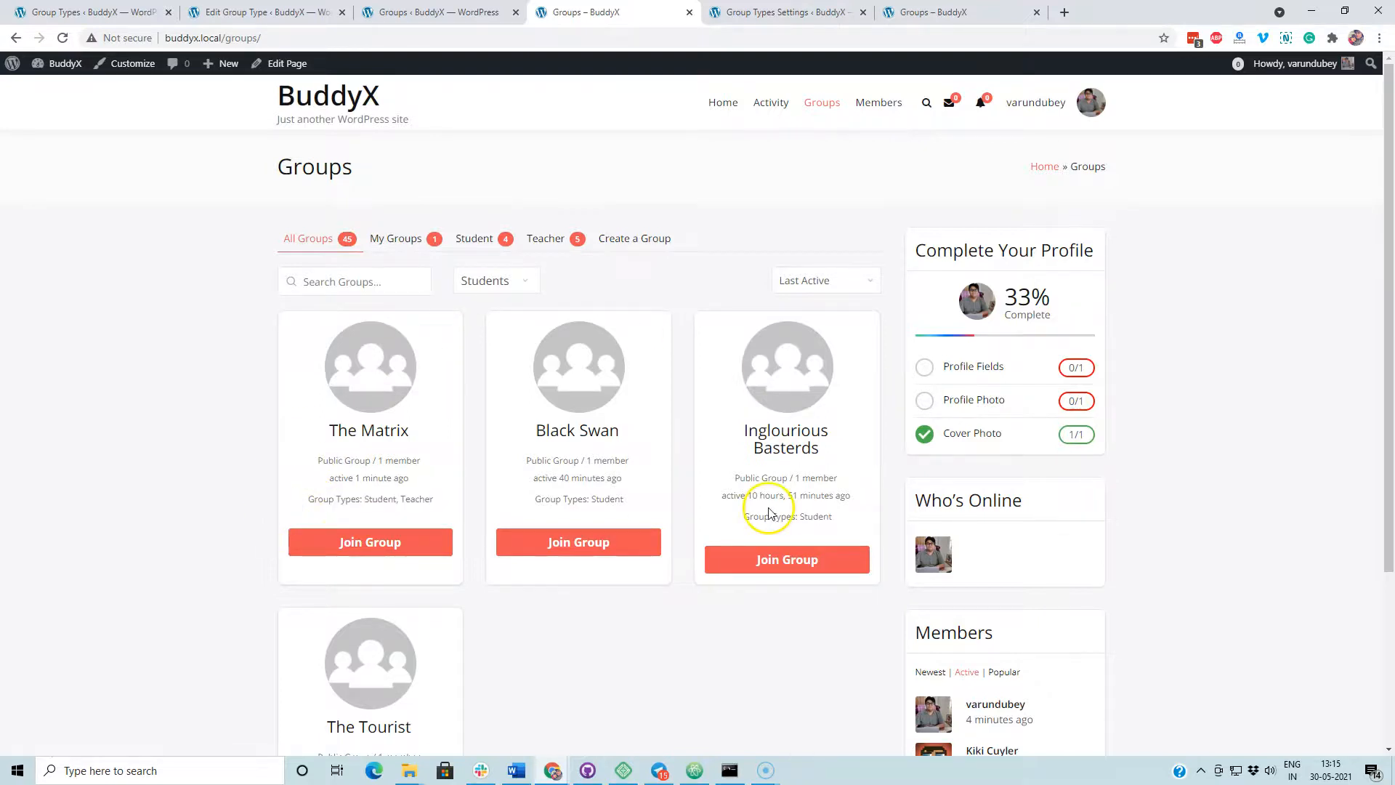
{"action": "mouse_move", "coordinate": [418, 498]}
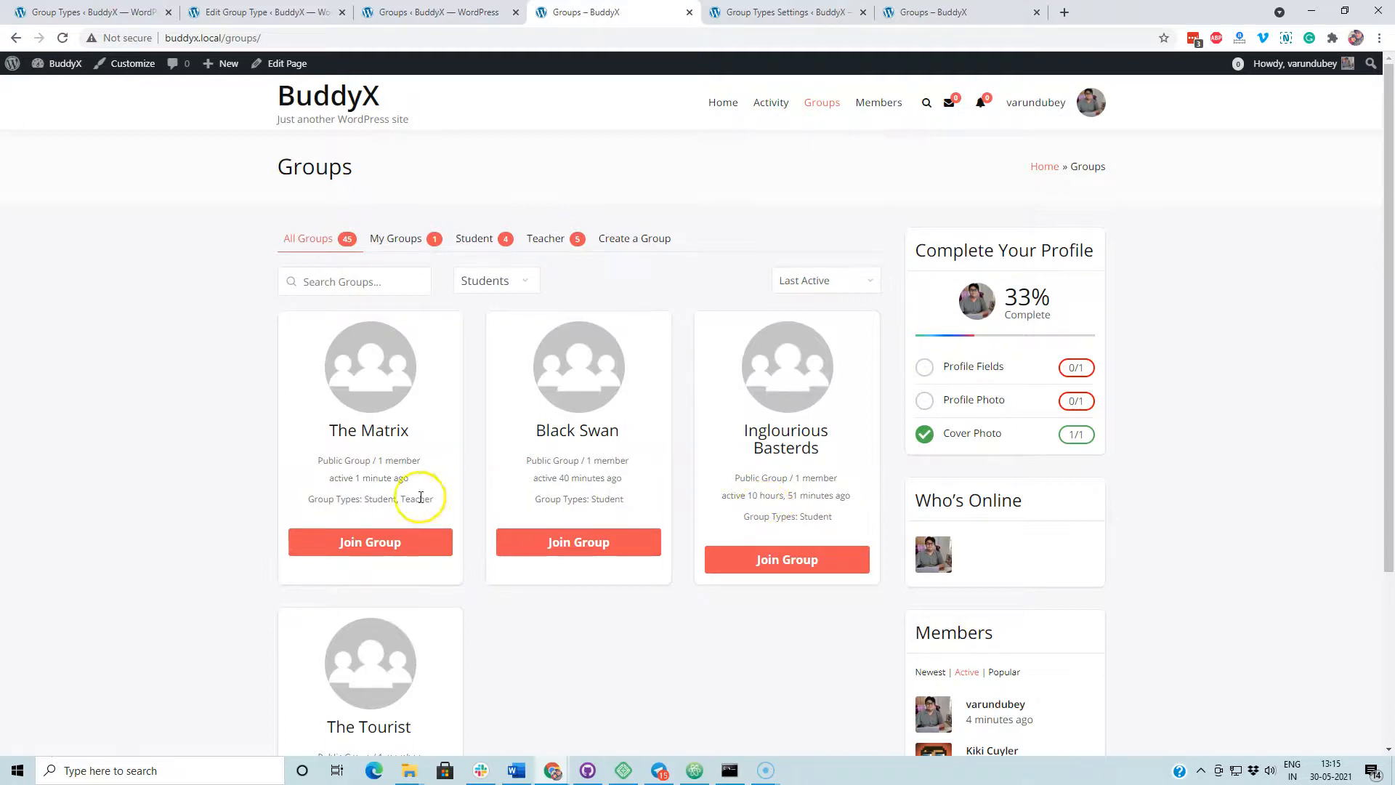
{"action": "mouse_move", "coordinate": [699, 221]}
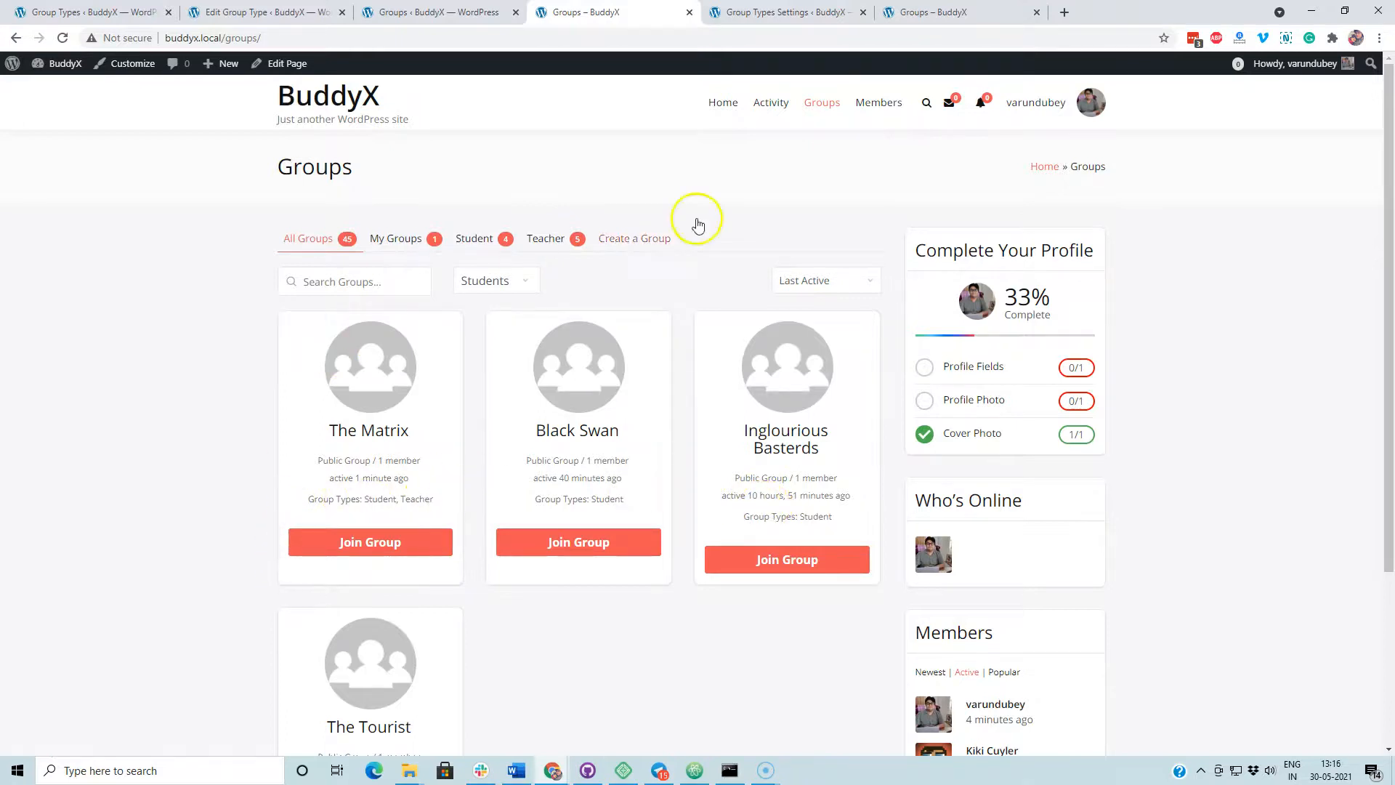
{"action": "mouse_move", "coordinate": [923, 487]}
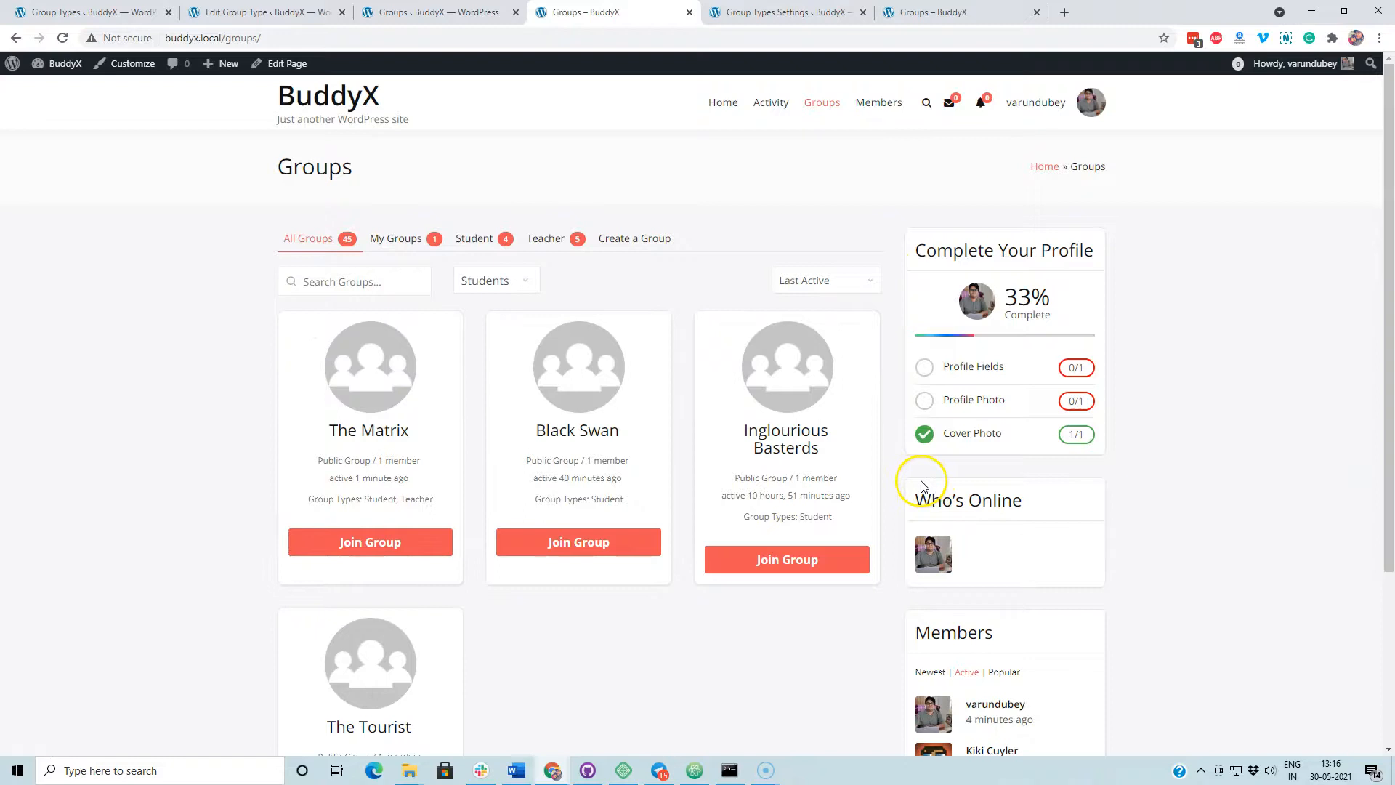
{"action": "scroll", "scroll_direction": "down", "scroll_amount": 3}
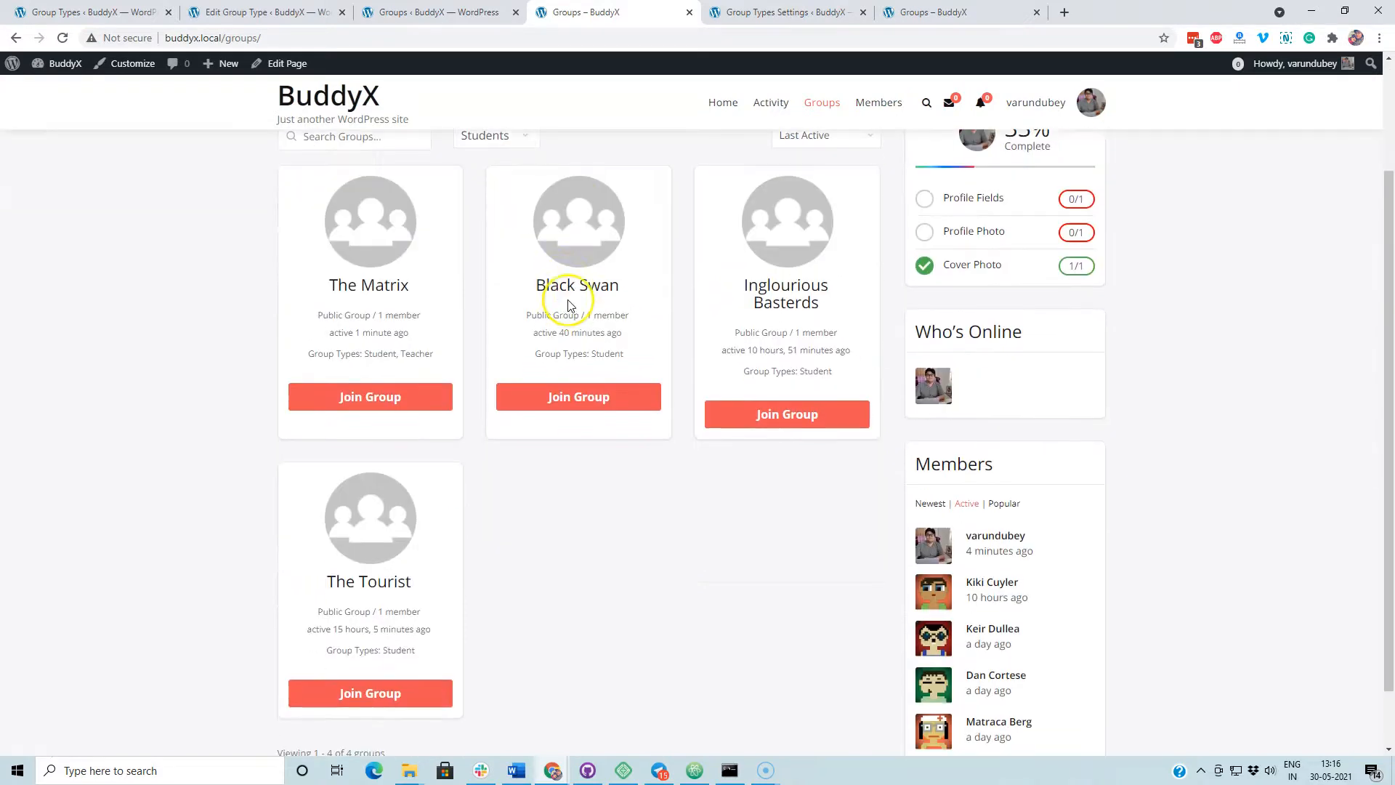
{"action": "mouse_move", "coordinate": [567, 305]}
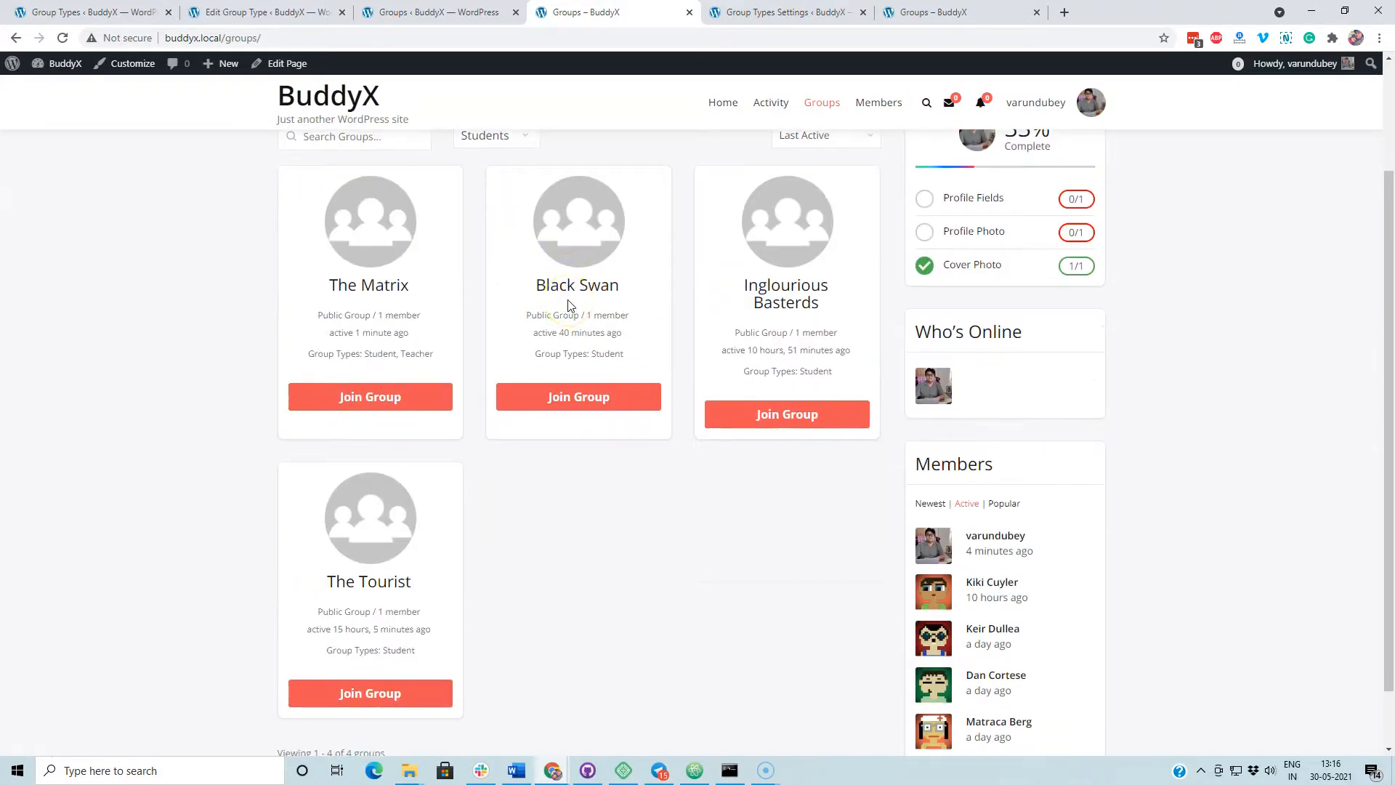